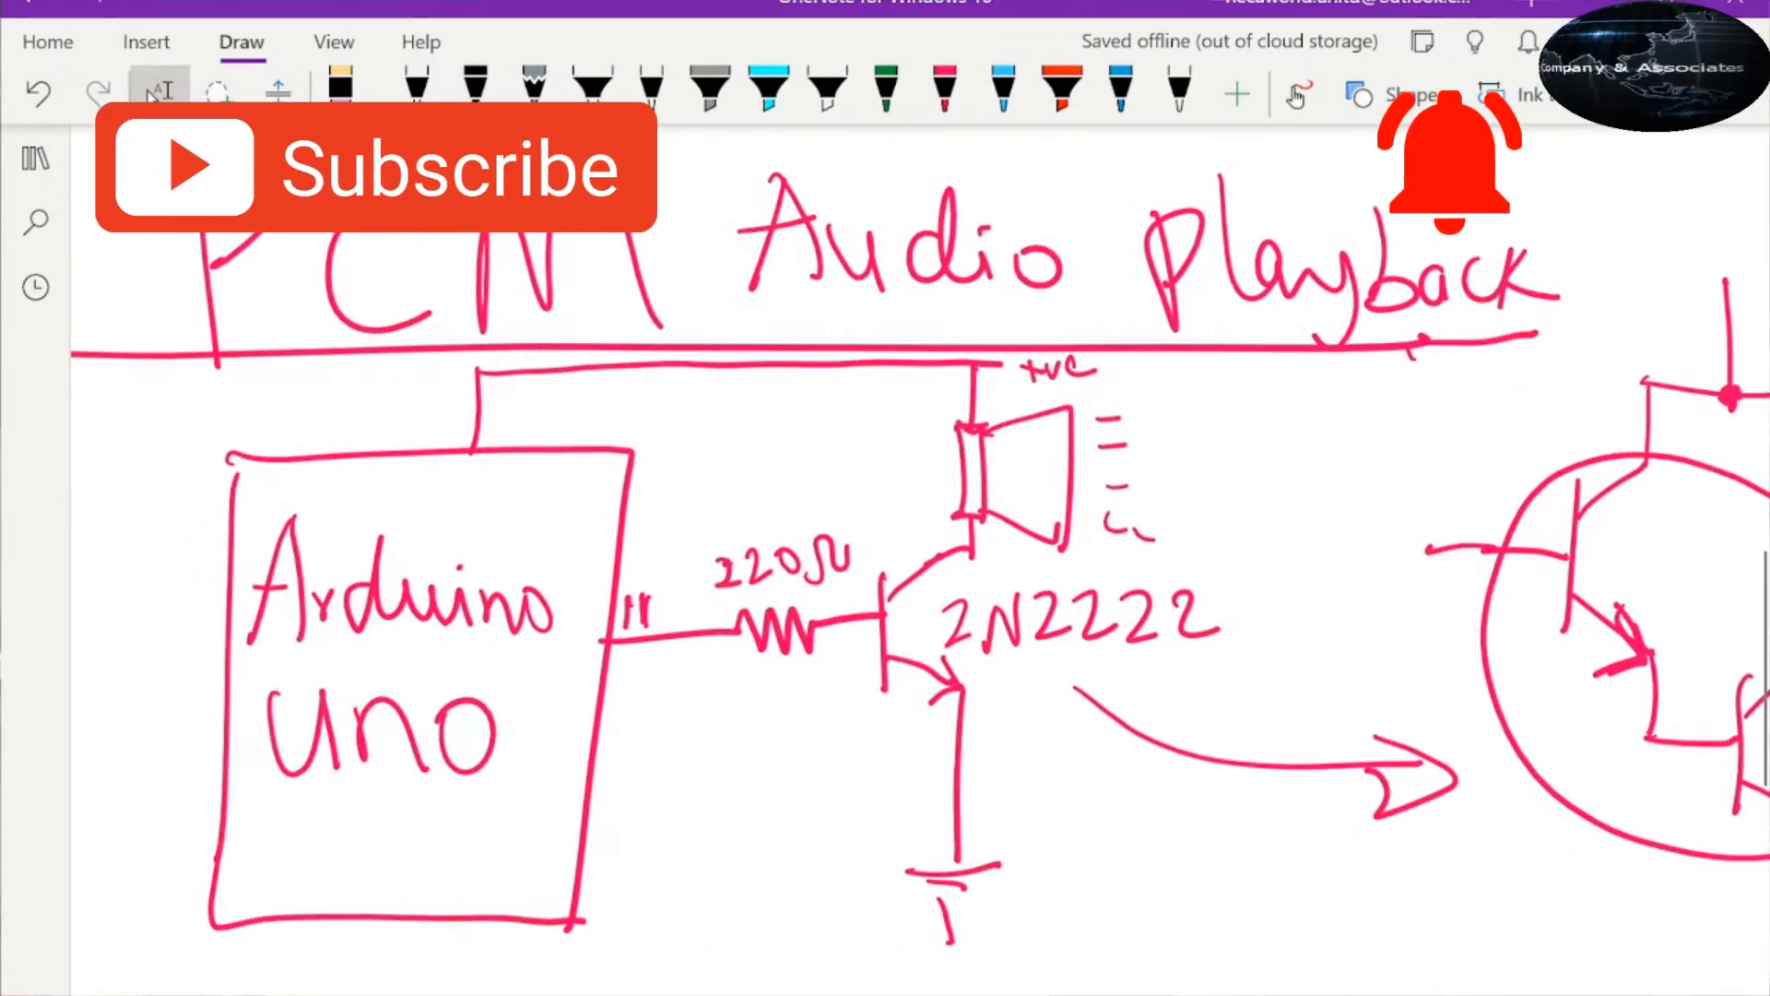
- Bring the blank sketch_mar12a window forward beside the PCM audio playback circuit drawing
left_click(942, 85)
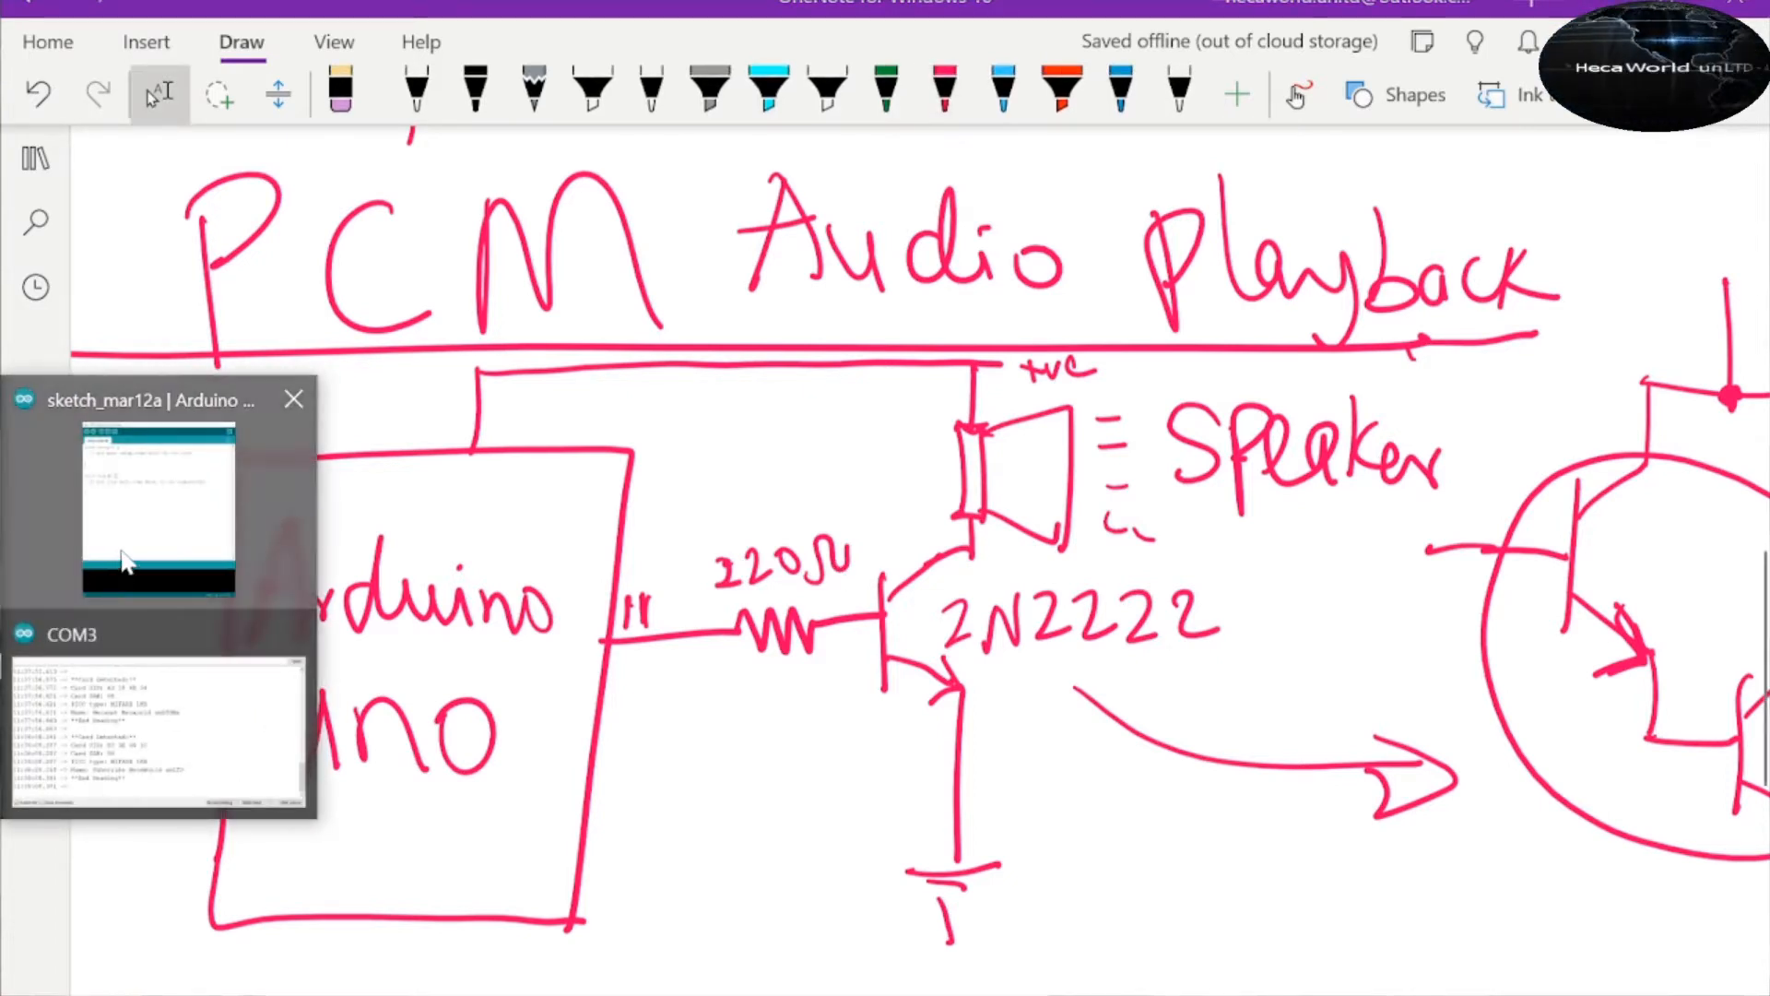
left_click(159, 509)
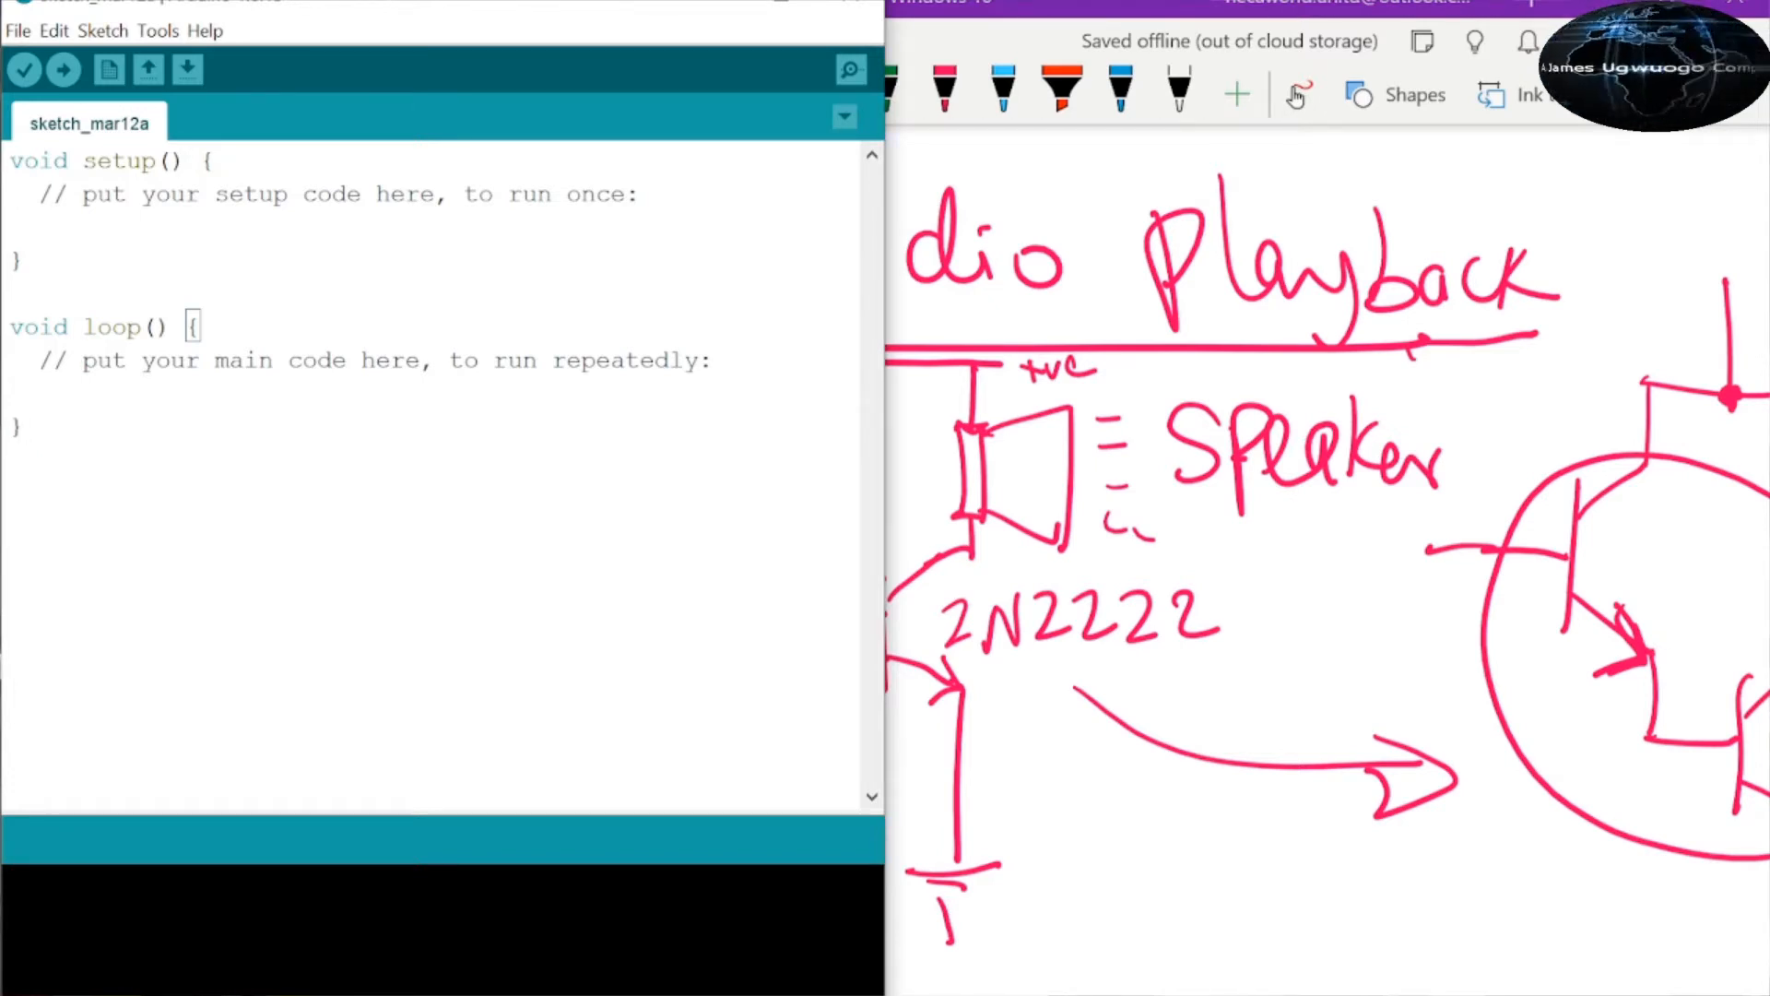
- Search the Library Manager for 'pcm' and confirm the PCM library 1.0.0 is installed
left_click(101, 31)
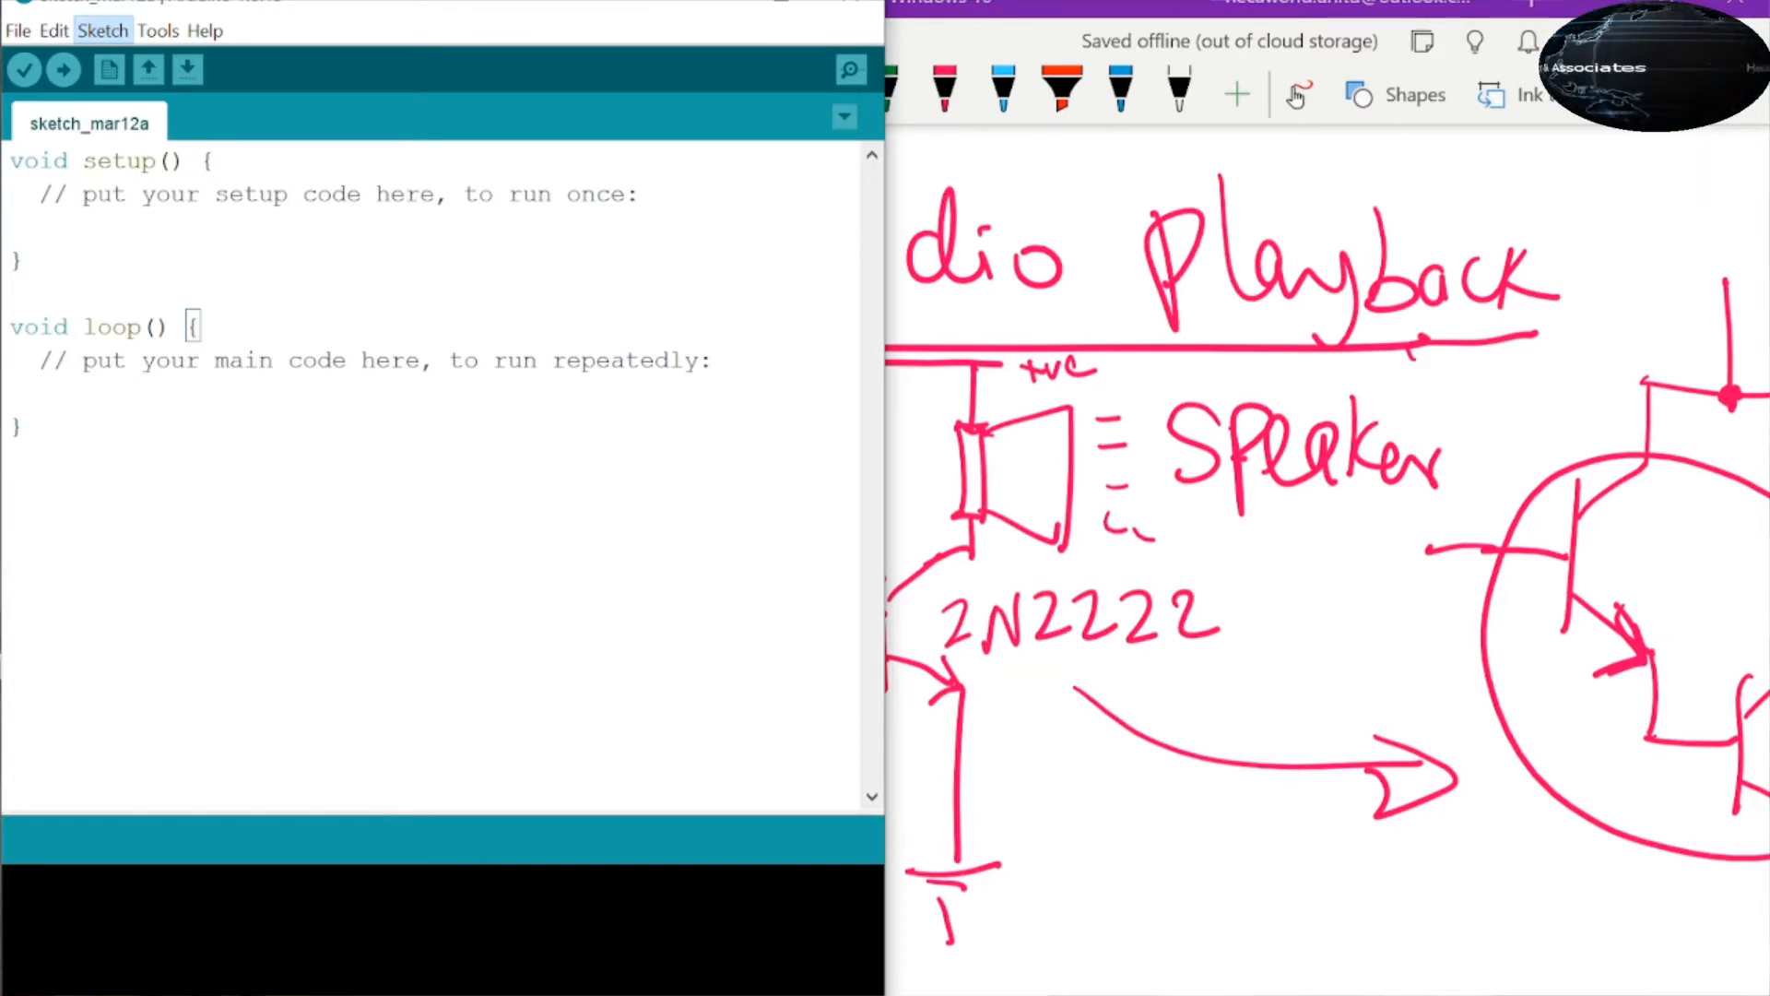
left_click(103, 31)
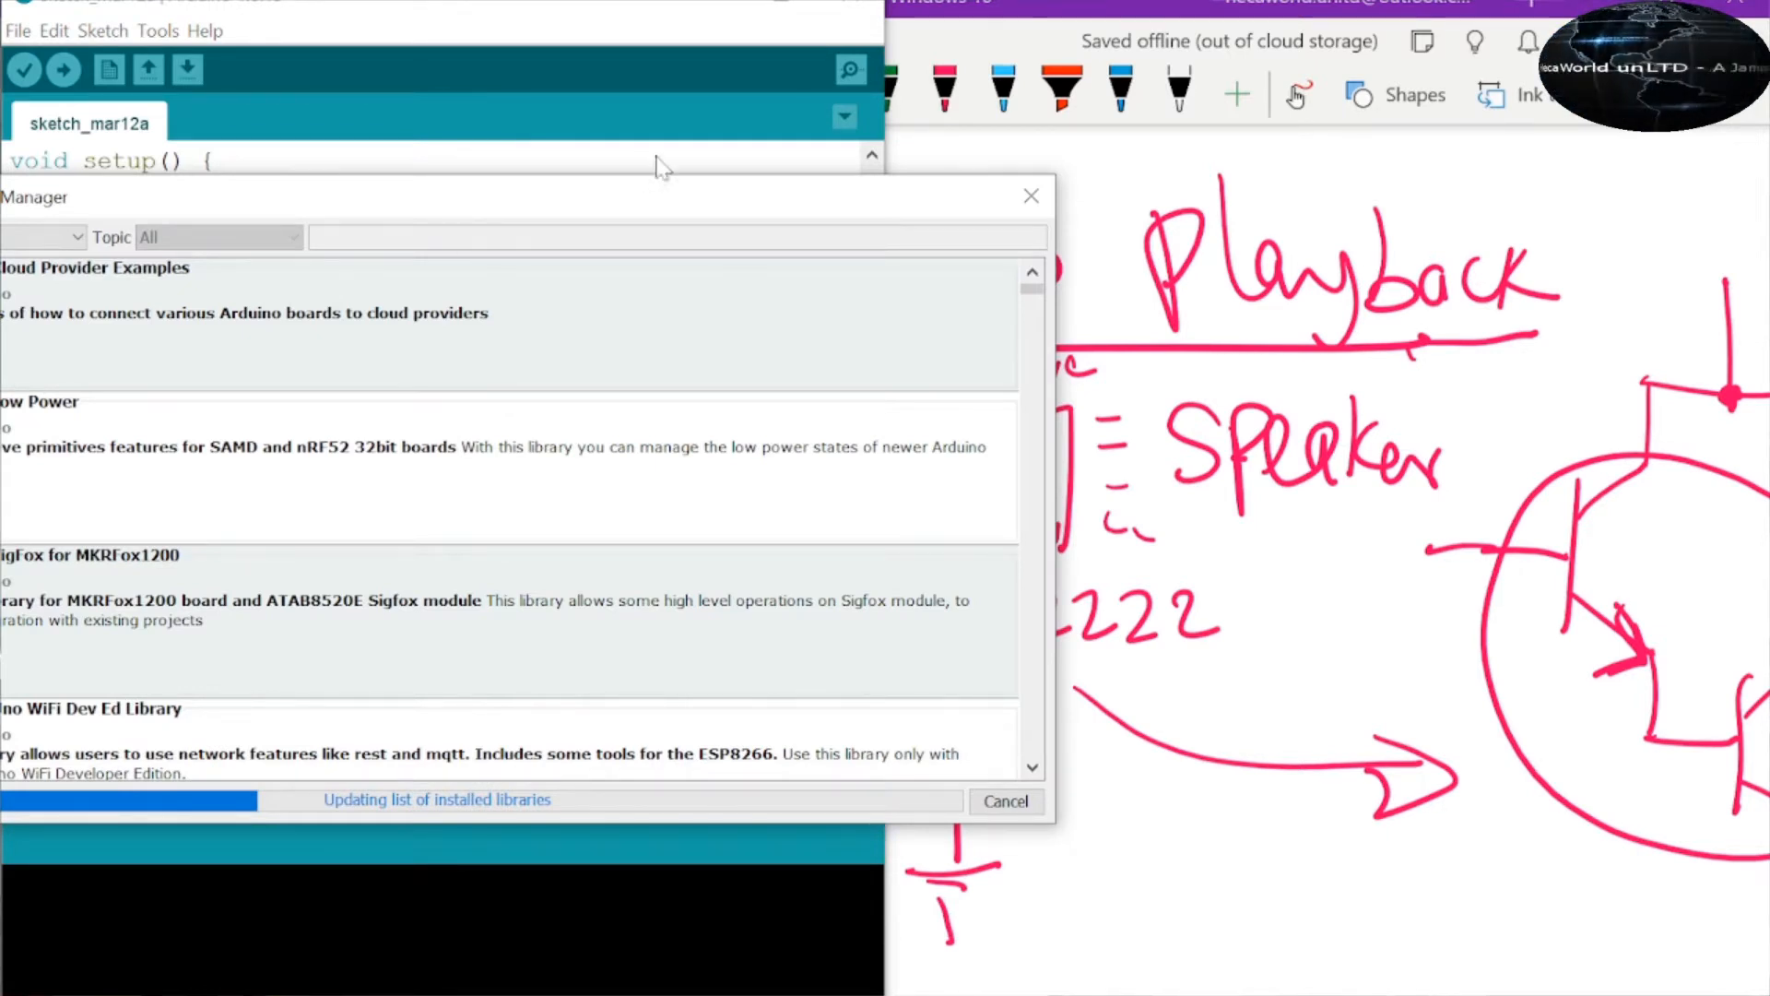
mouse_move(500, 266)
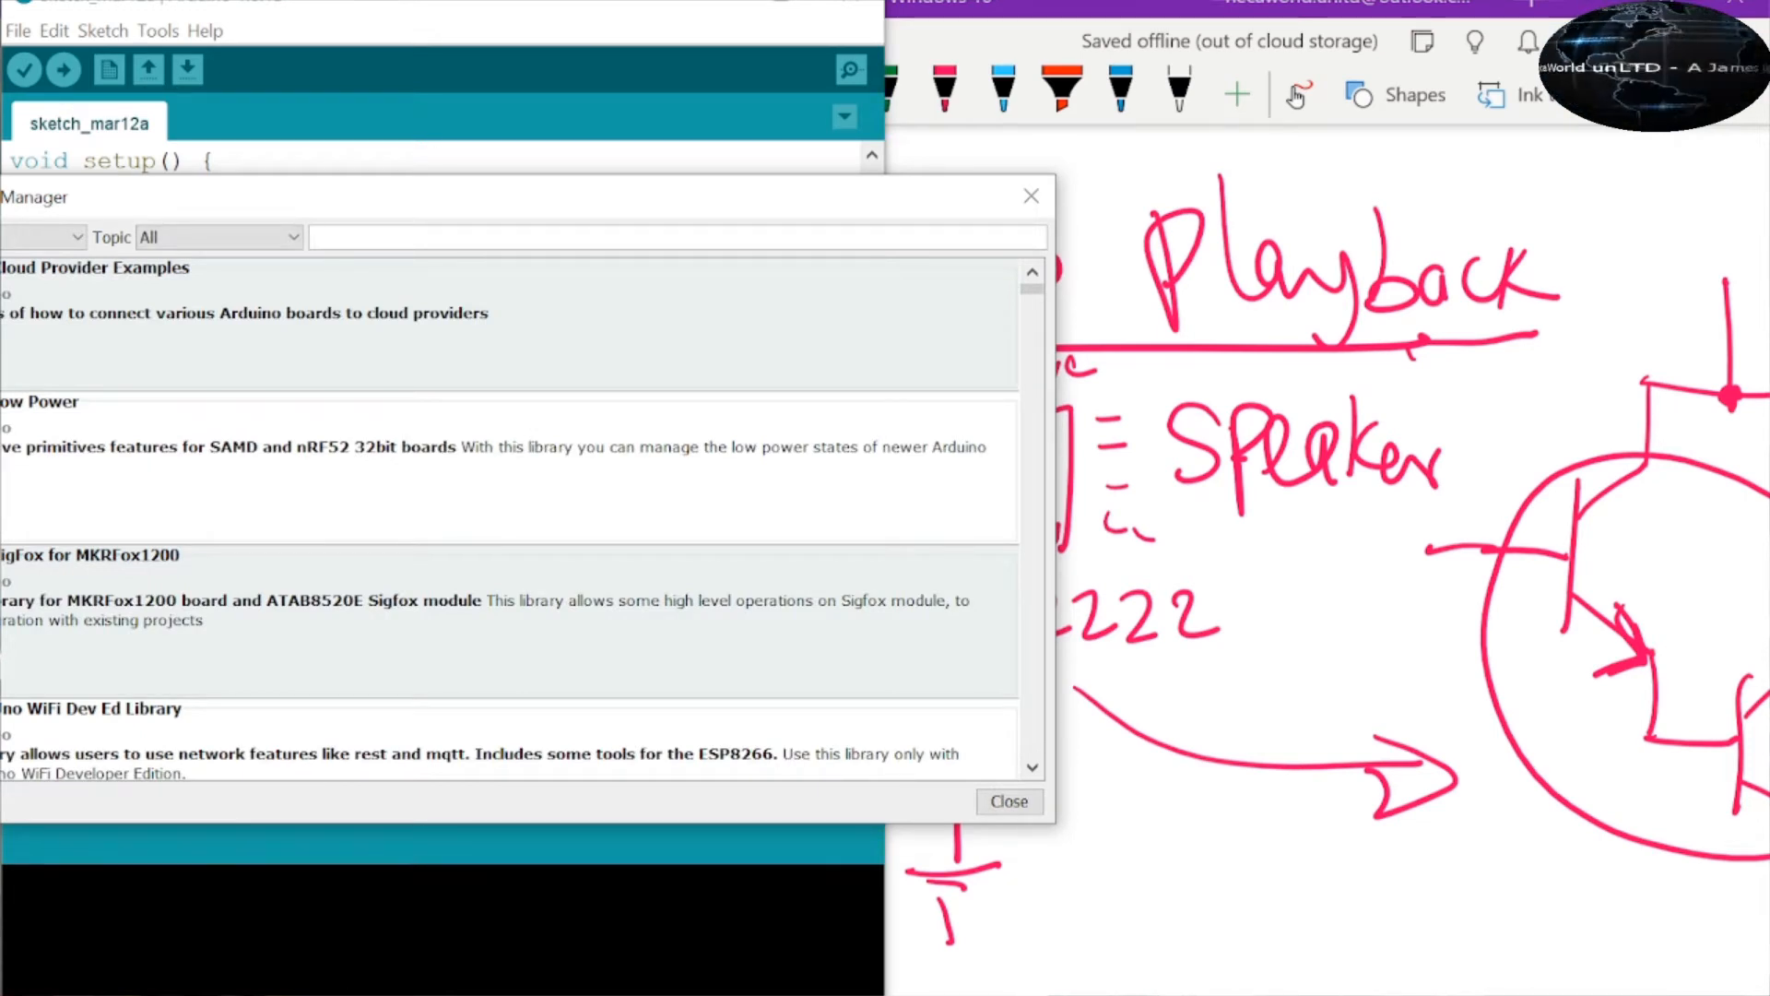
type("p")
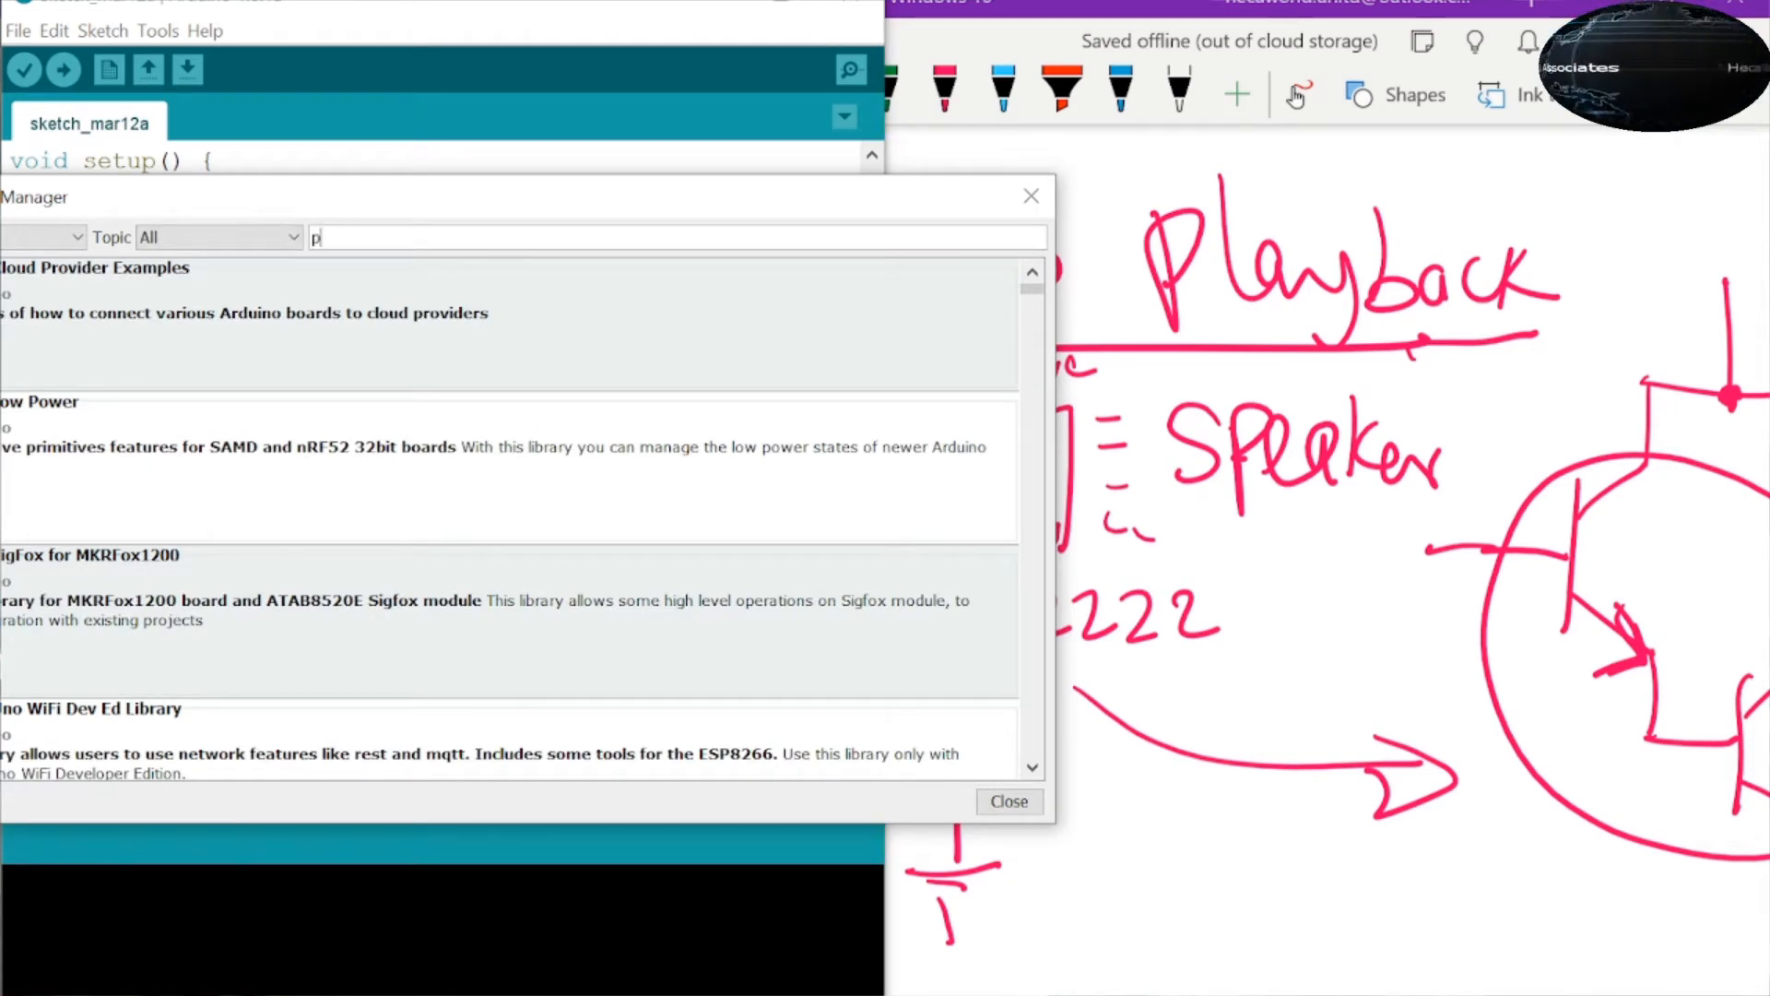
type("cm")
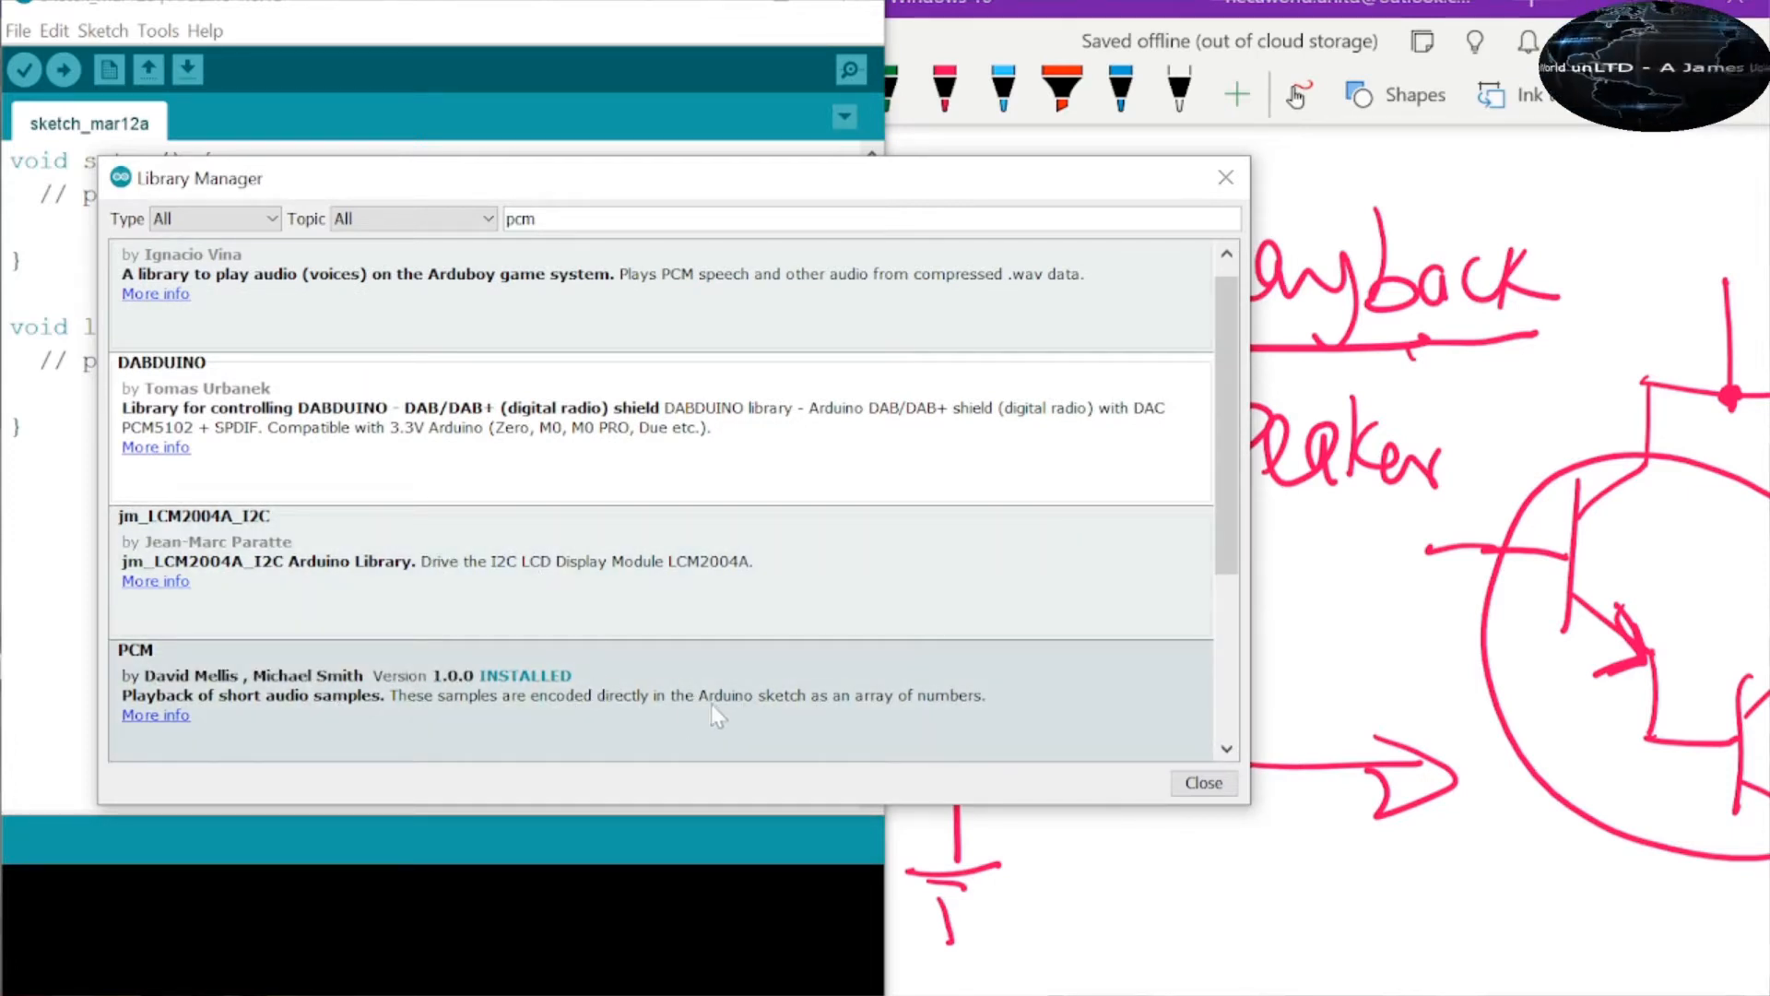
mouse_move(666, 708)
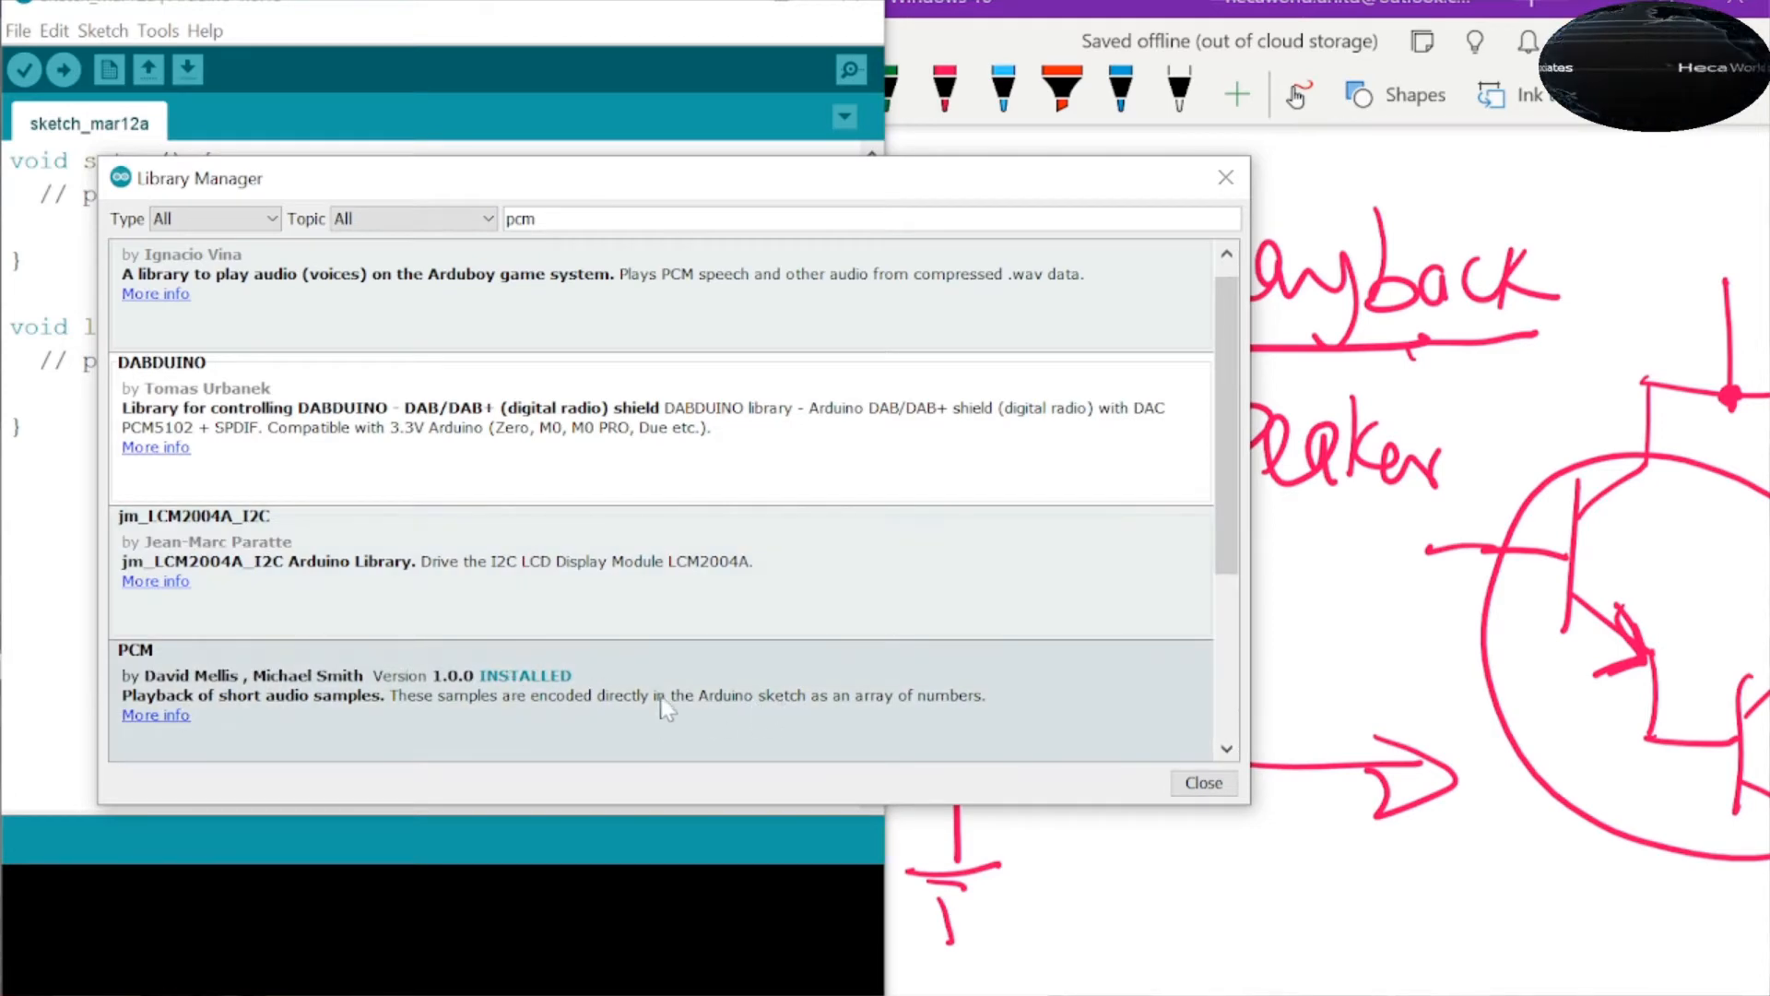
- Load the PCM library's bundled 'playback' example via File > Examples > PCM
left_click(1202, 782)
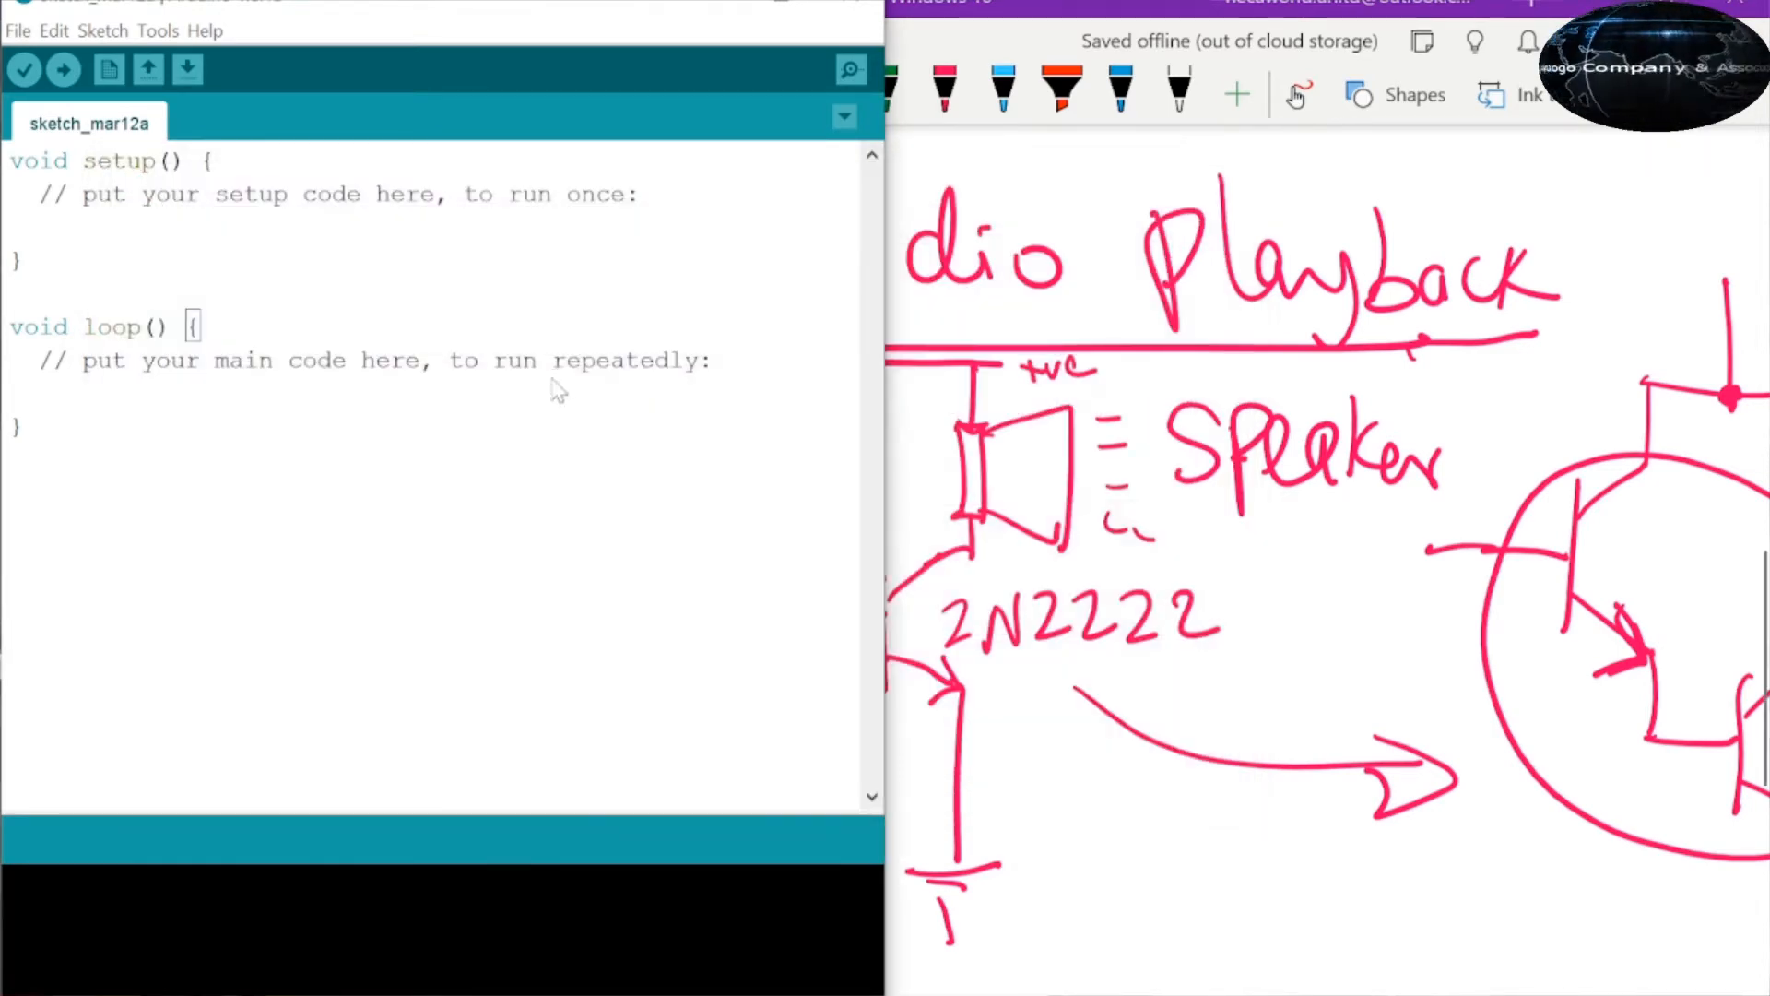
left_click(18, 31)
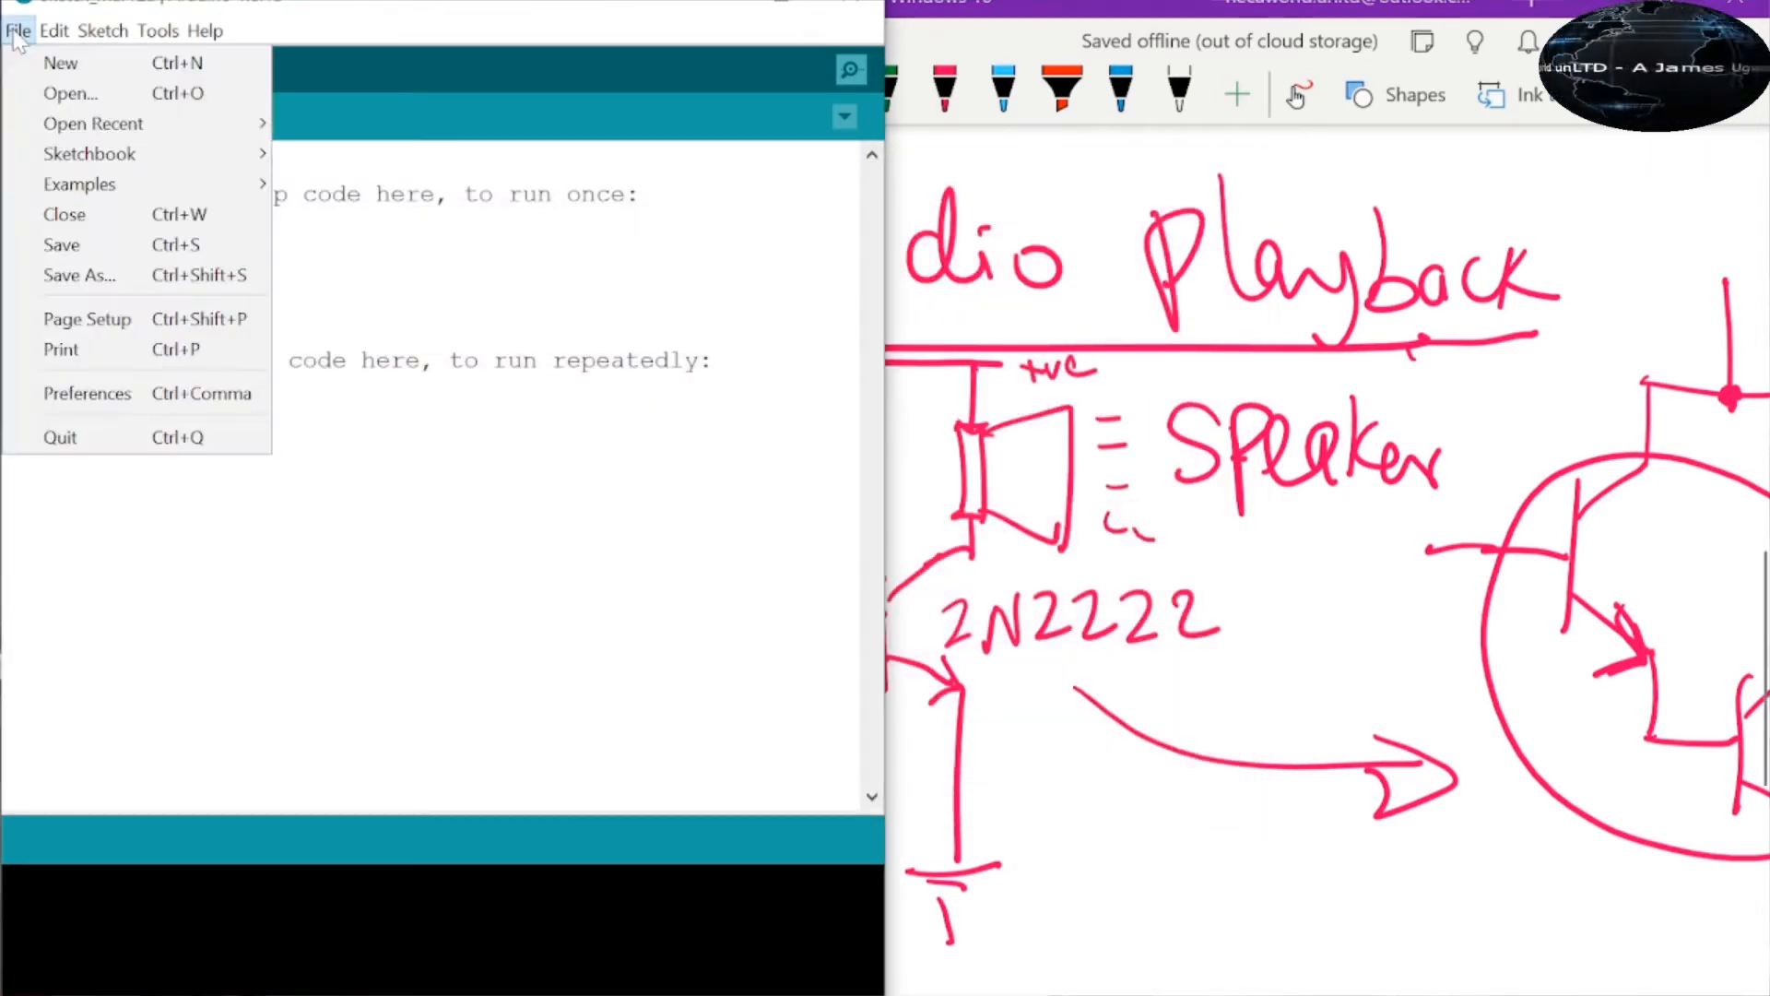
left_click(79, 184)
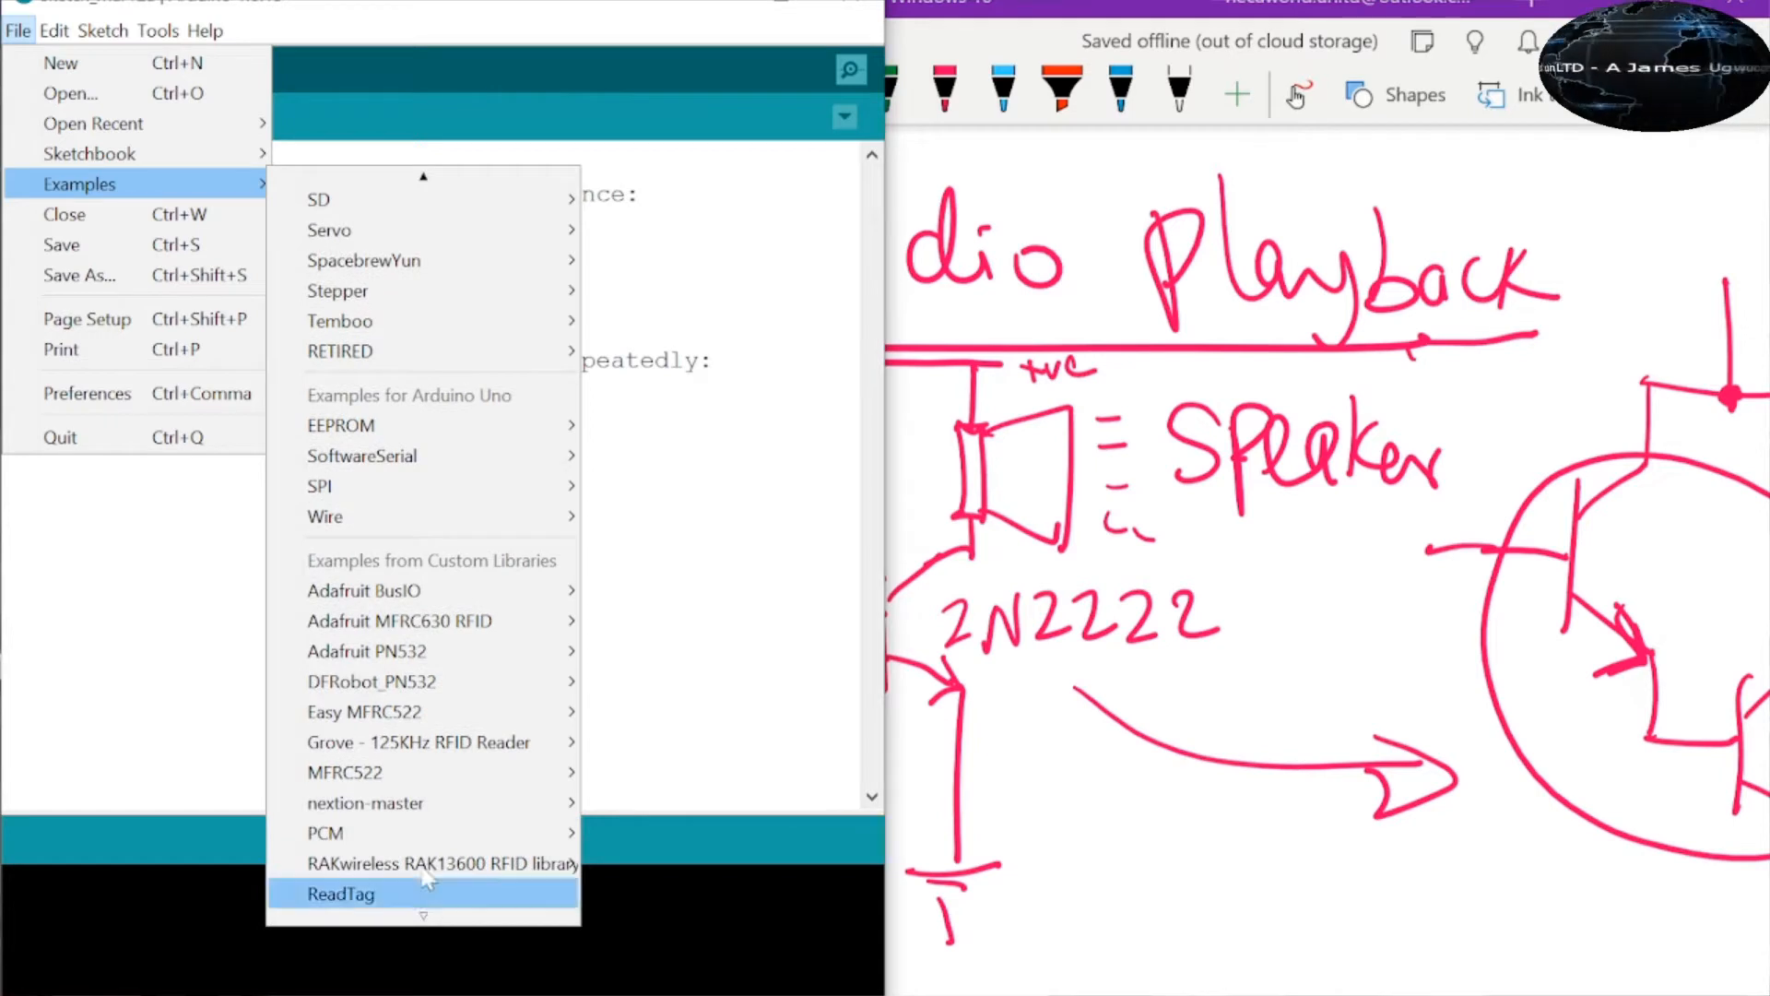
mouse_move(325, 833)
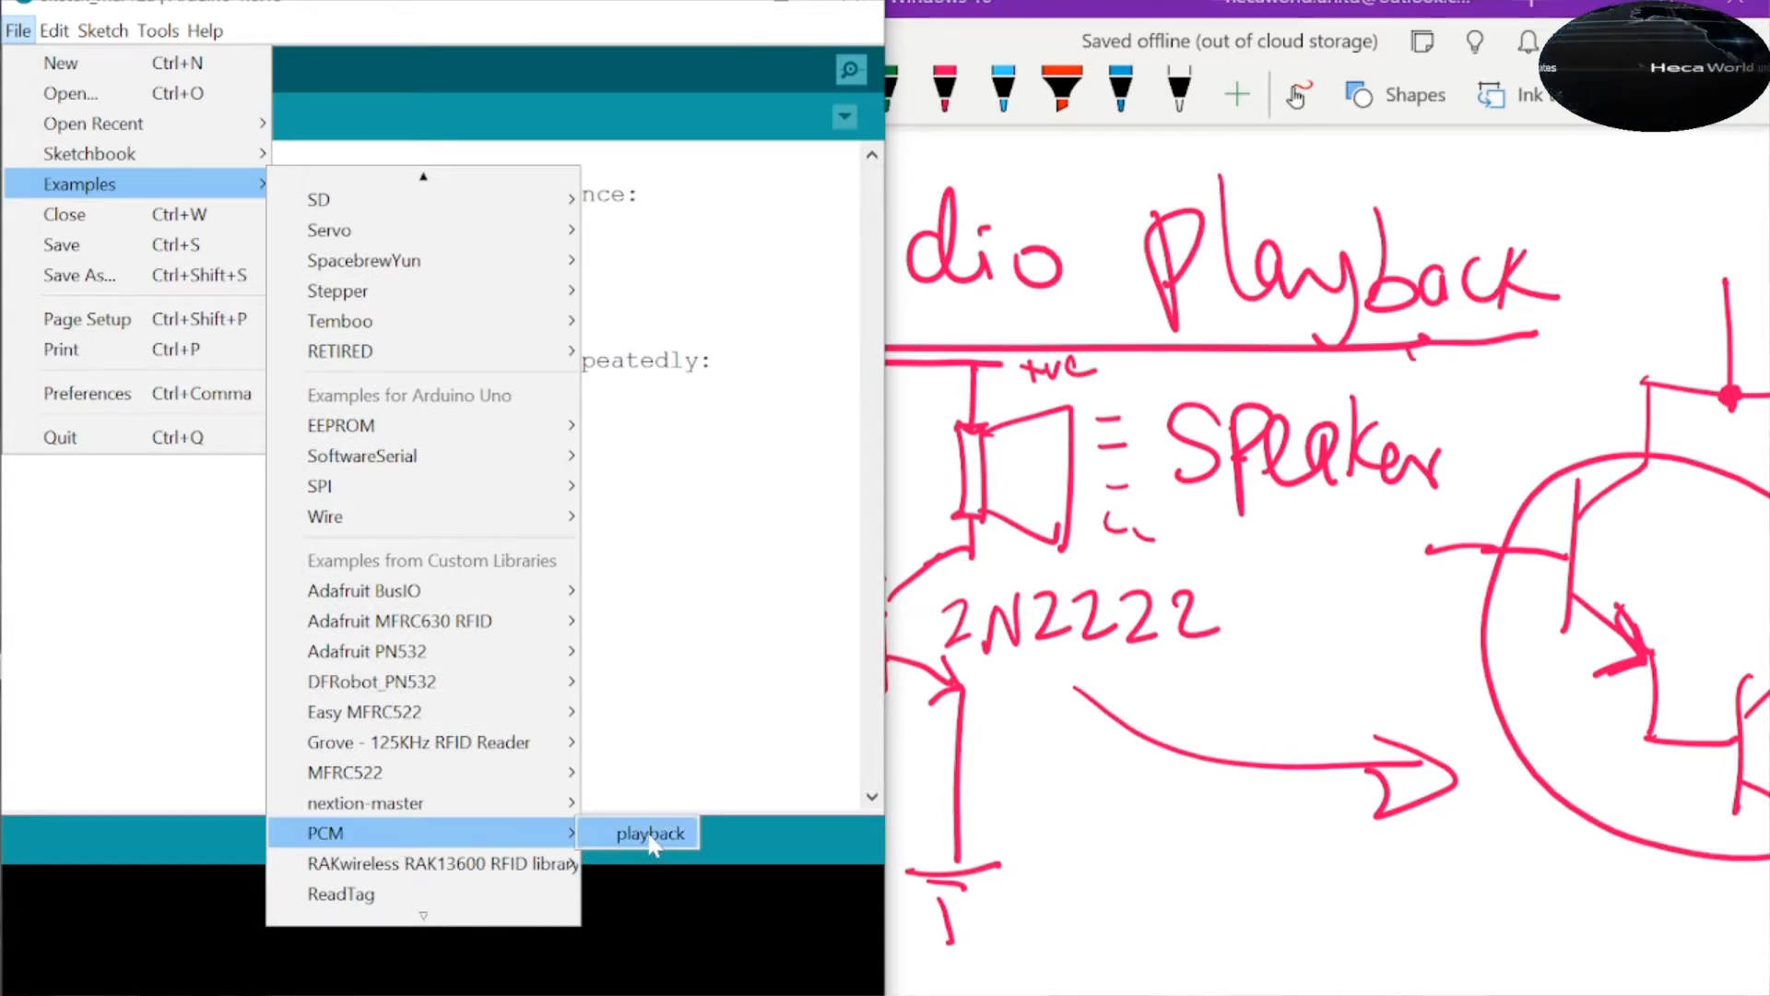
left_click(651, 832)
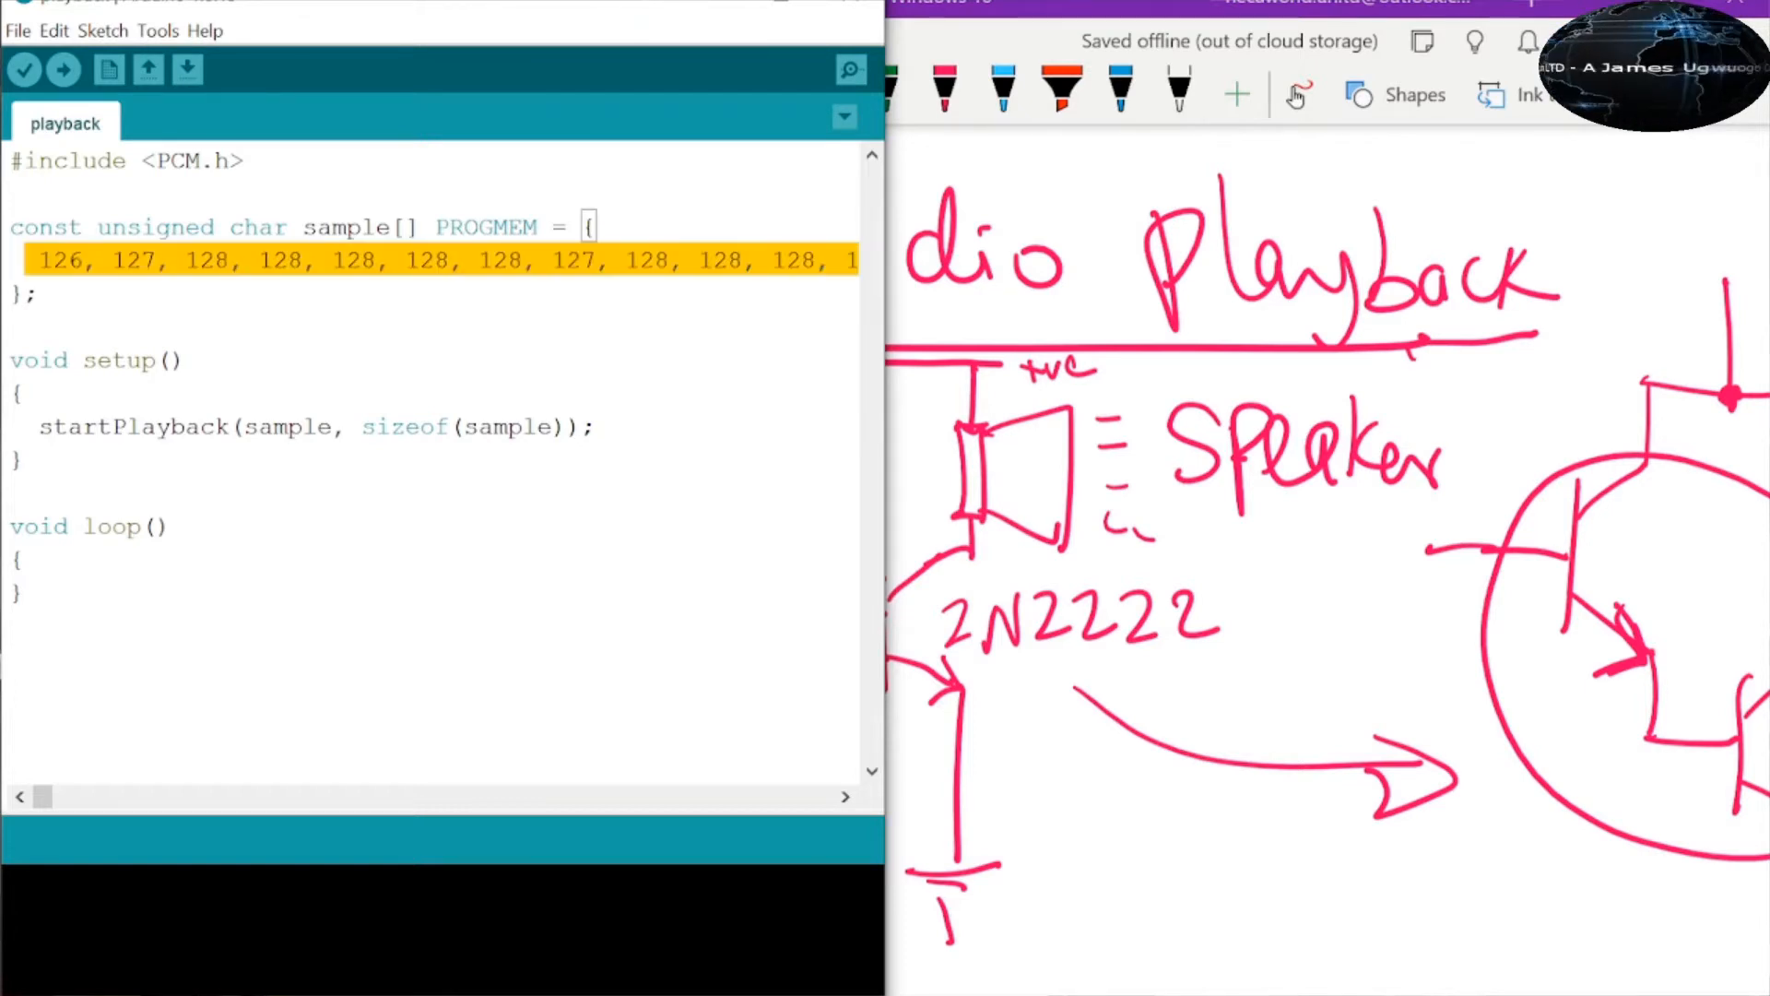
- Paste new audio sample data over the example's array and upload the sketch
key("Delete")
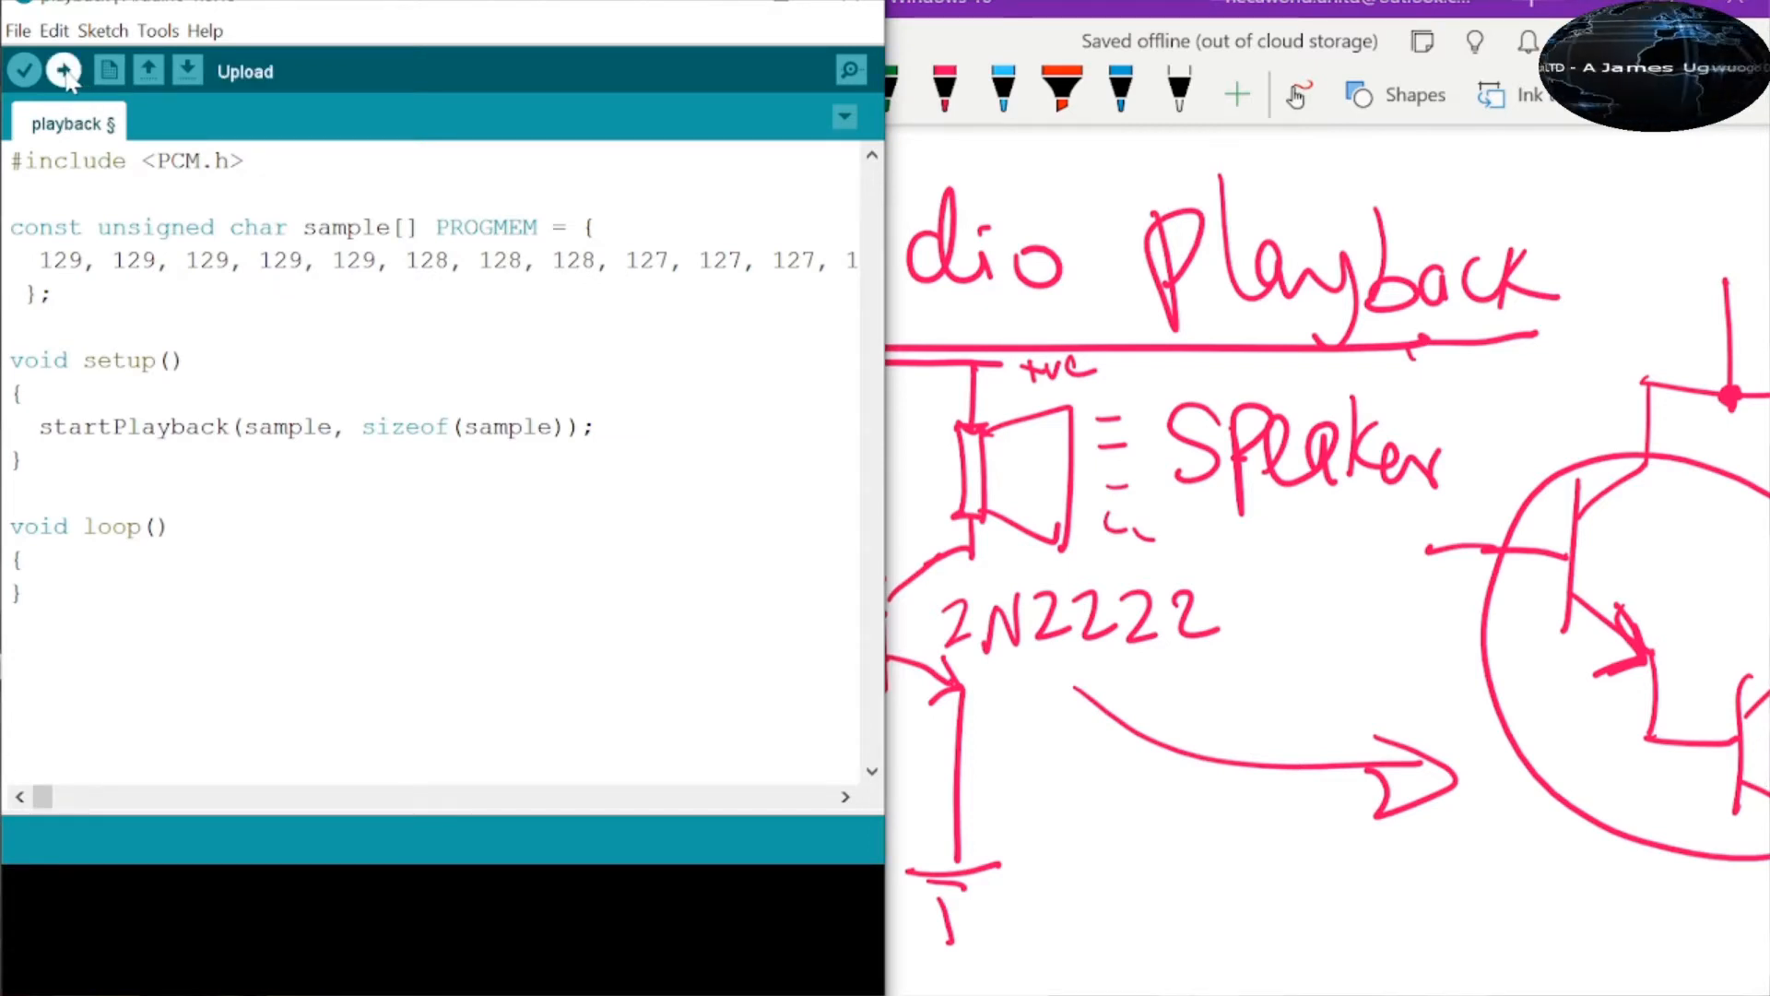
left_click(64, 70)
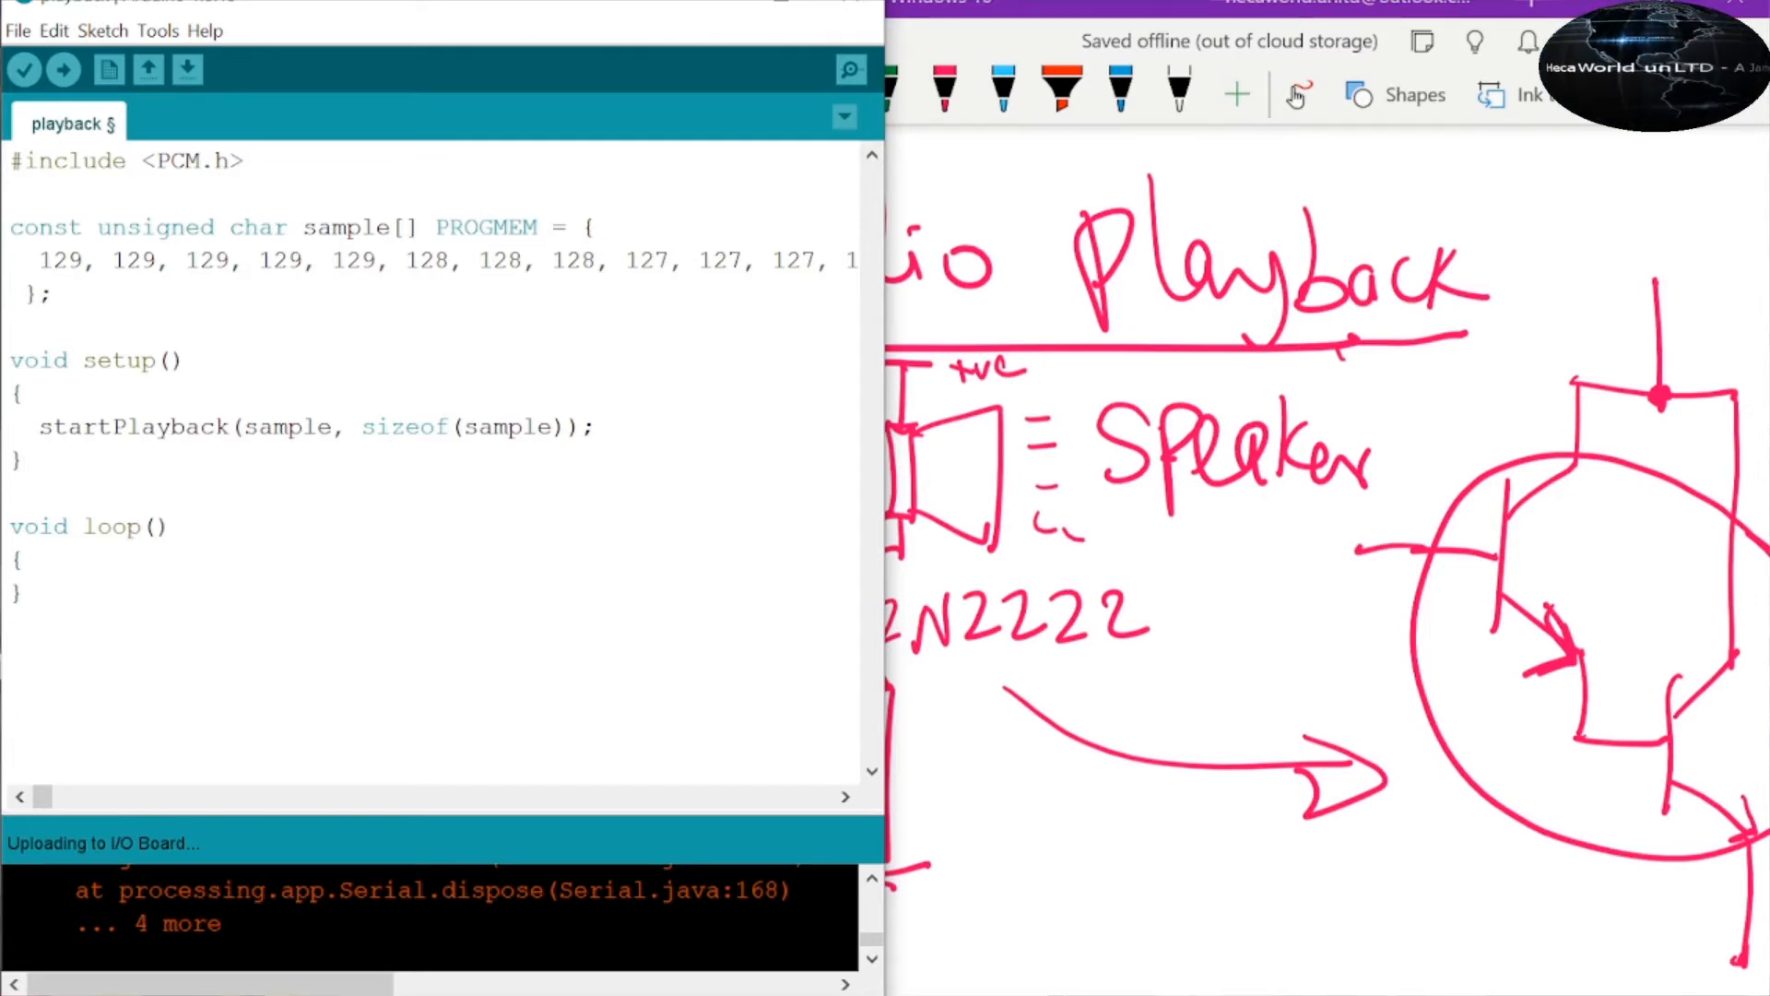
- Upload the playback sketch again until the status bar reports 'Done uploading.'
left_click(64, 68)
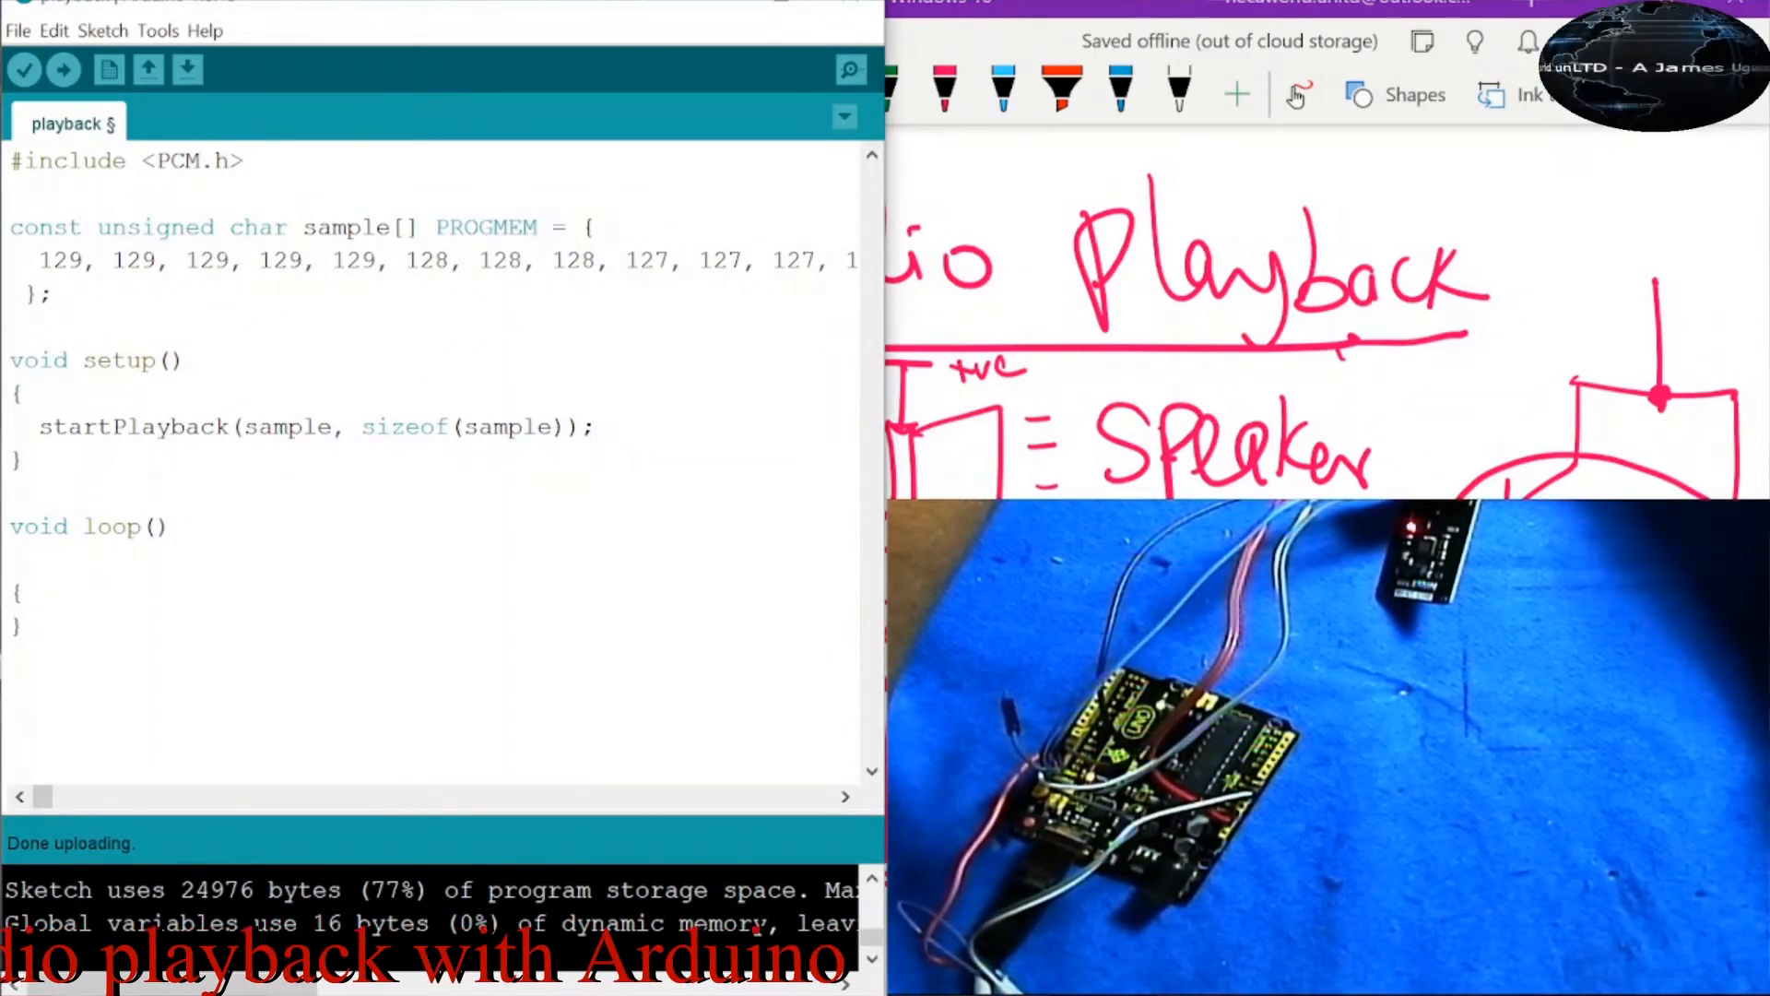
- Move startPlayback(sample, sizeof(sample)); from setup() into a new line in loop()
left_click(153, 525)
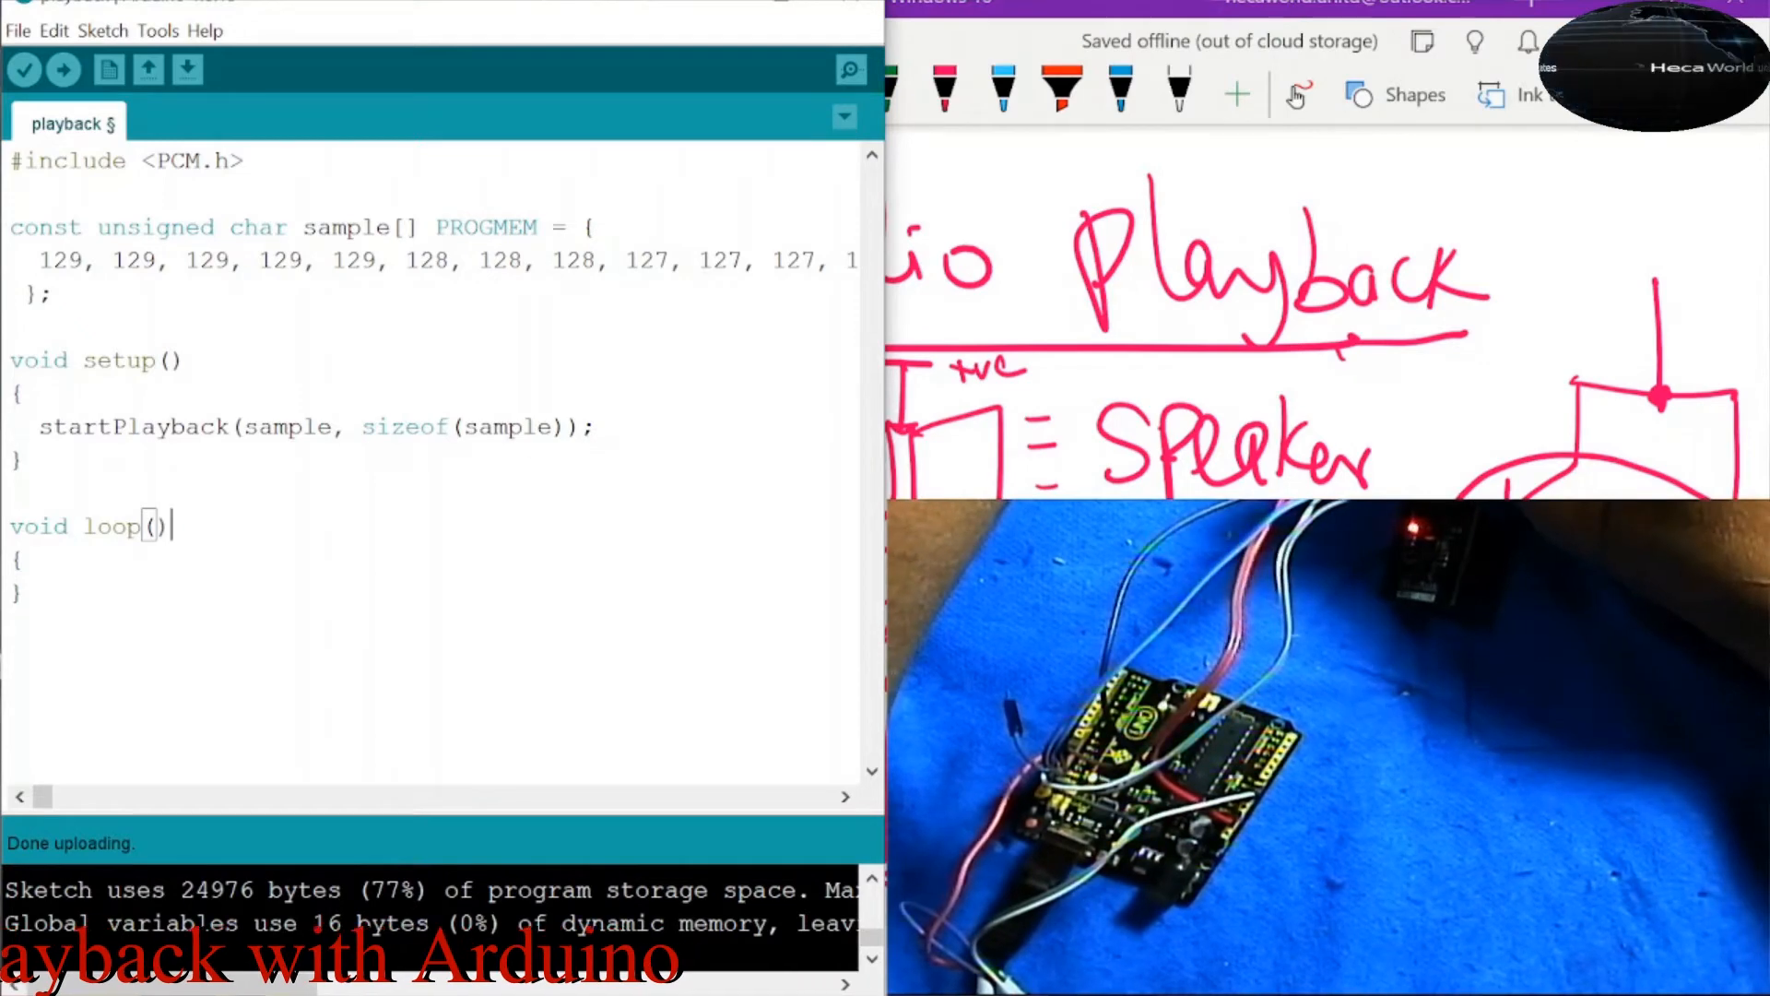
key("Return")
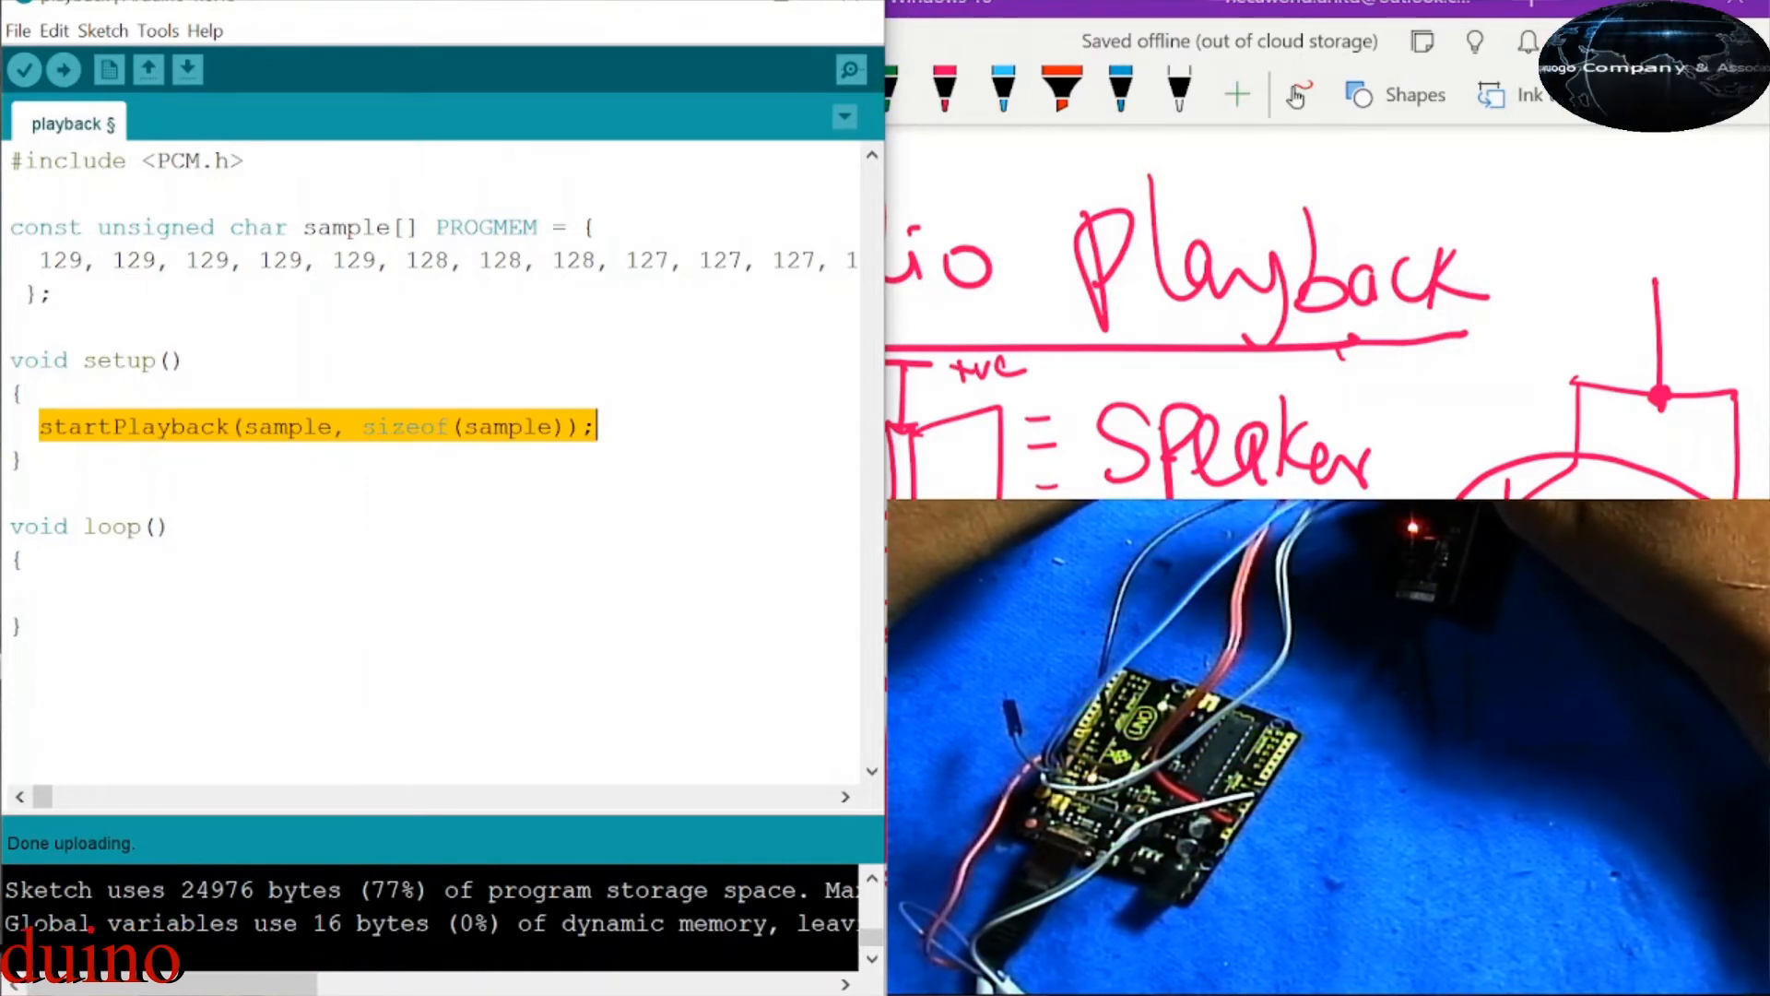
key("Delete")
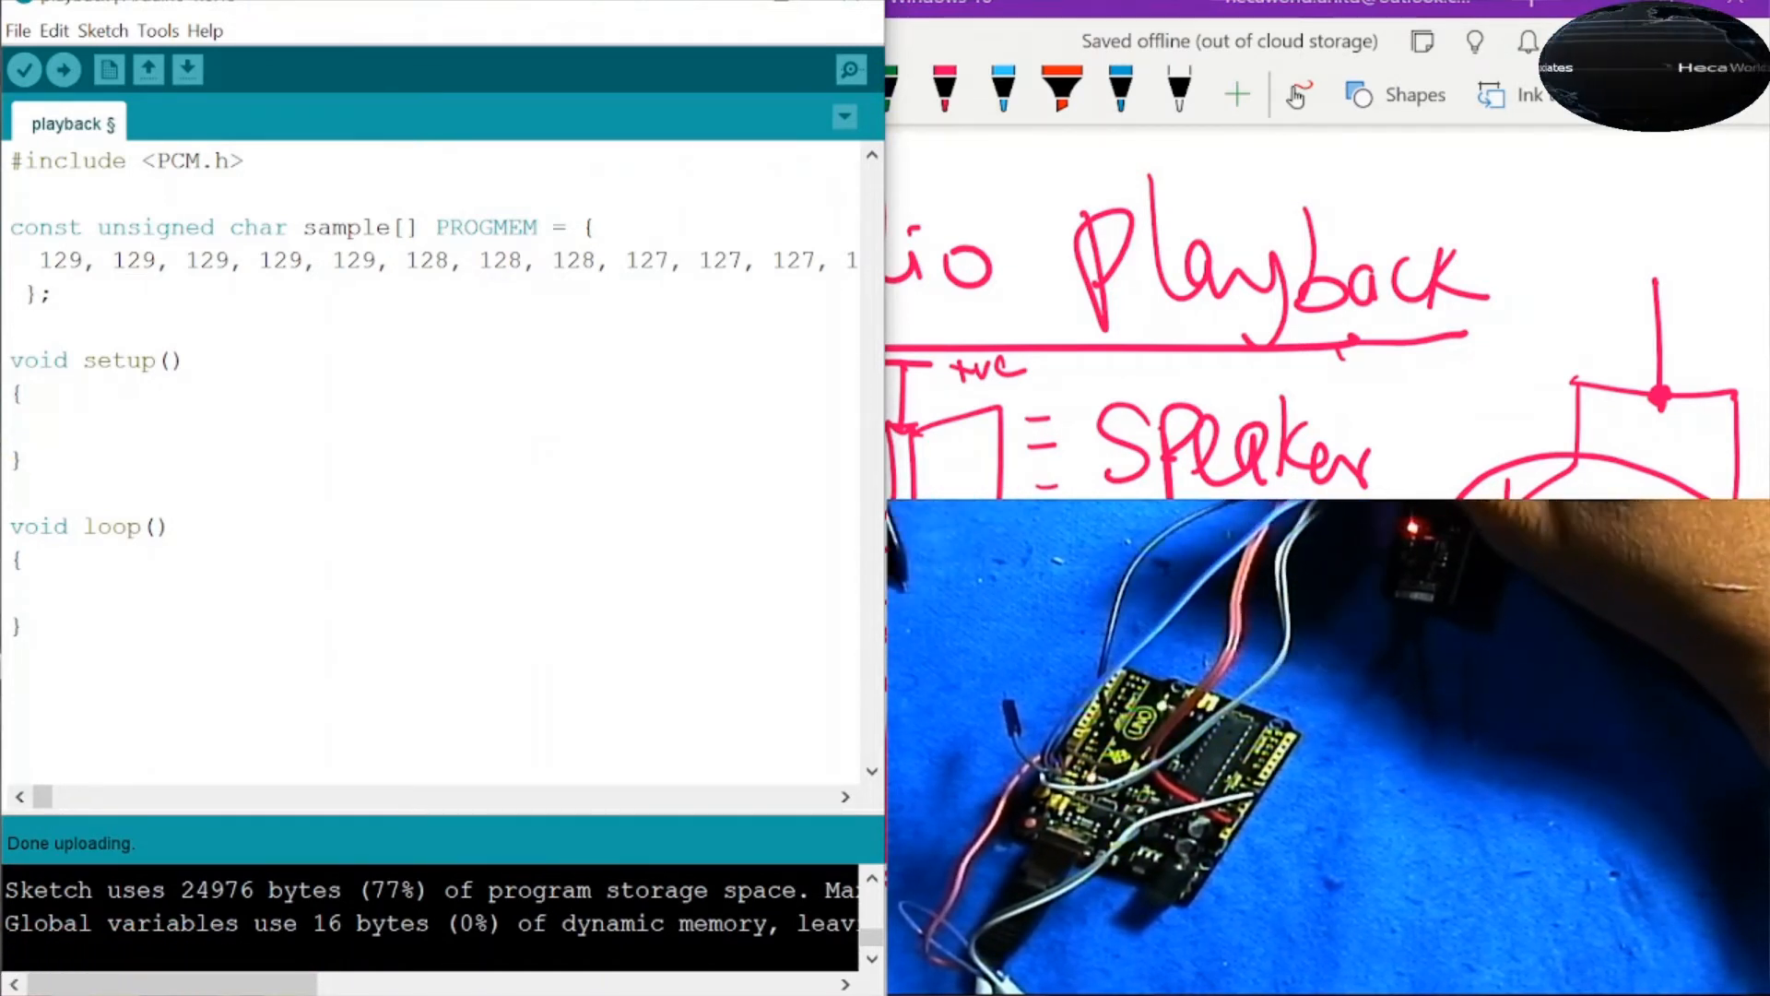
type("startPlayback(sample, sizeof(sample));")
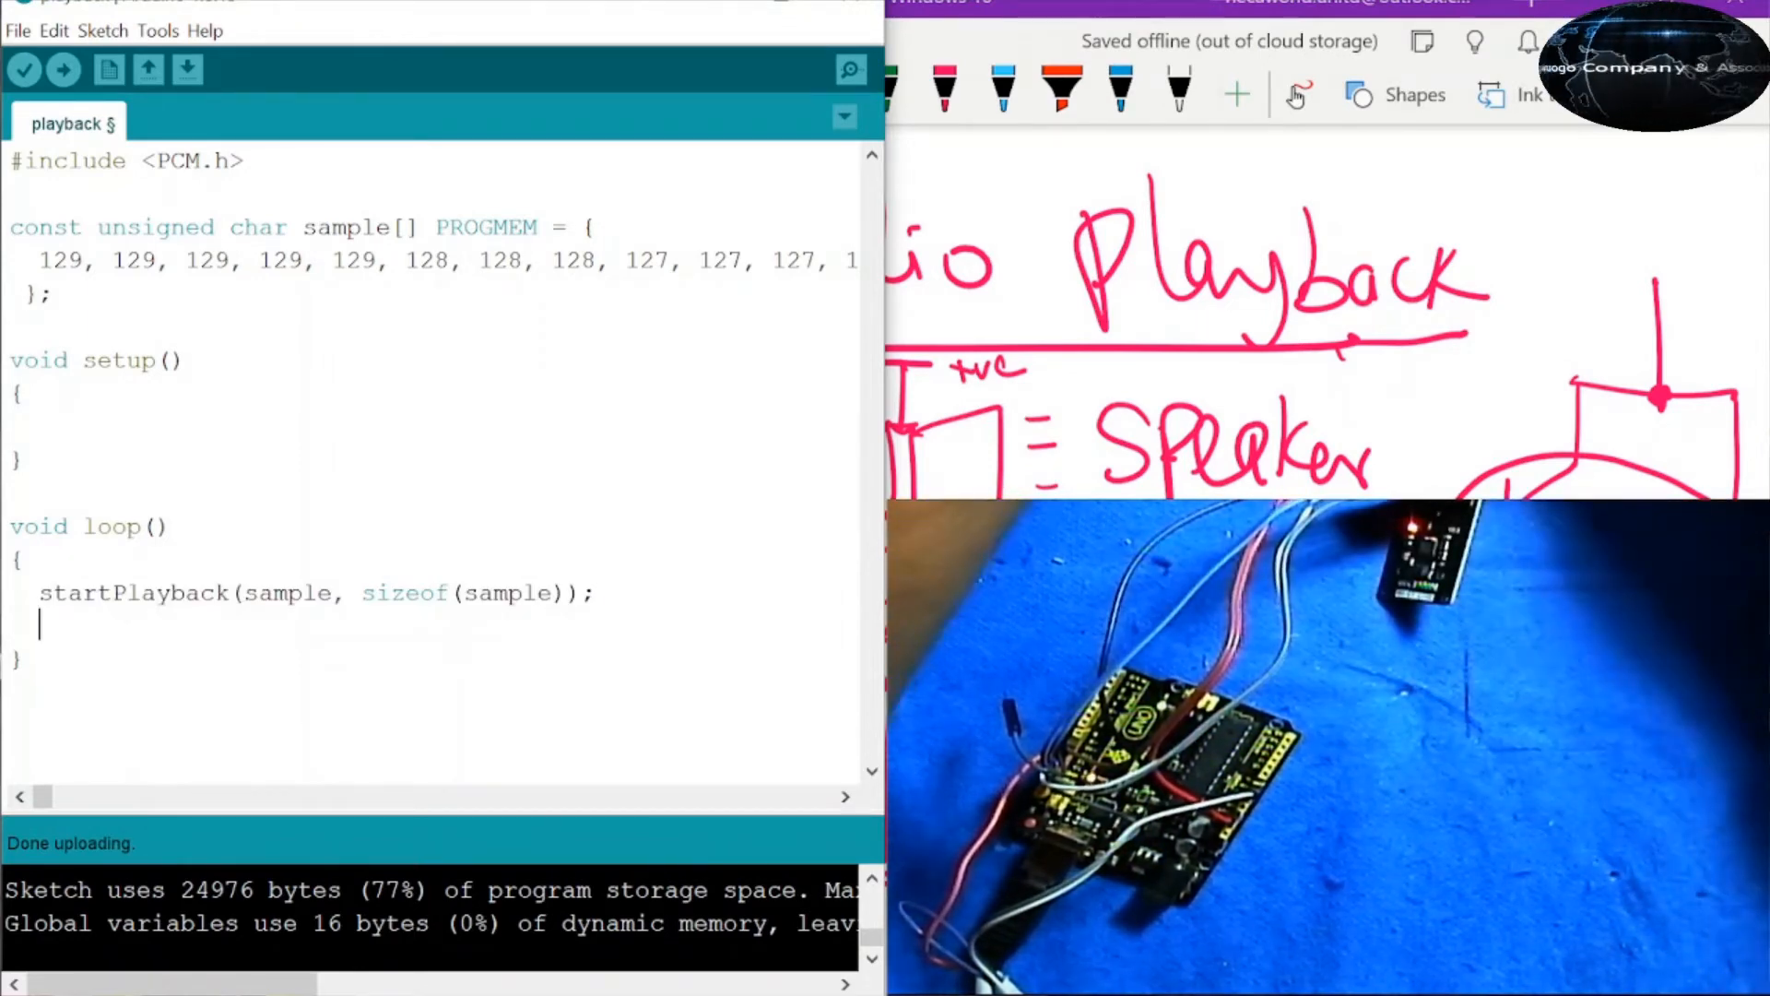
- Add delay(5000); after startPlayback in loop() and re-upload the sketch
type("delay")
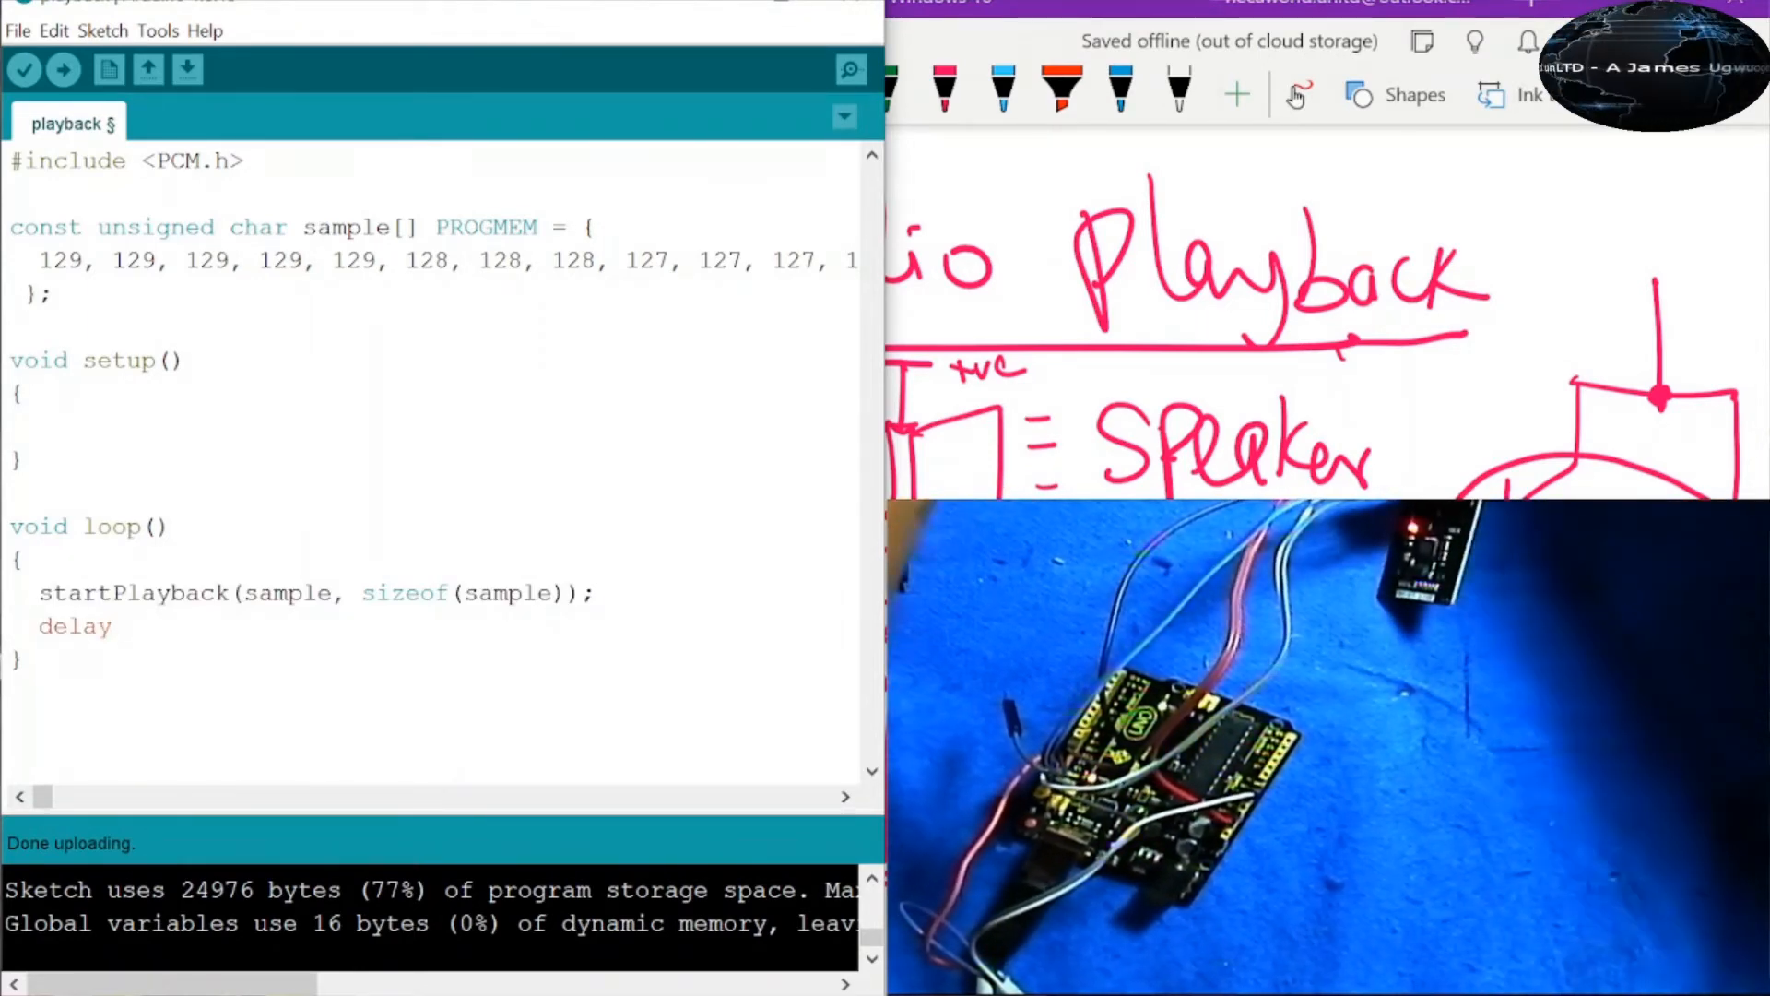
type("(500")
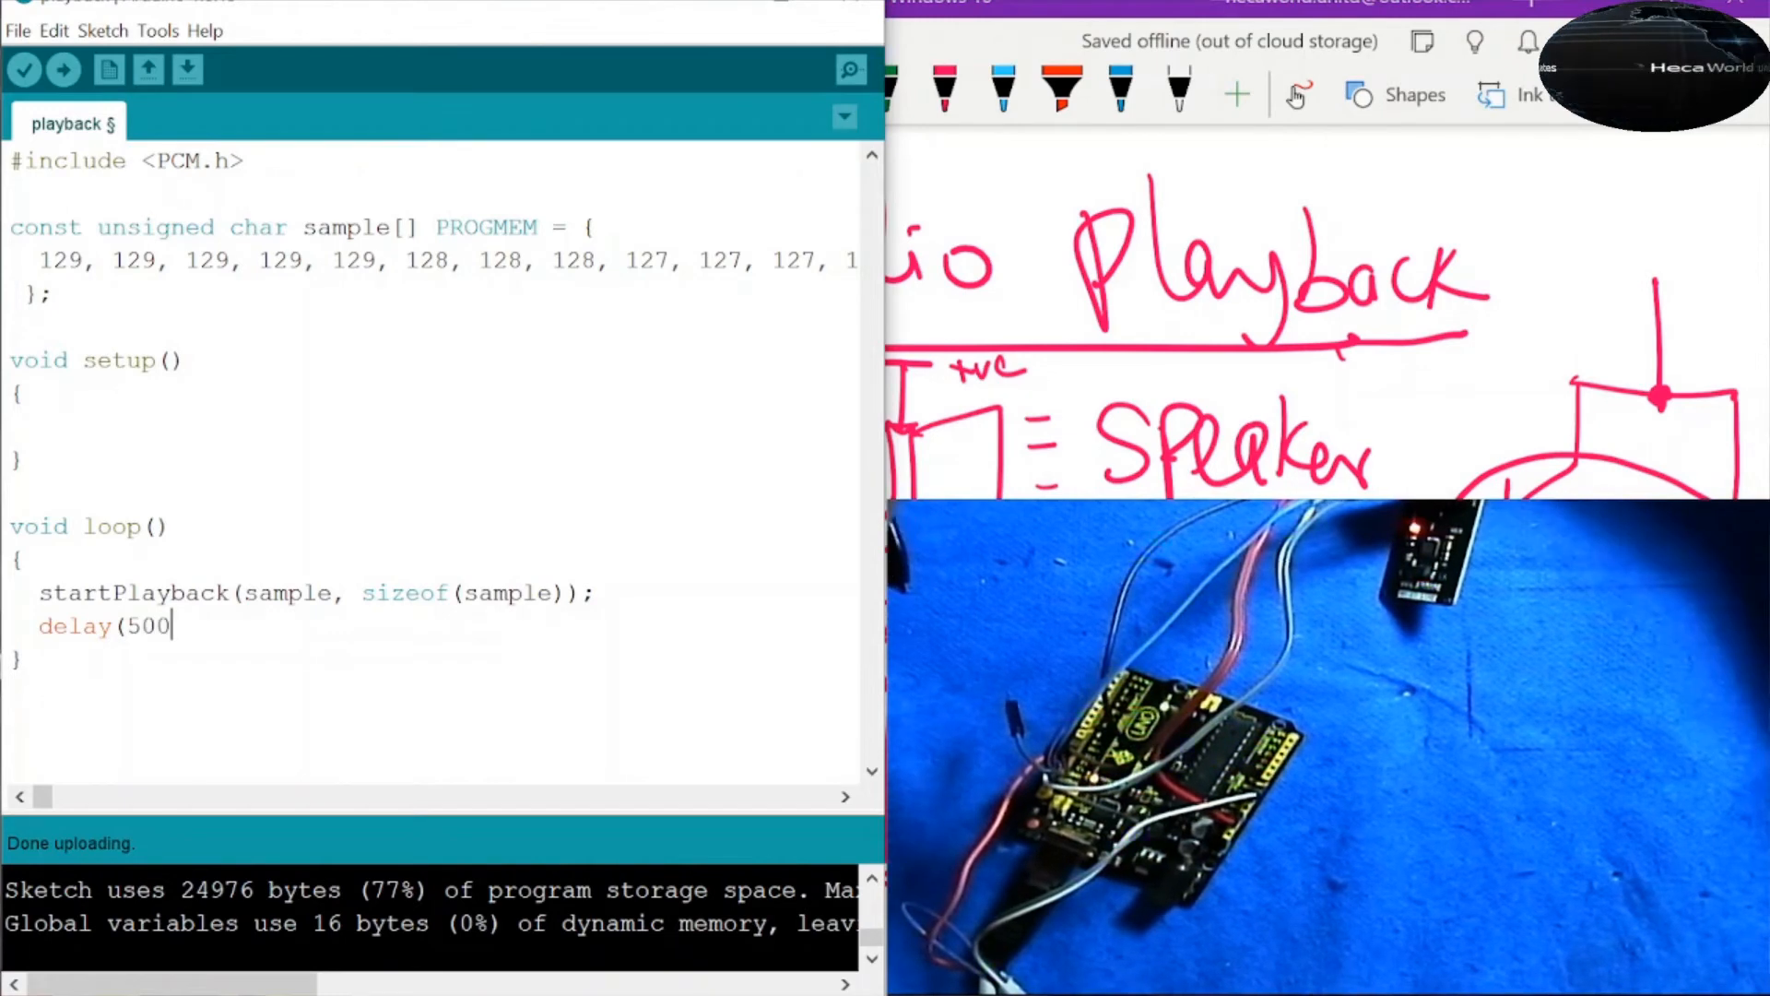
type("0);")
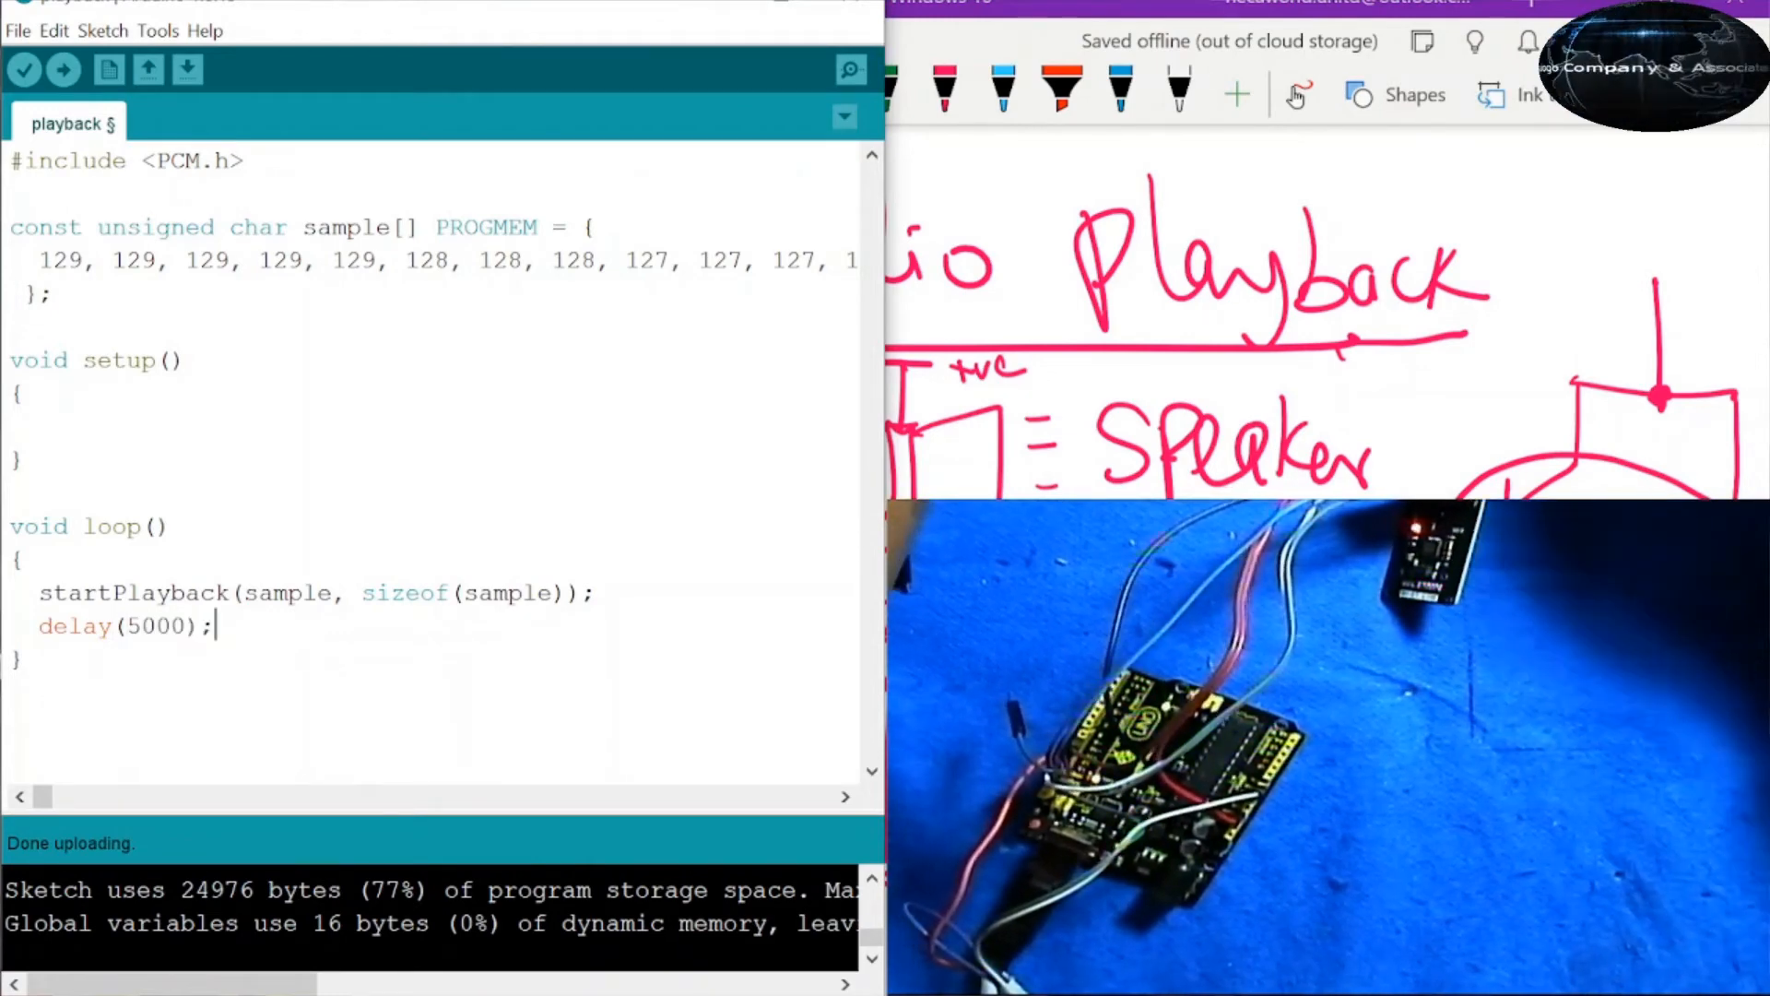
left_click(63, 70)
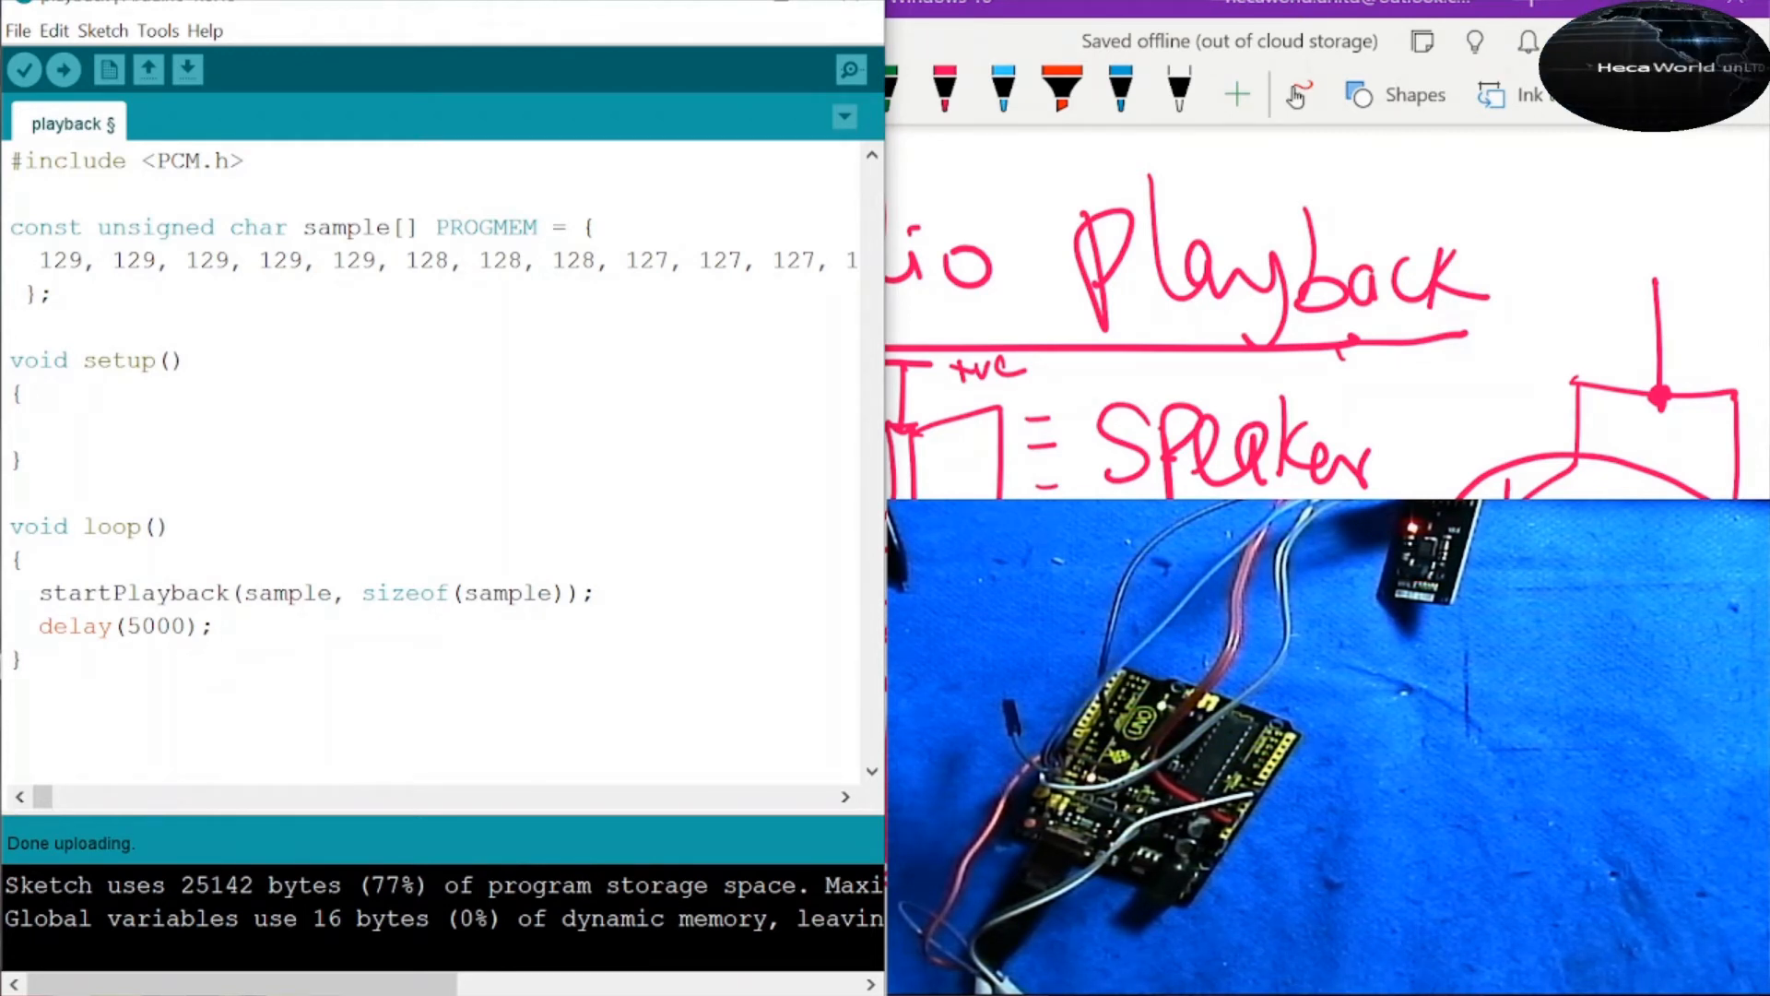
left_click(212, 627)
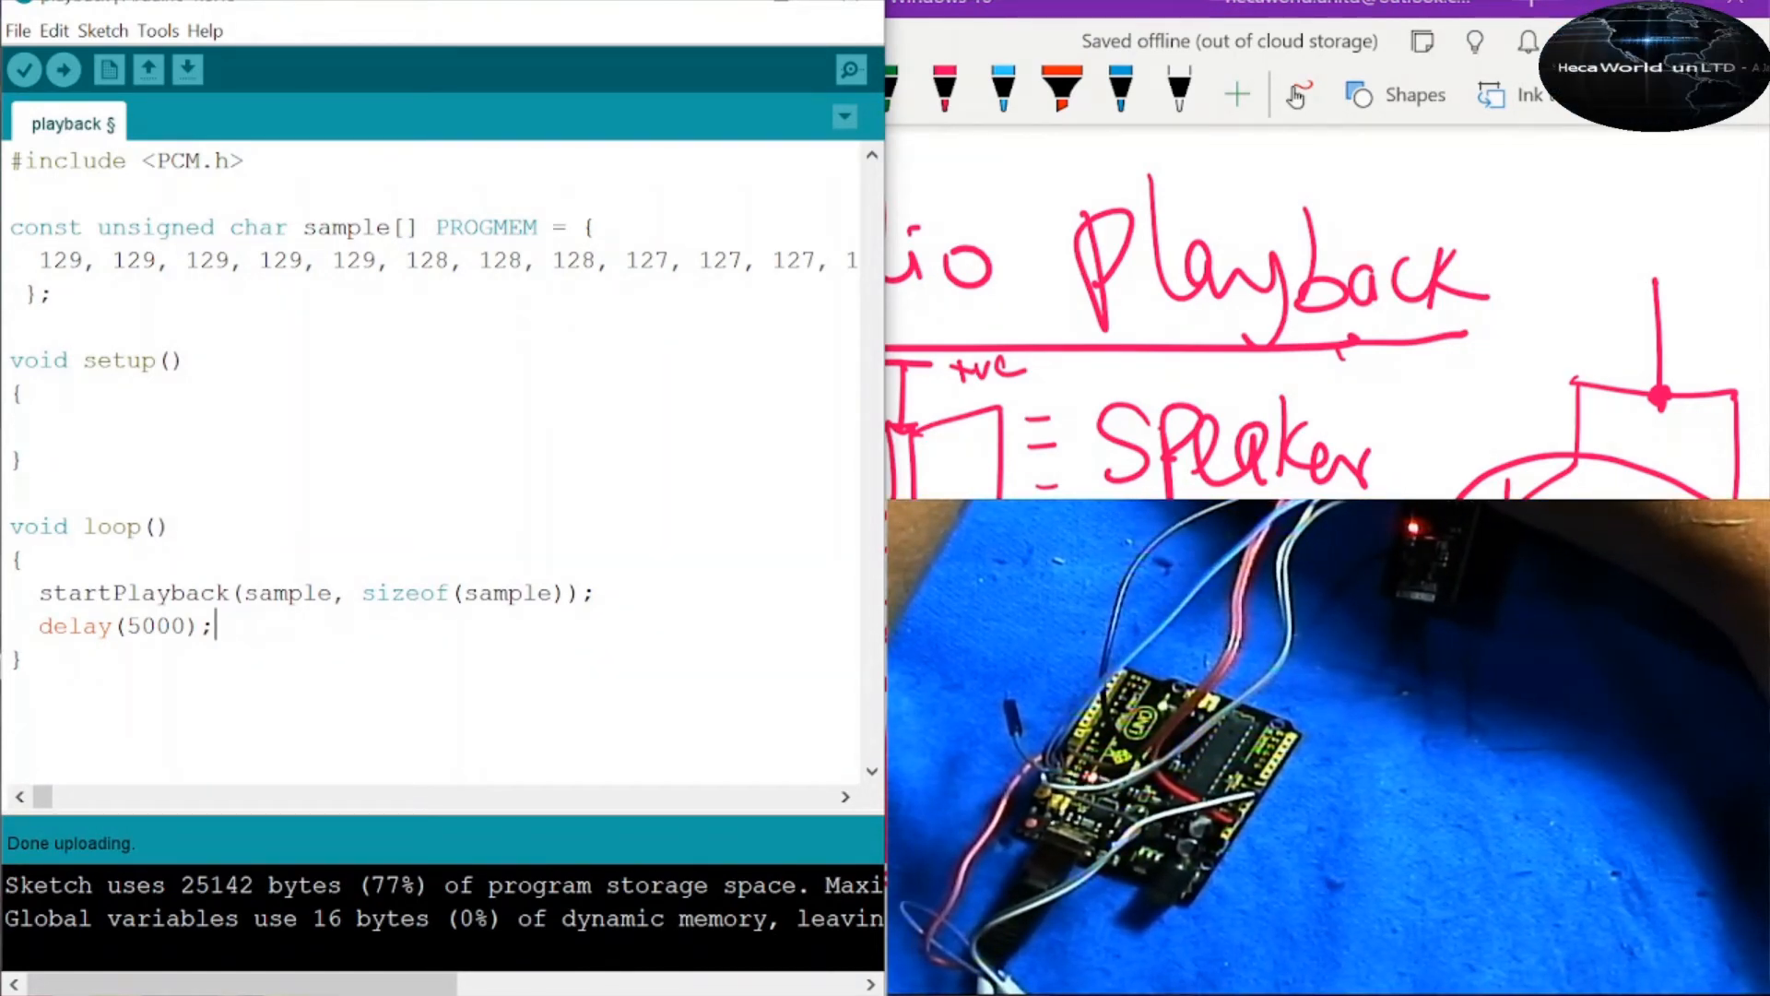
- Insert Serial.println("Playback in Progress"); between startPlayback and delay in loop()
left_click(63, 68)
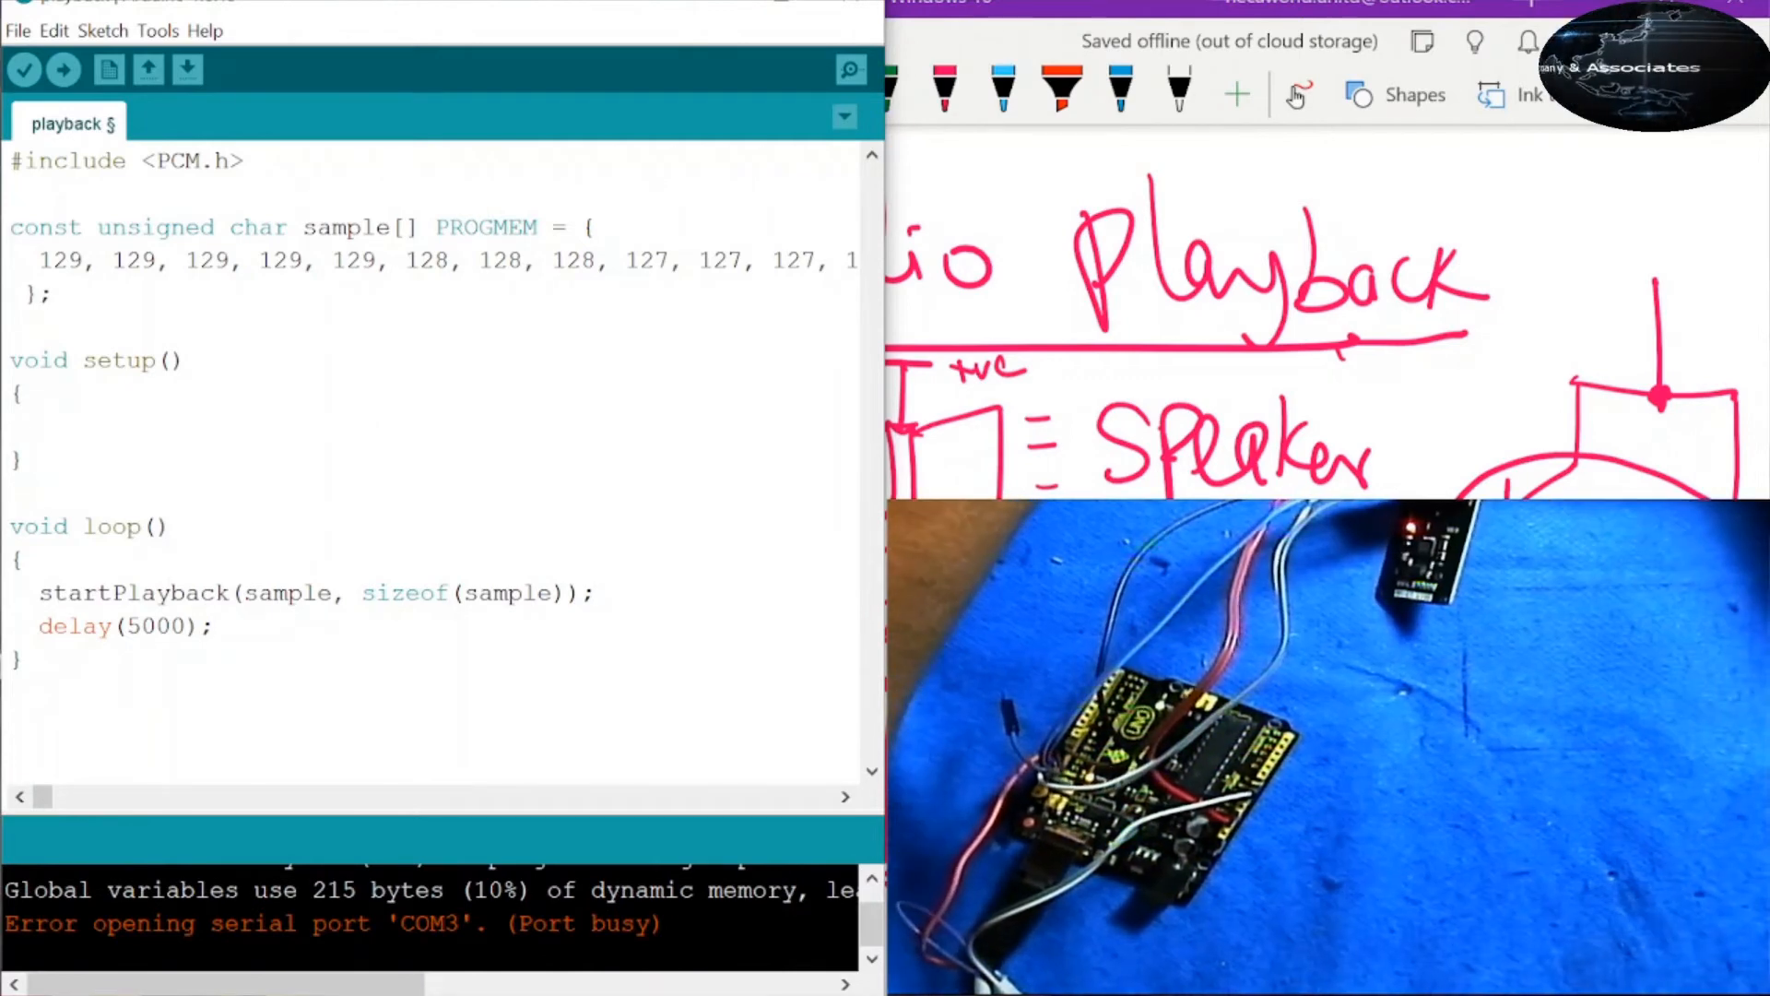
type("Sr")
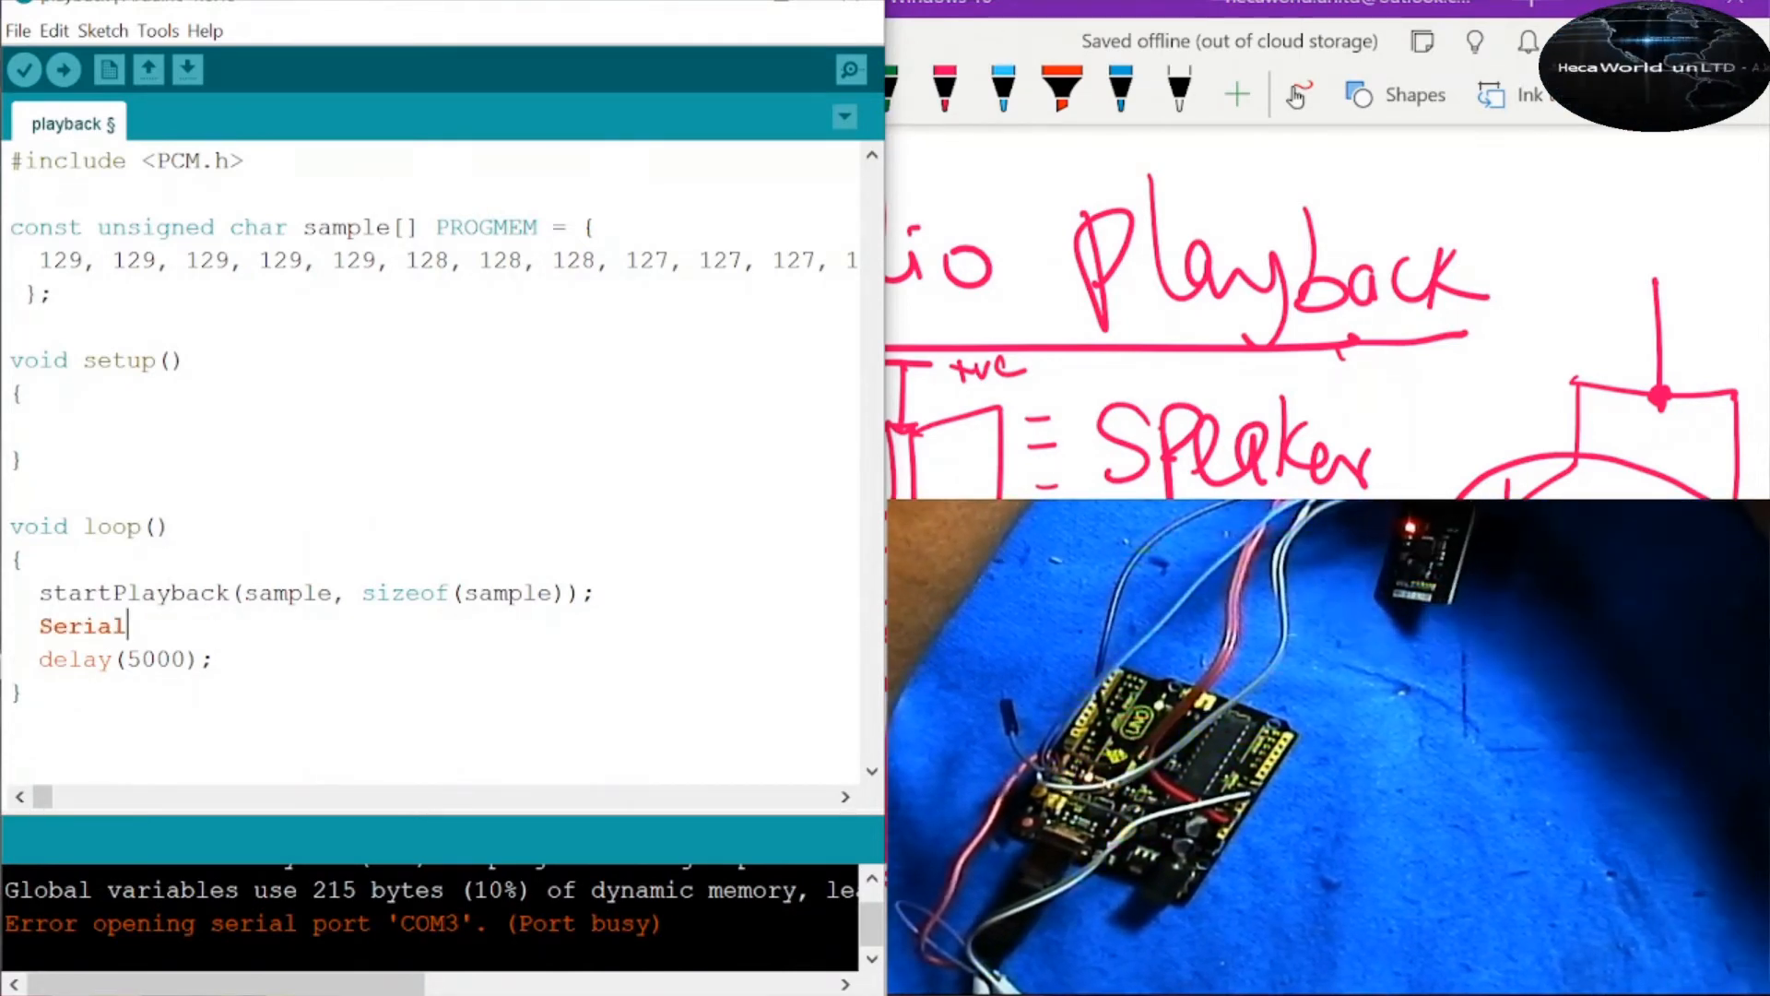
type(".println")
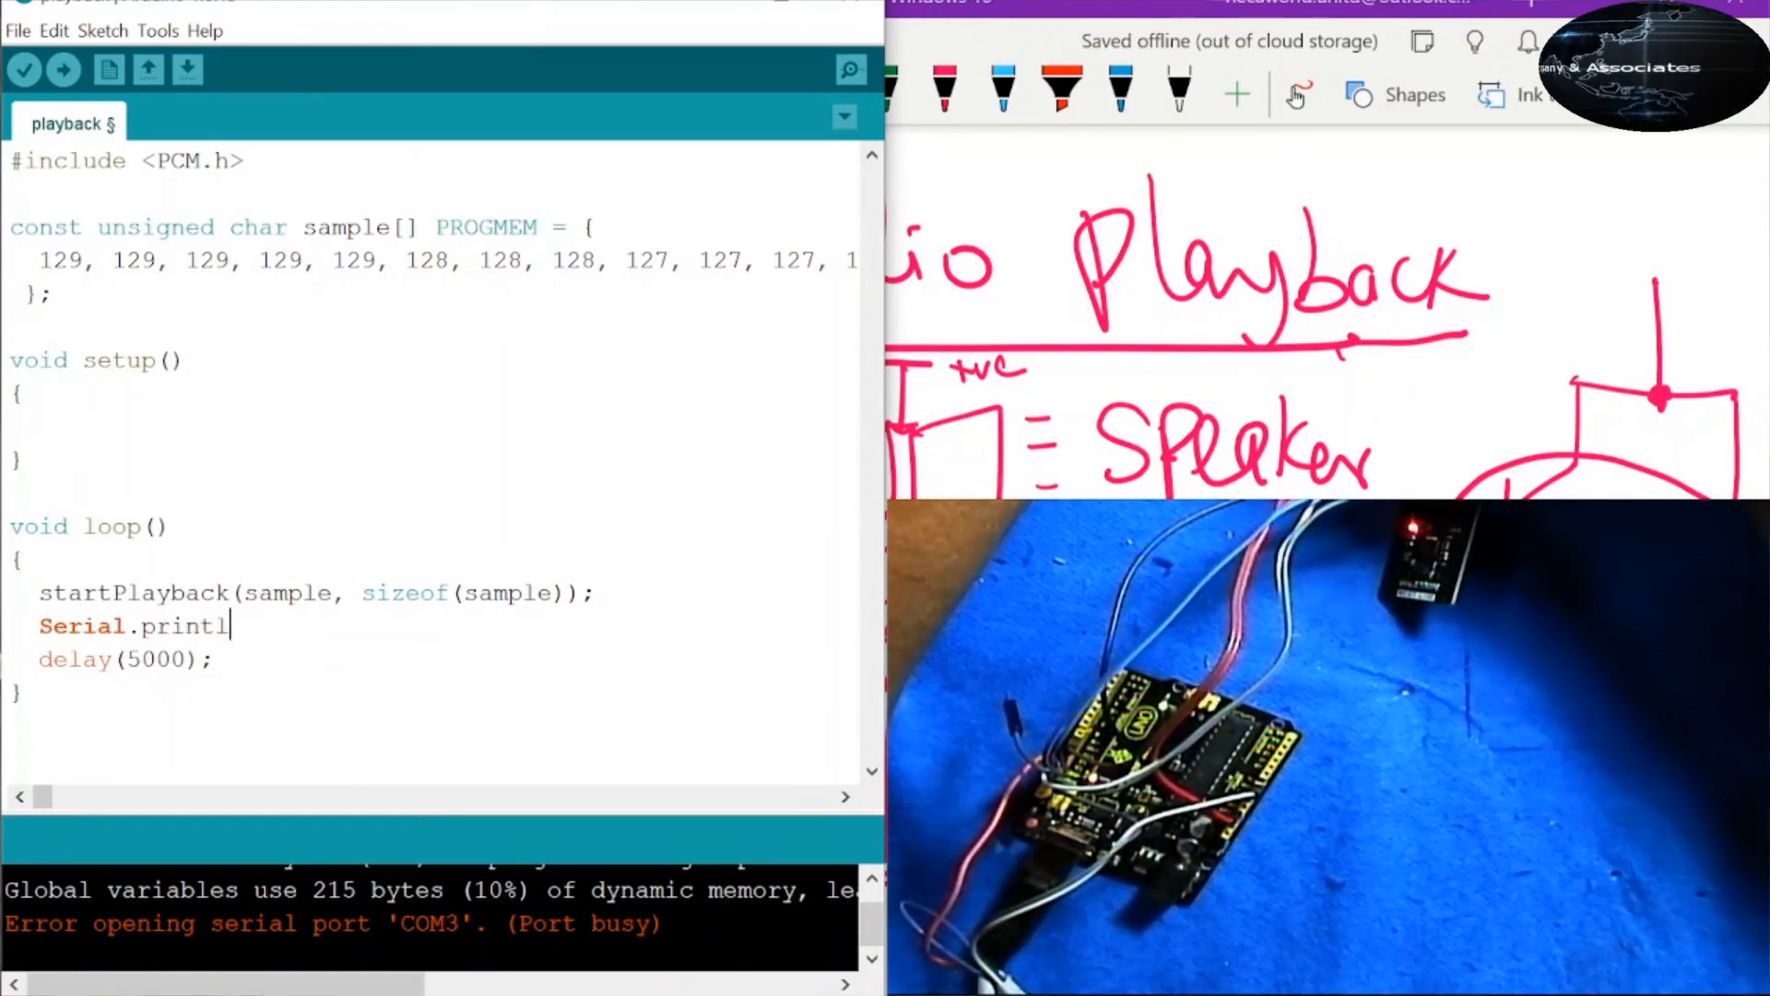
type("n(\"")
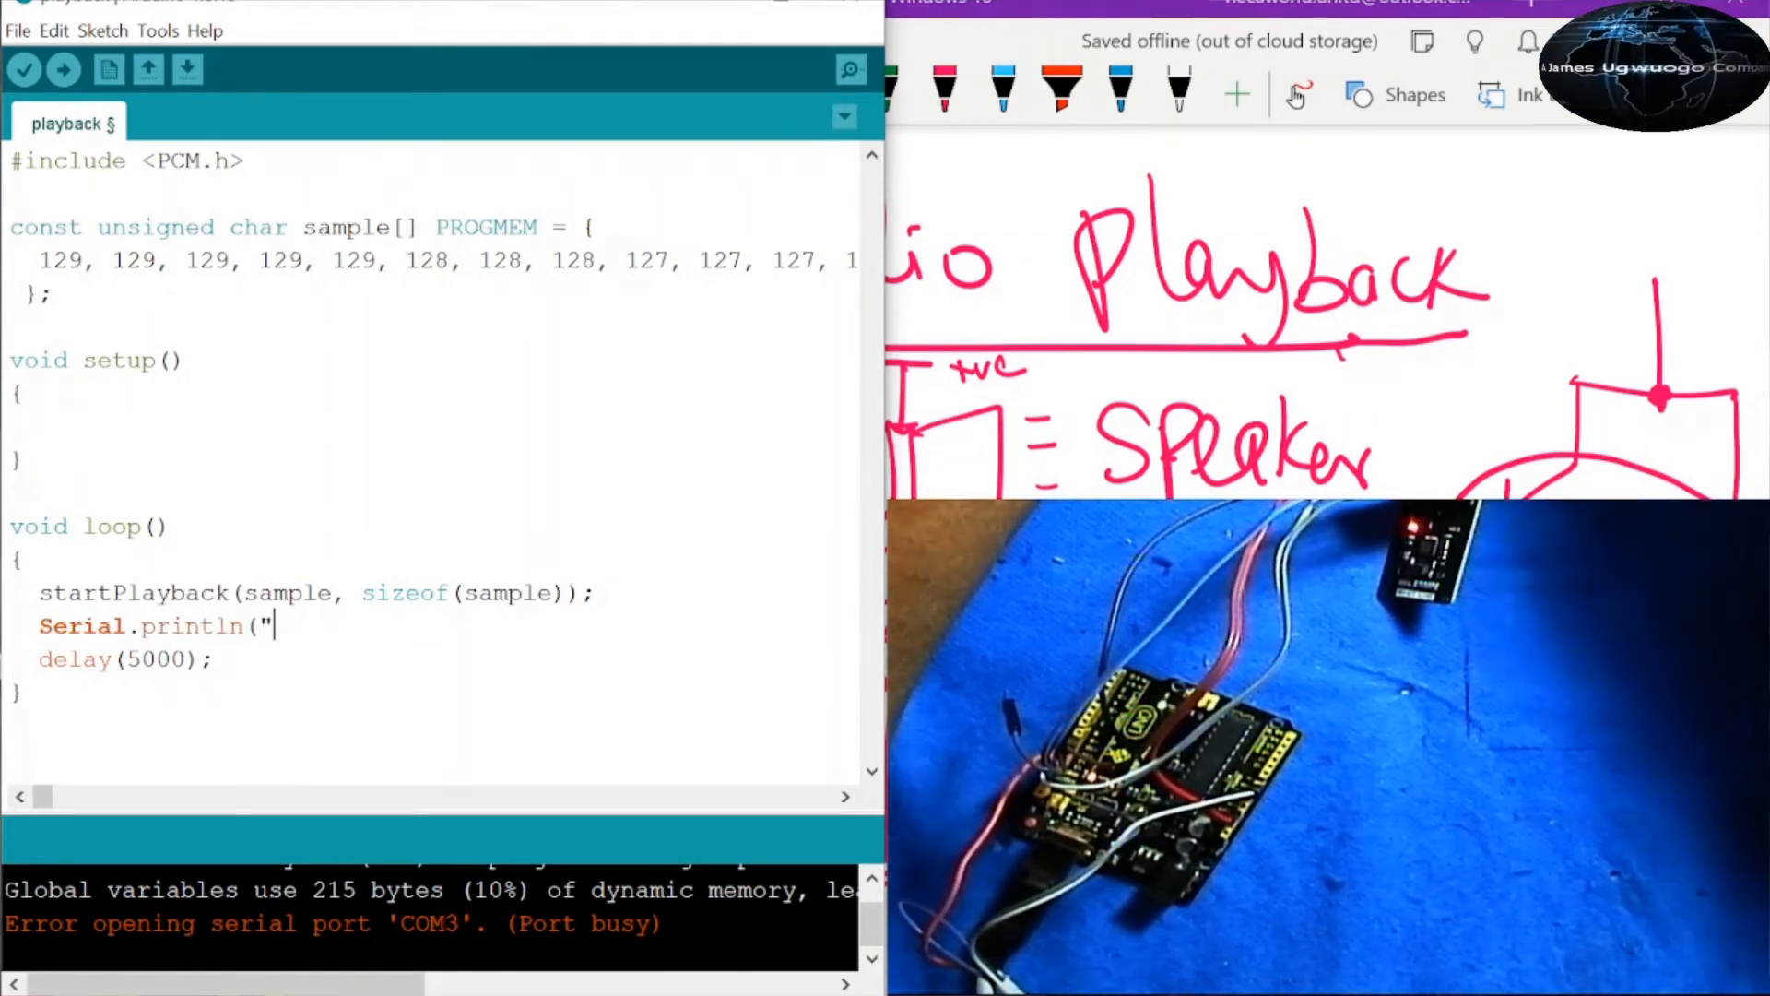
type("Playback in Progre")
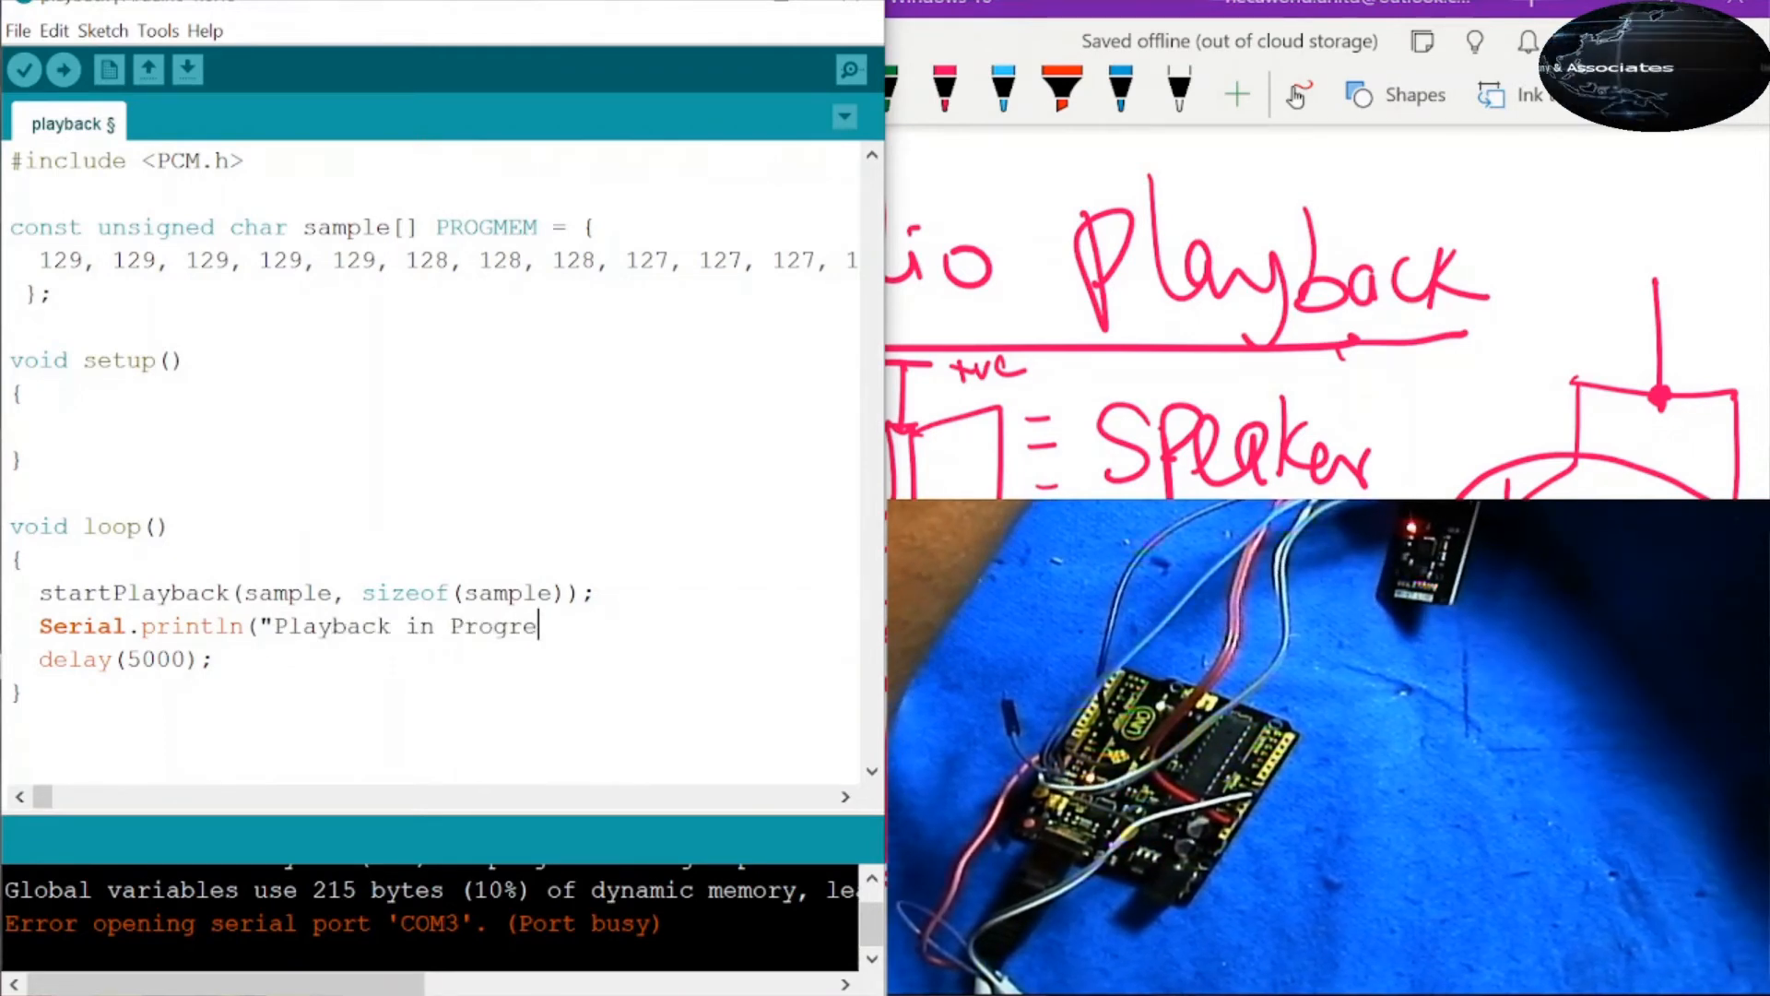
type("ss\");")
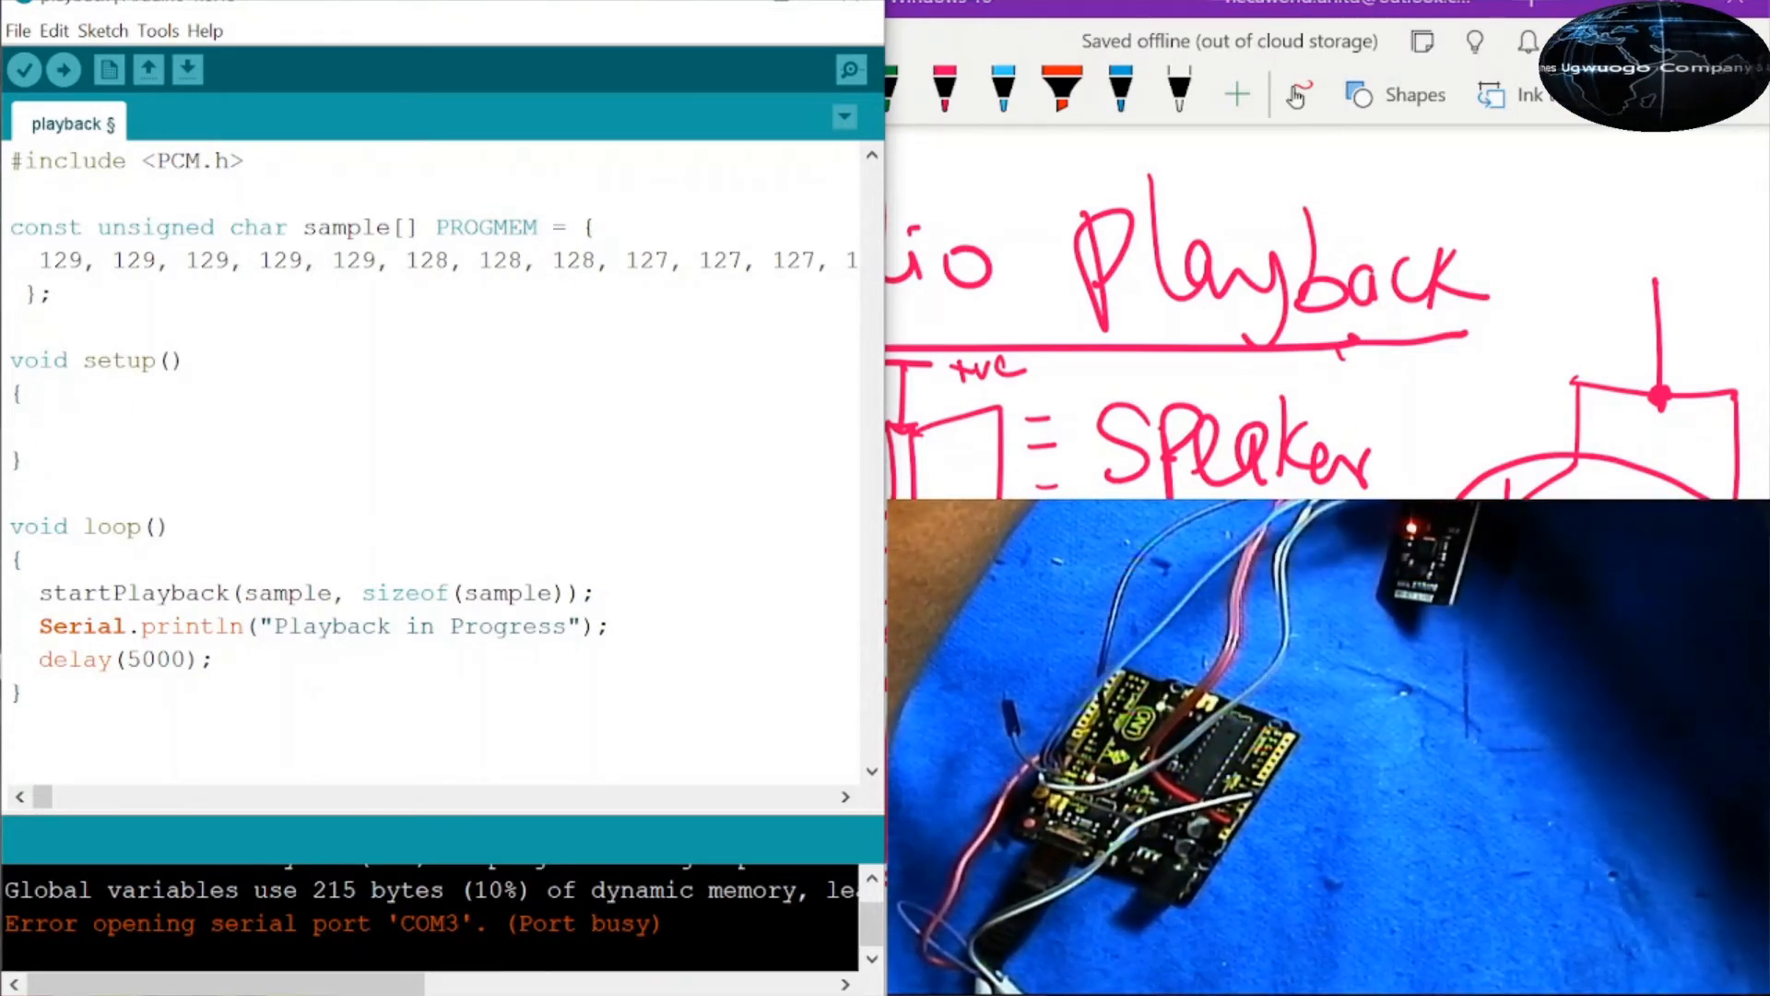
- Add Serial.begin(9600); in setup() and upload the updated sketch to the board
type("Seria")
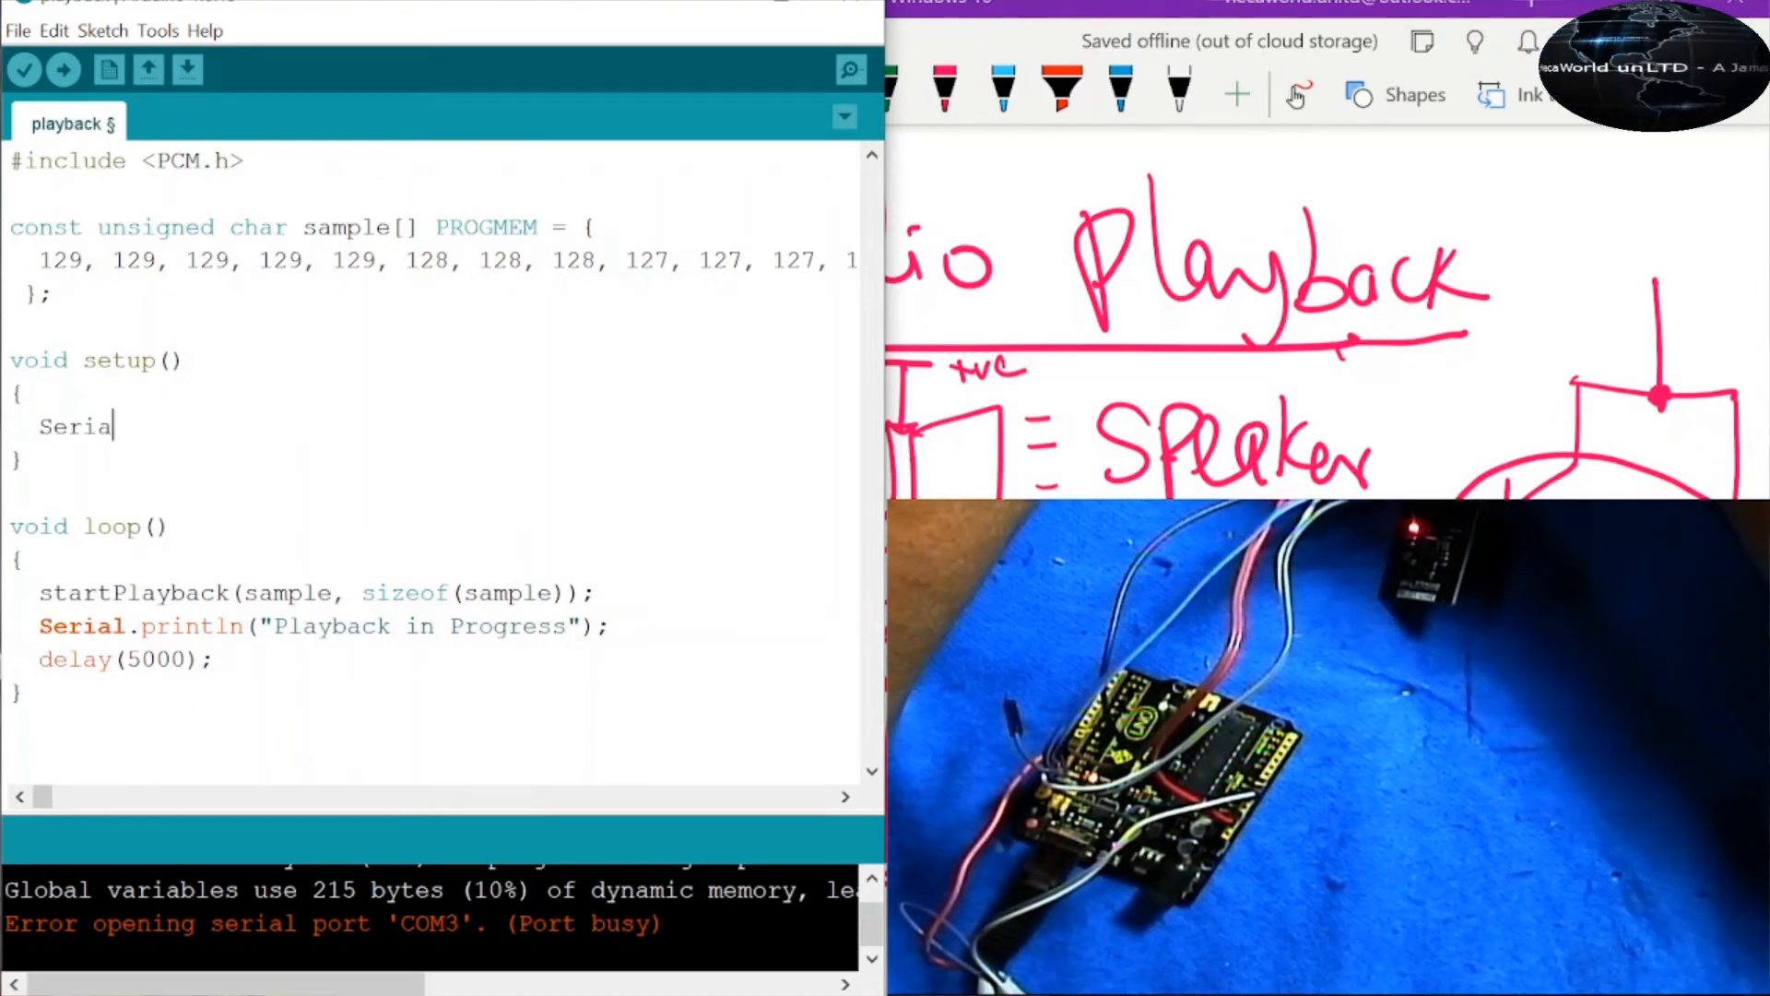
type("l.begin")
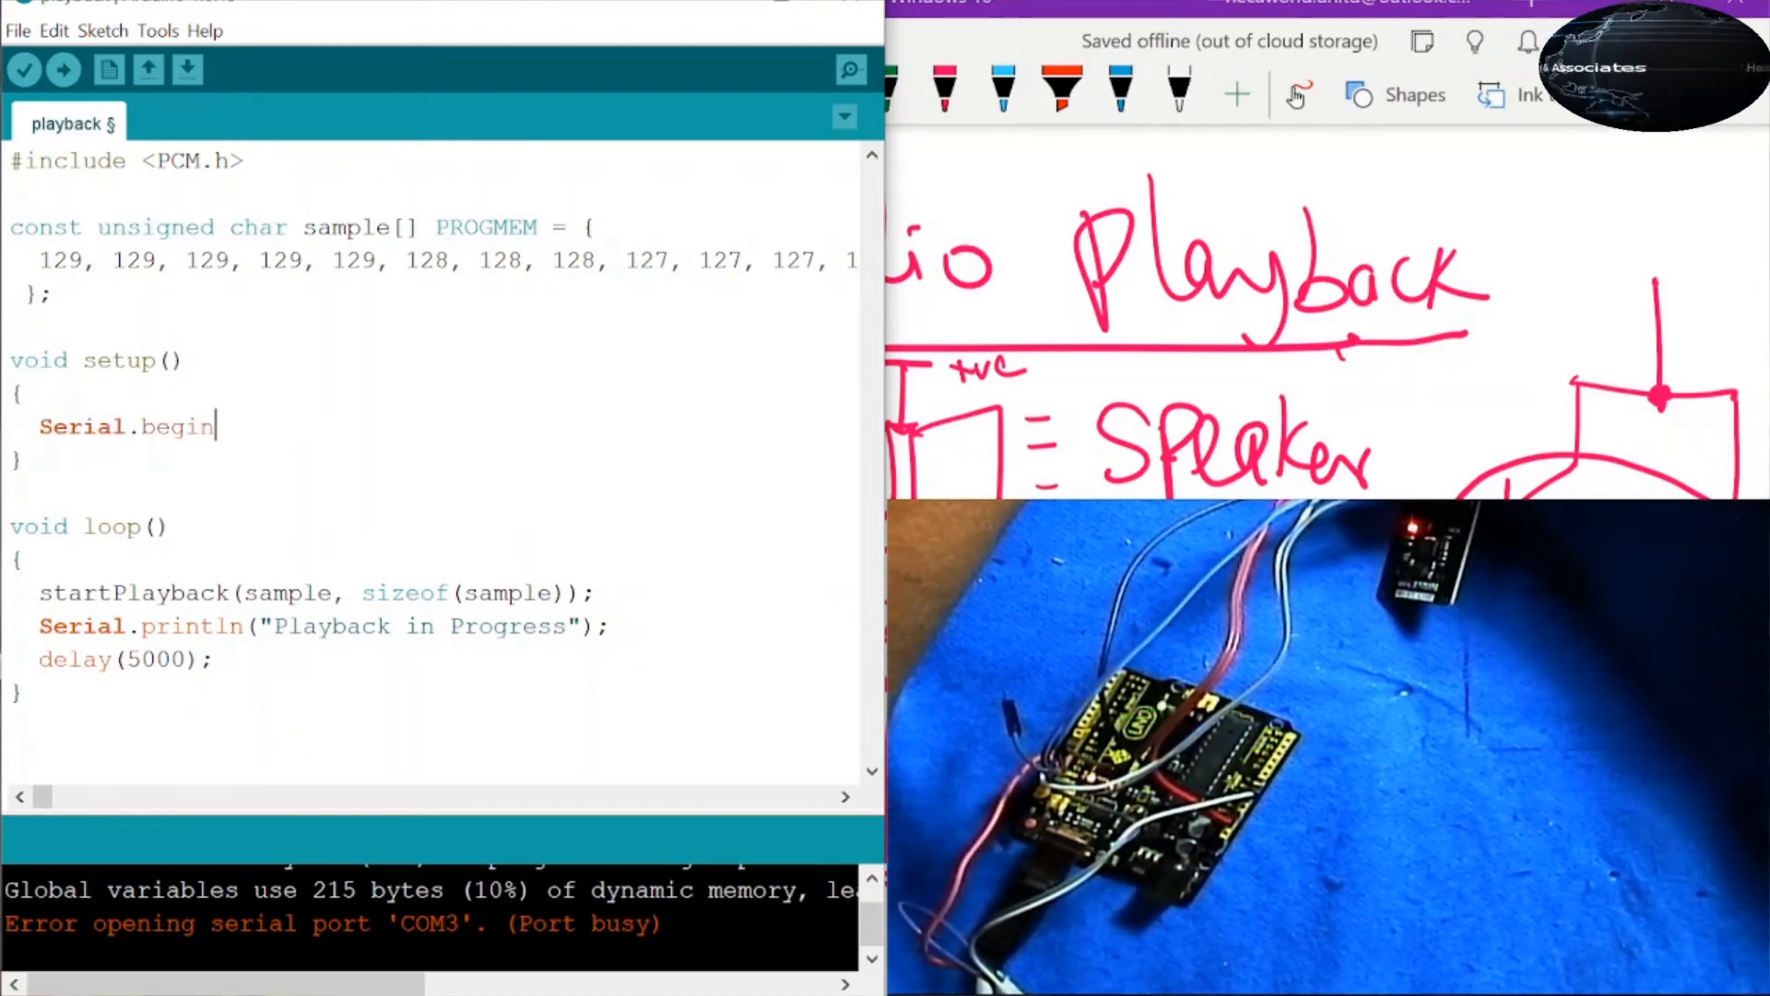
type("(9")
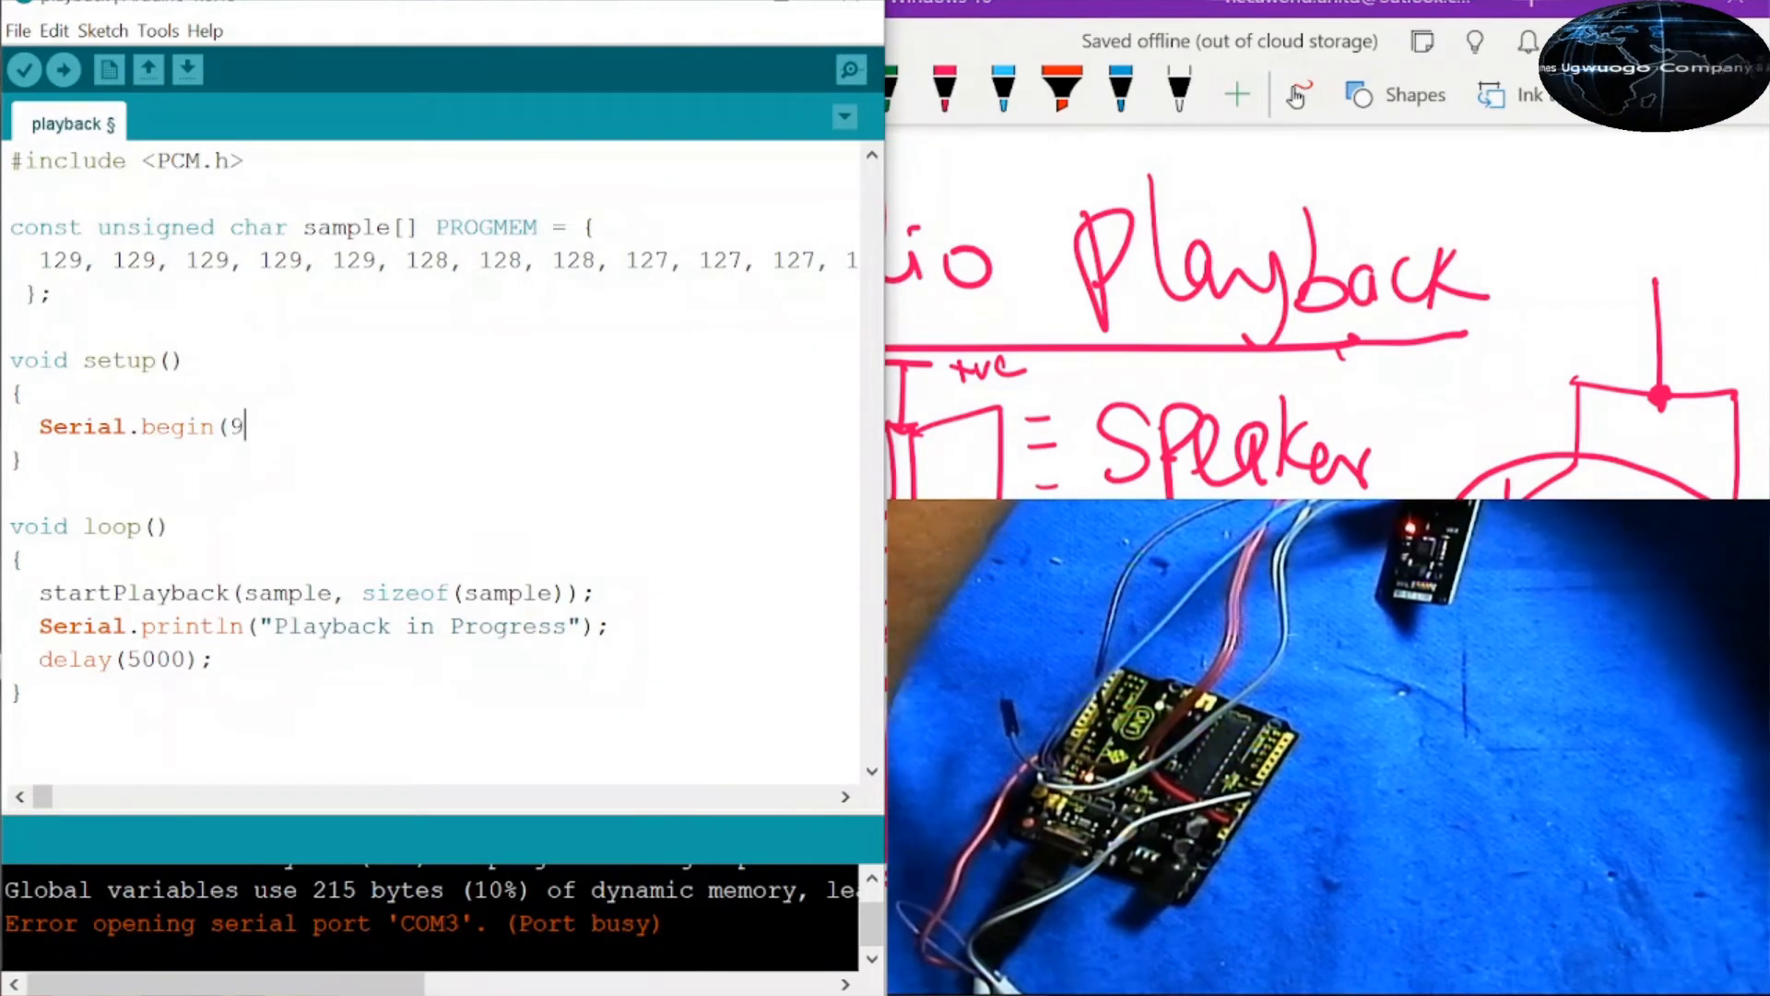
type("600);")
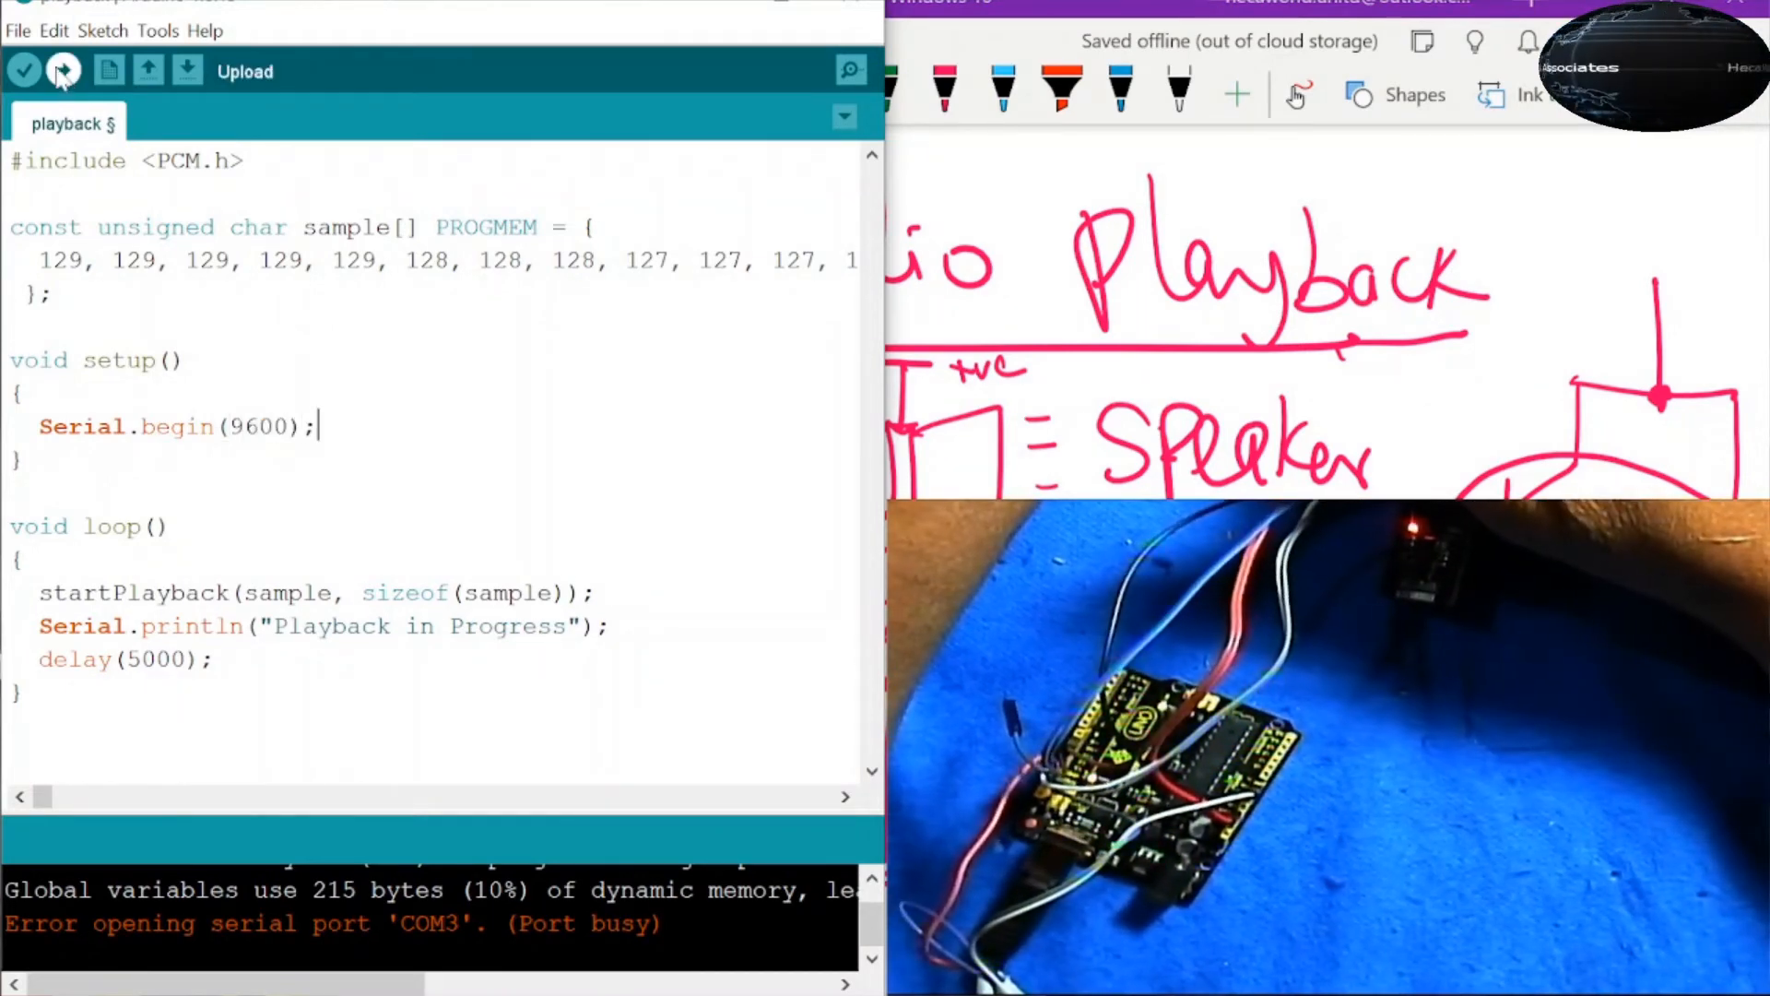
left_click(63, 70)
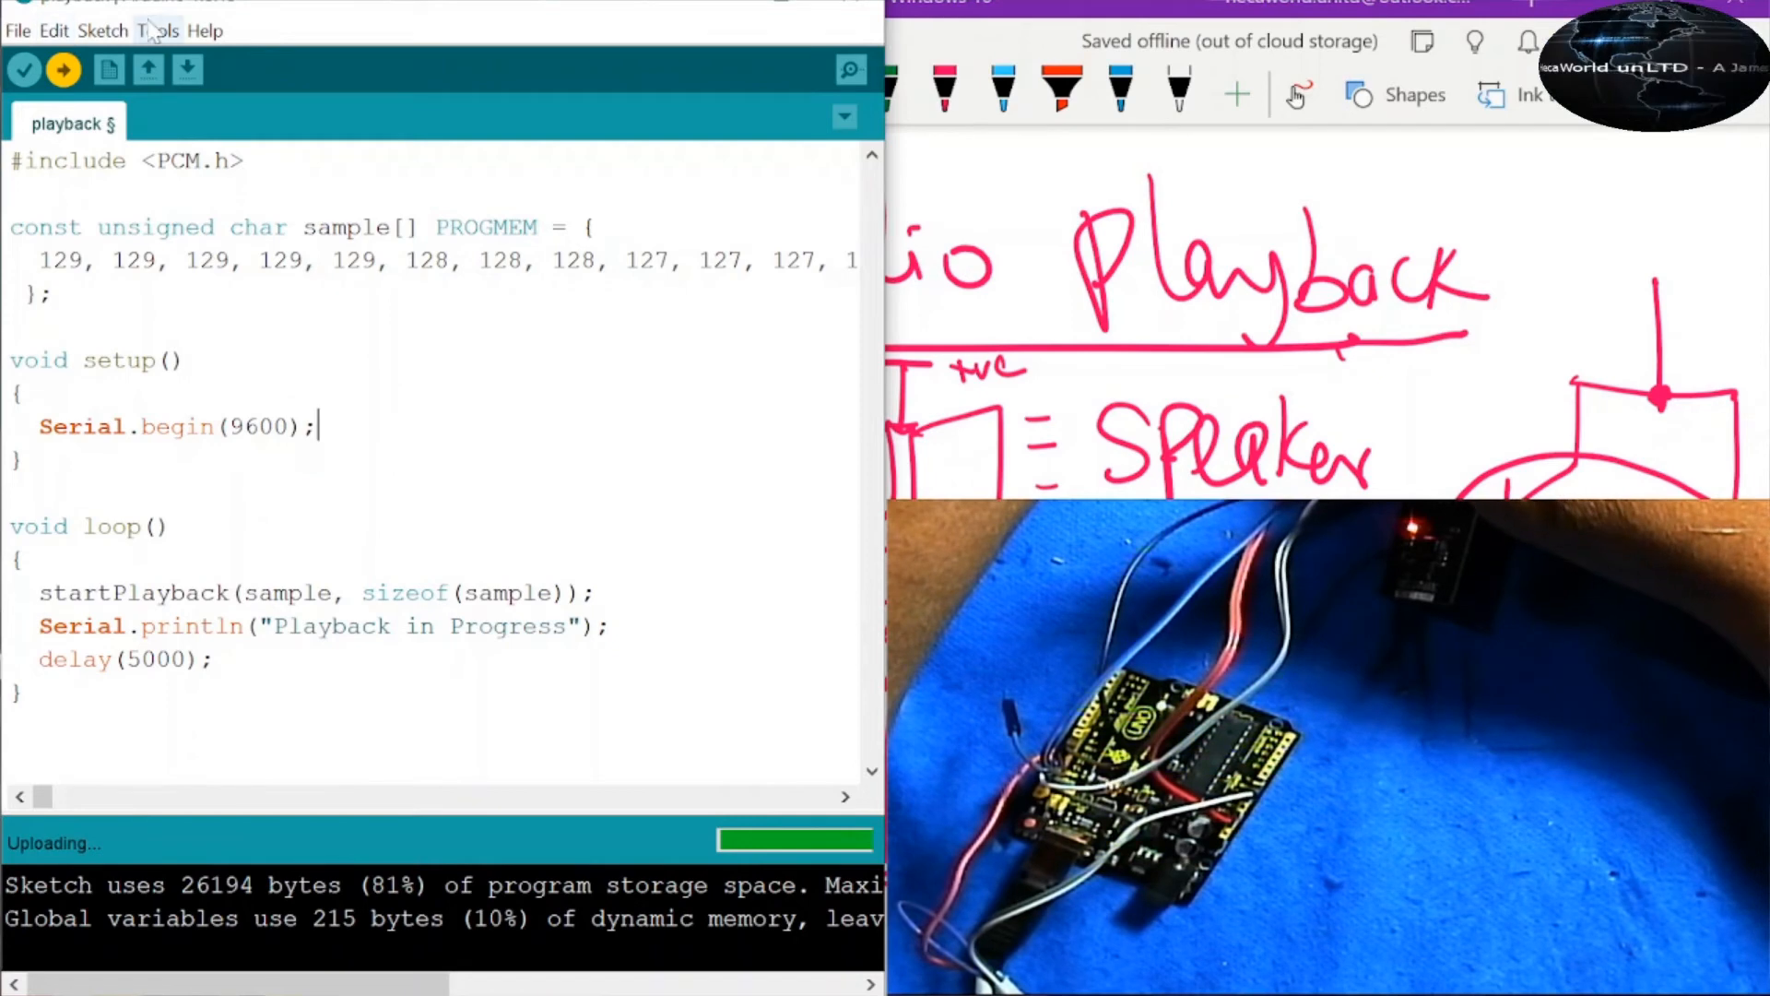
left_click(157, 31)
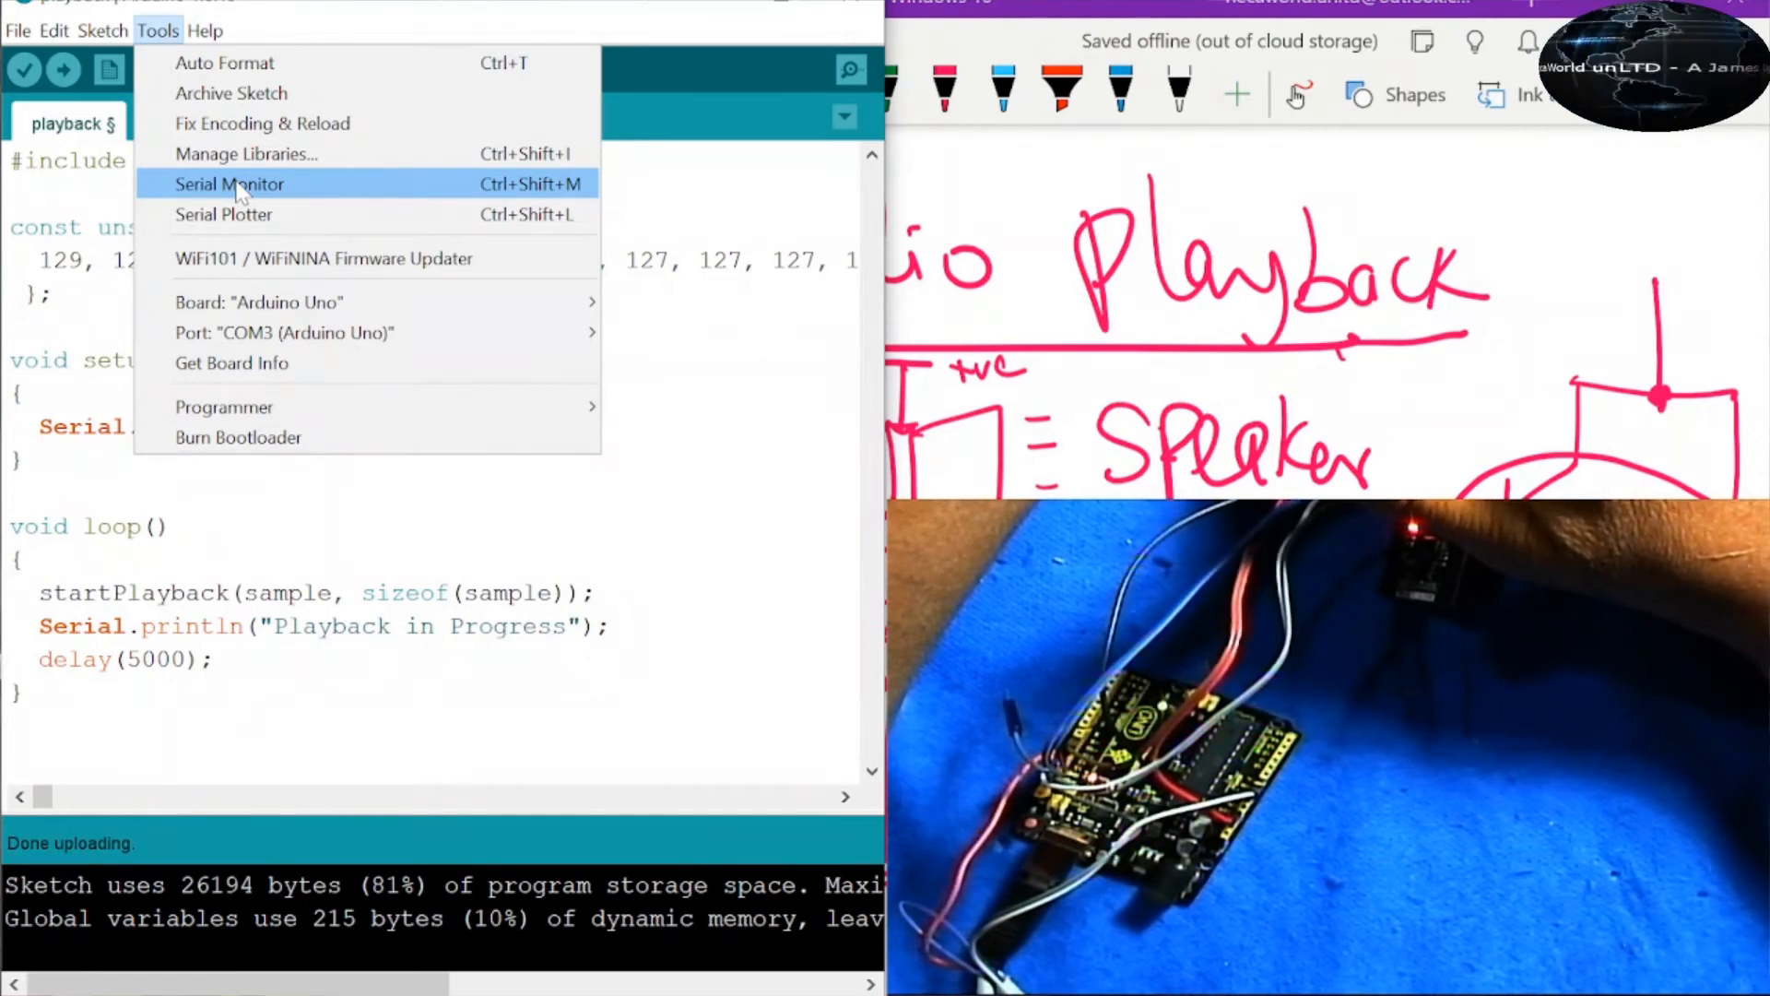
- Watch the COM3 Serial Monitor print 'Playback in Progress' about every five seconds
left_click(231, 184)
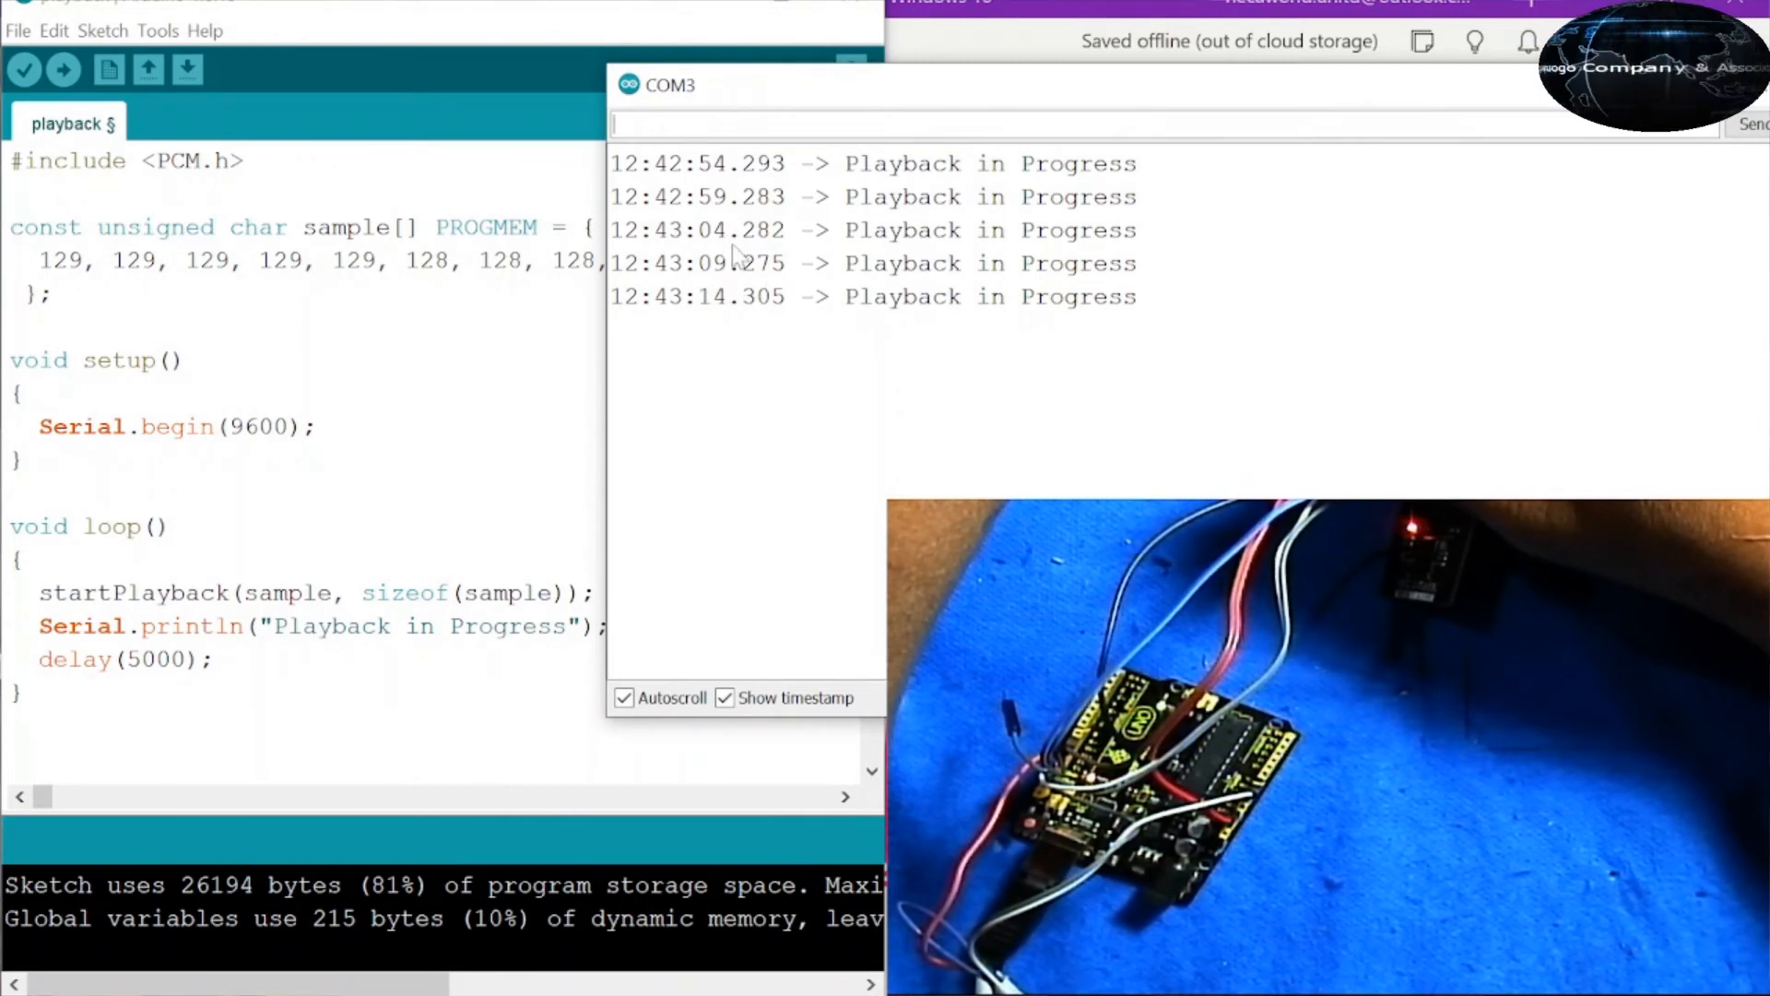
mouse_move(863, 209)
type("1")
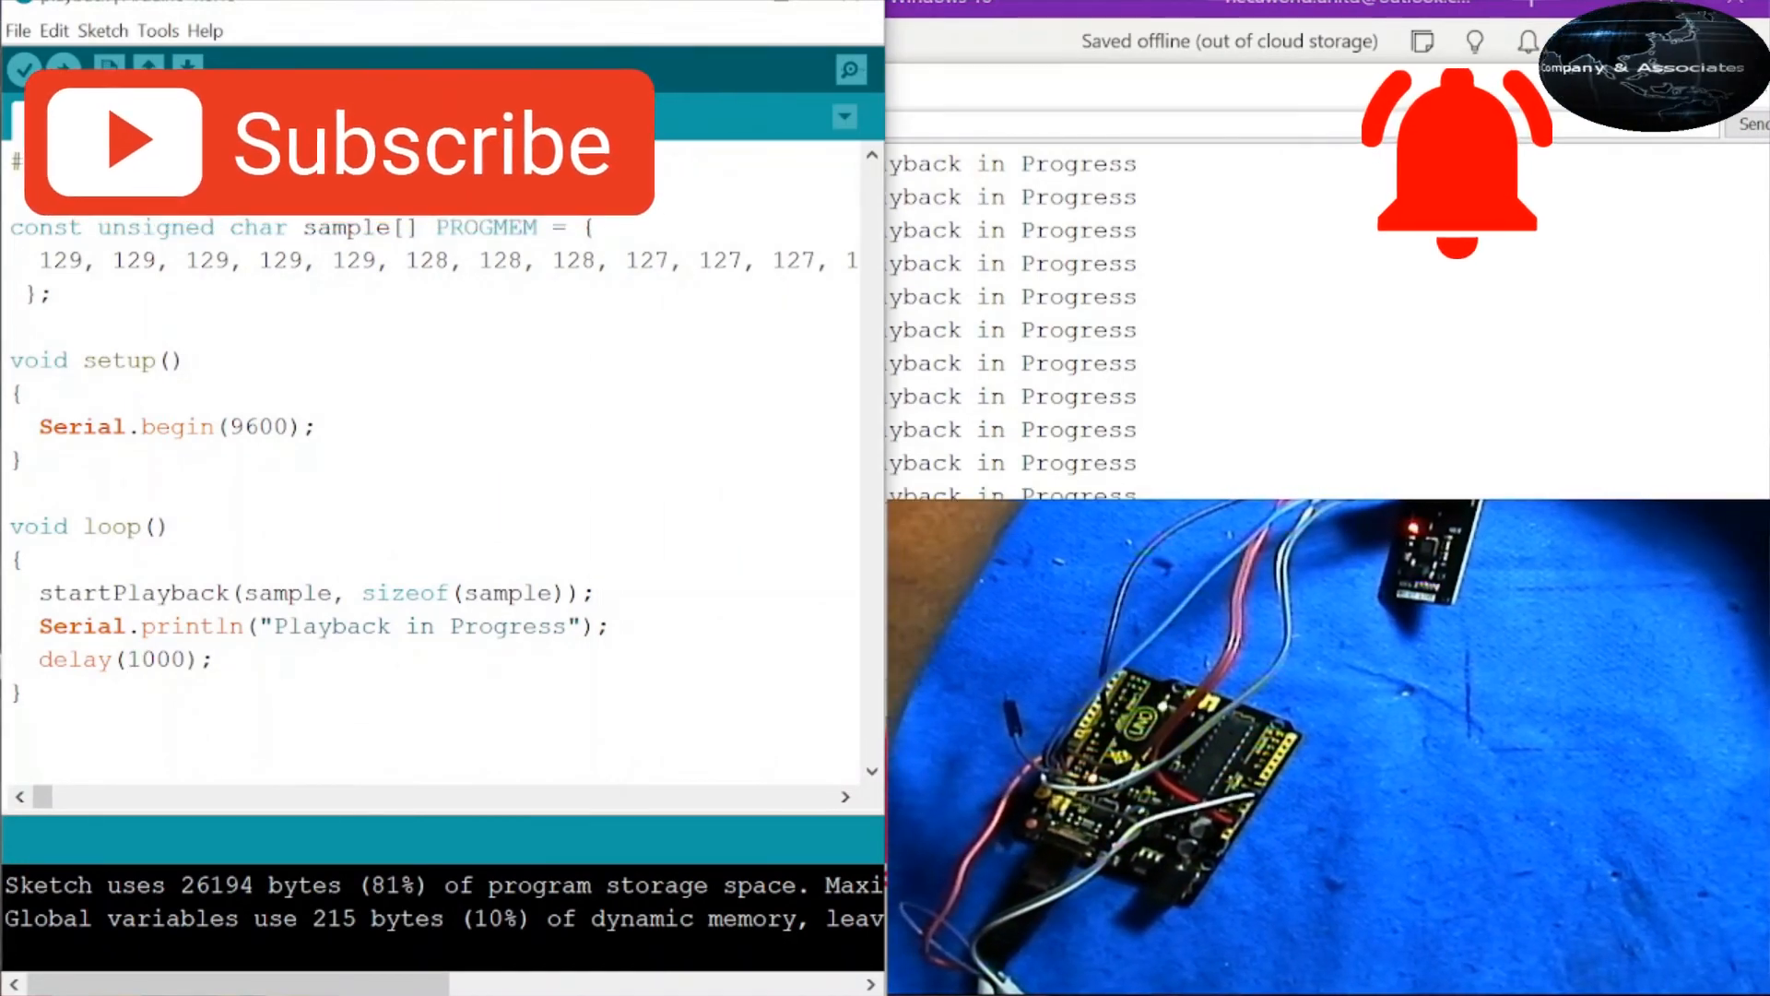
- Change the loop delay to 10000 ms, upload, and watch 'Playback in Progress' print every ten seconds
left_click(63, 68)
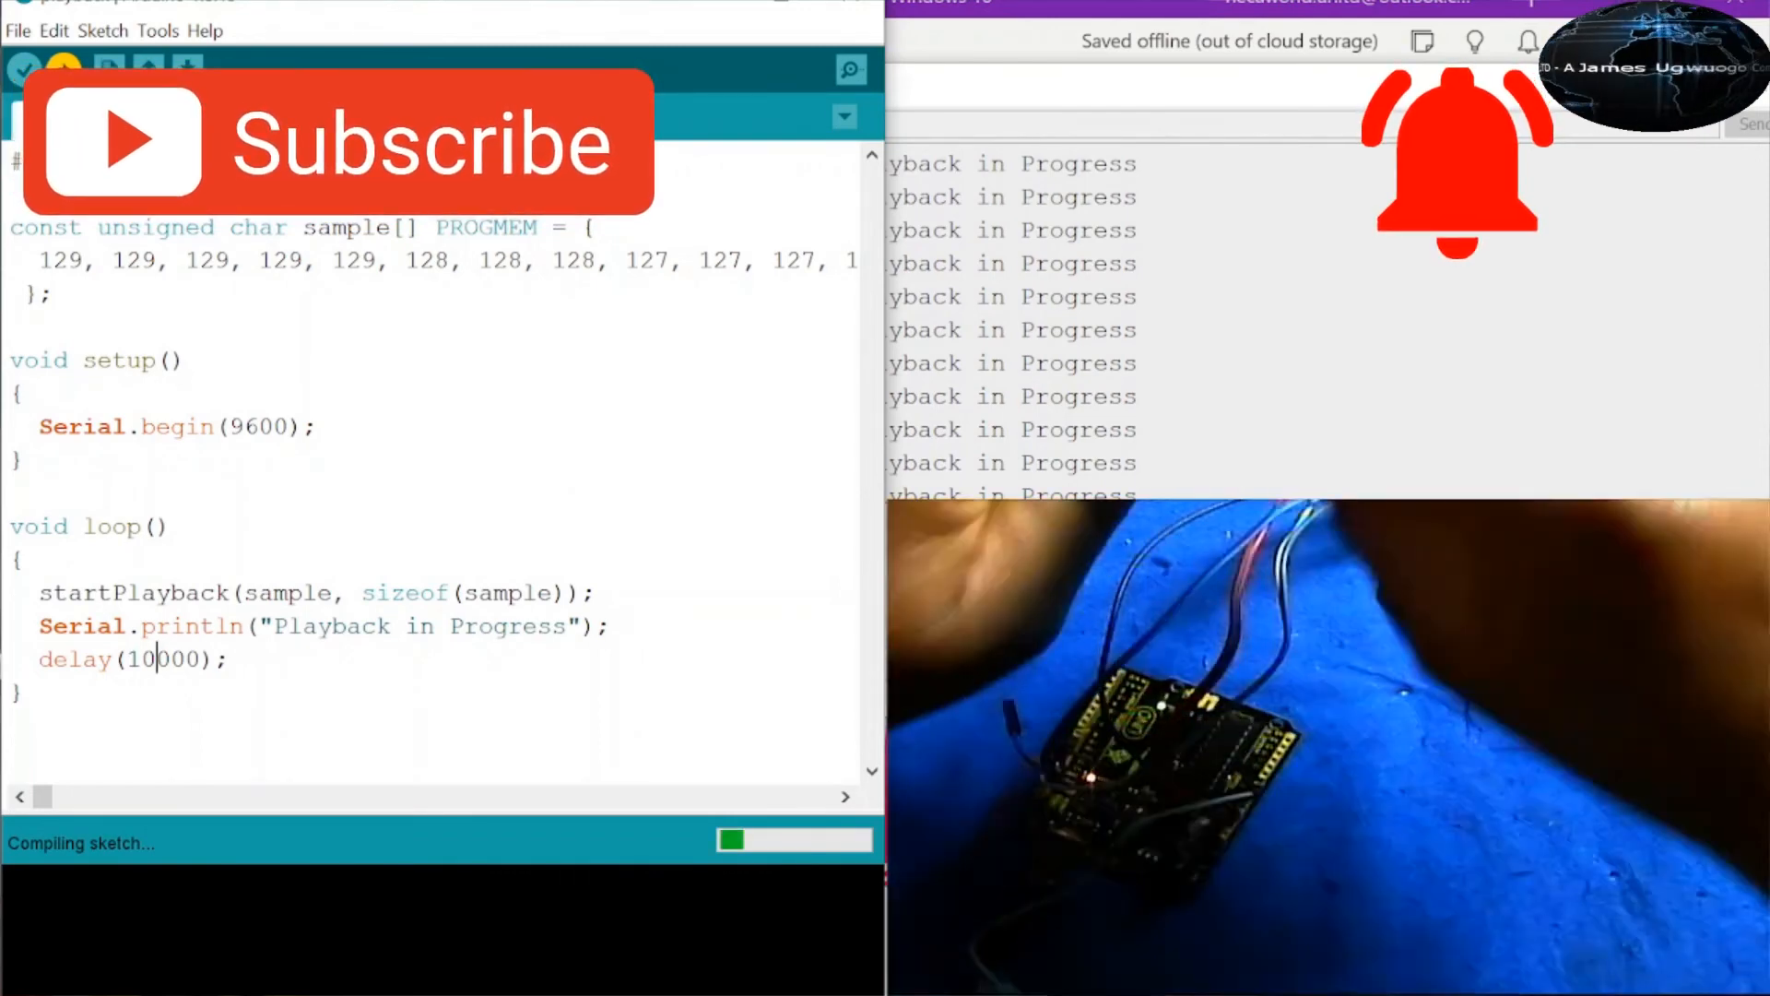
left_click(64, 70)
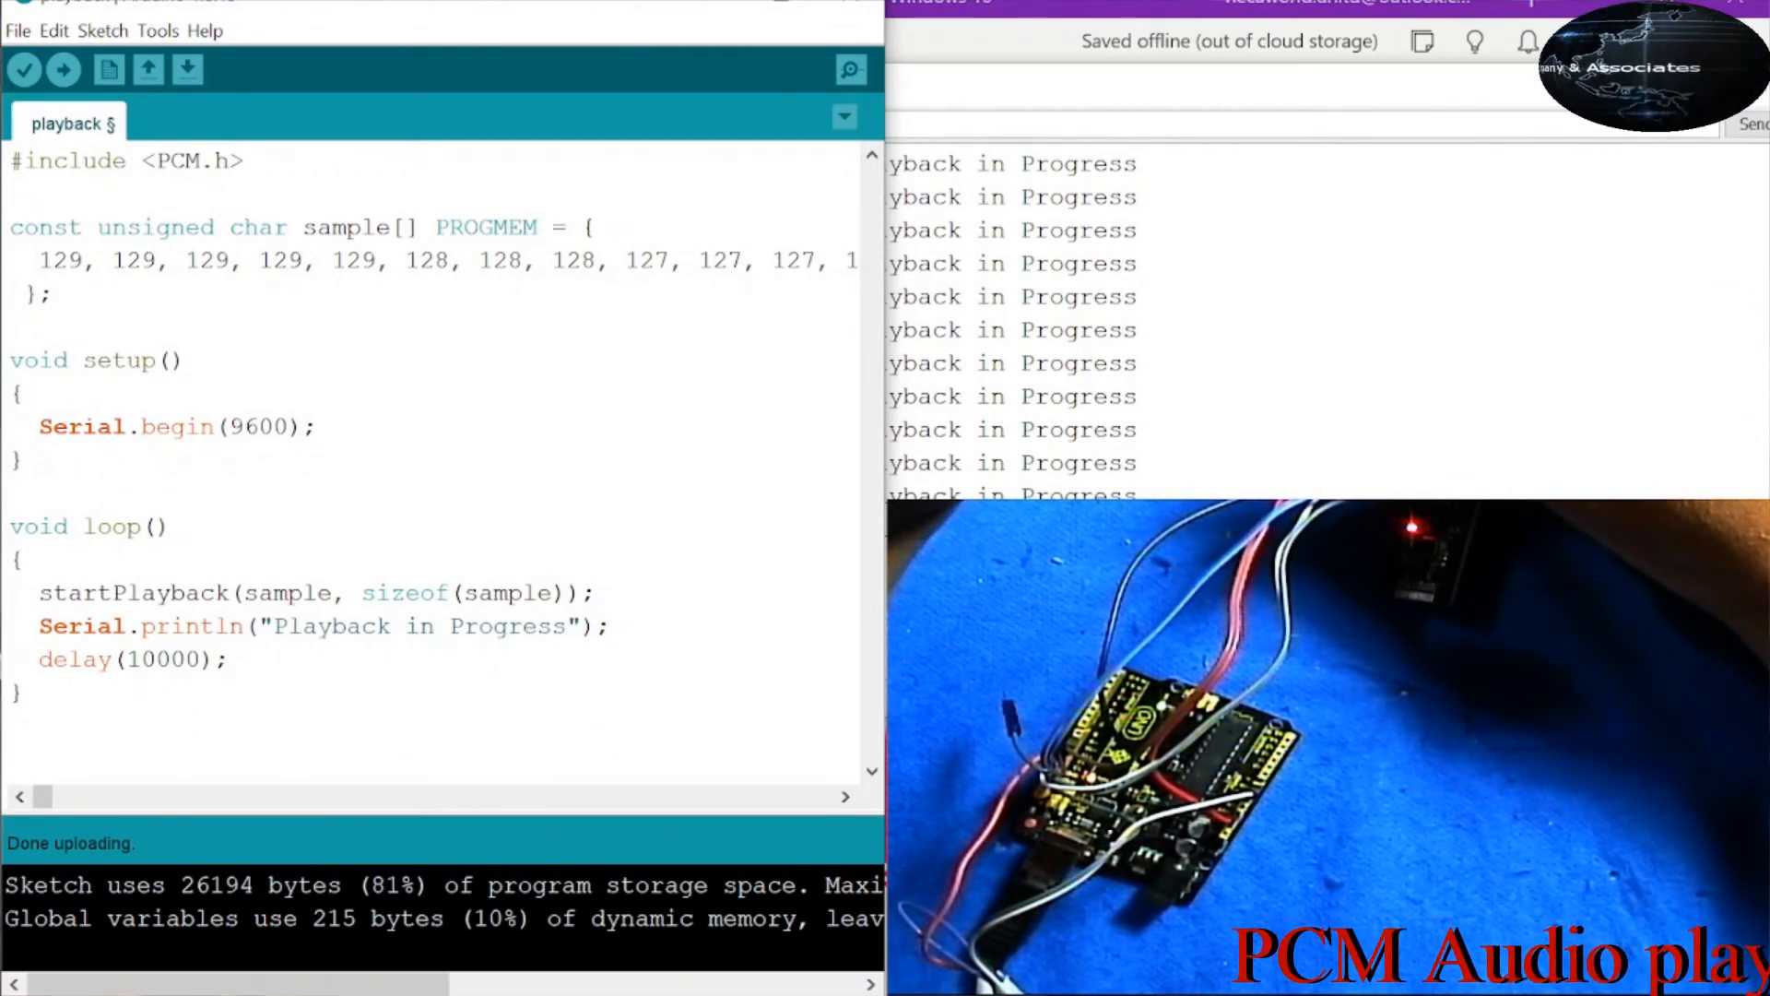
left_click(848, 68)
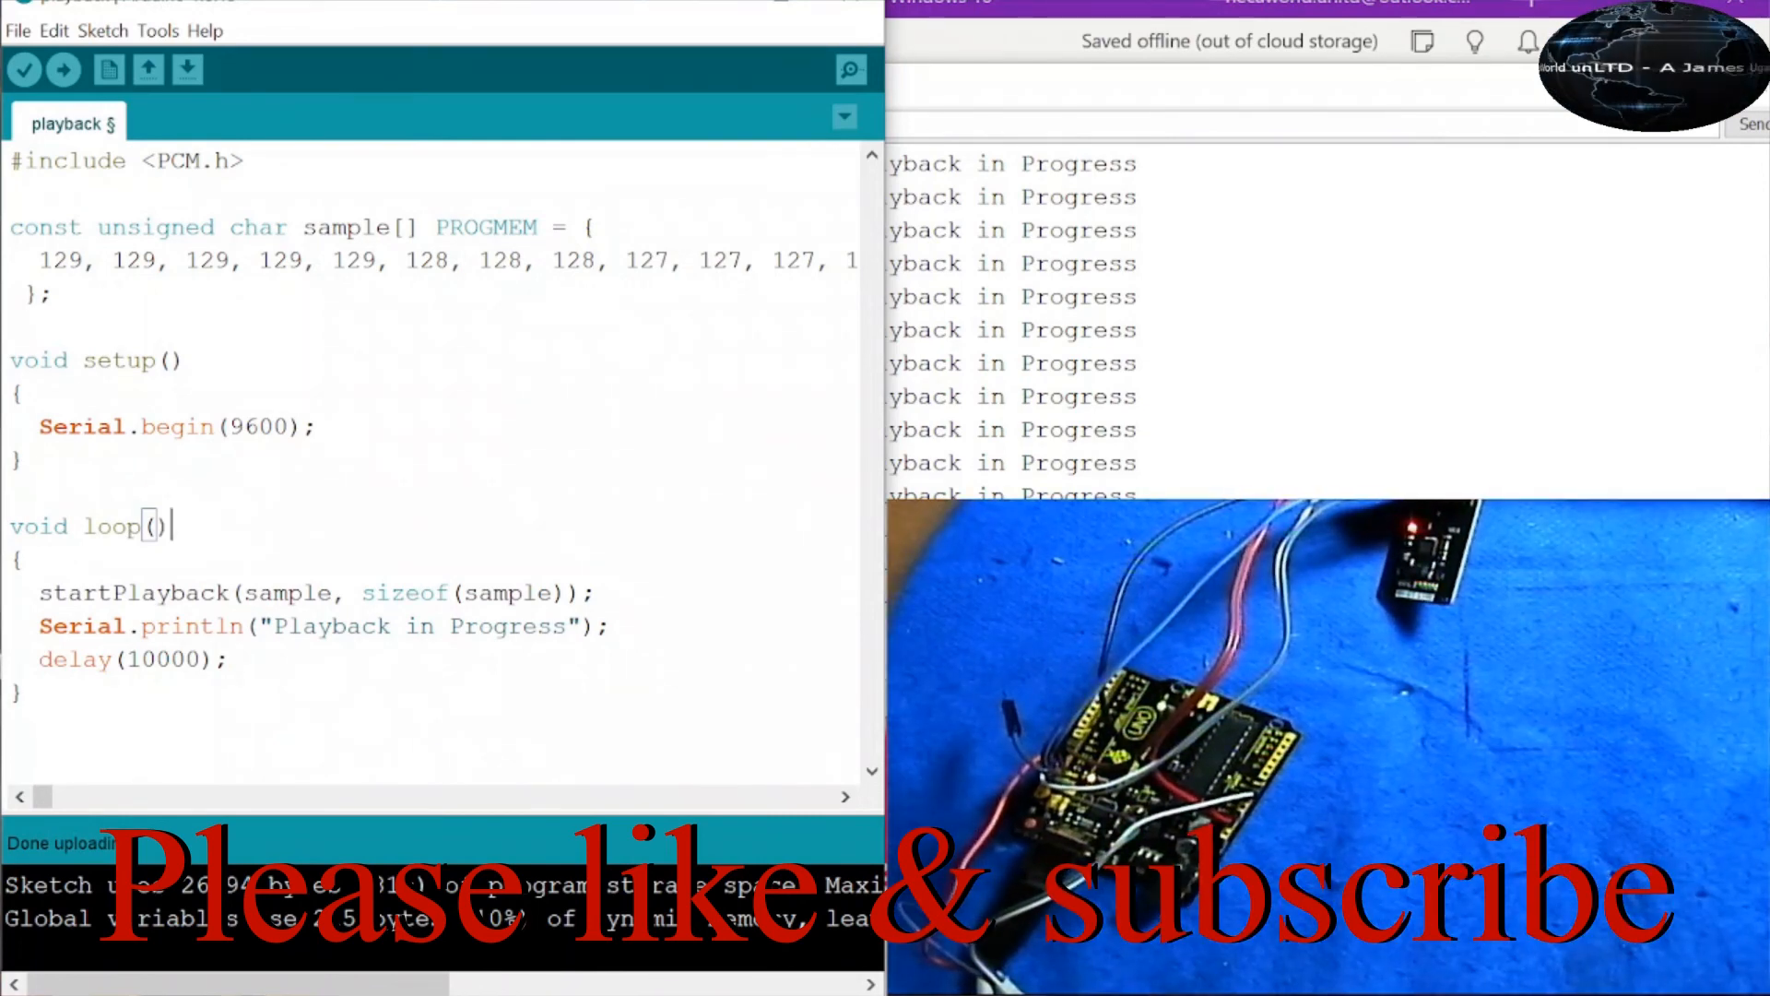
left_click(848, 68)
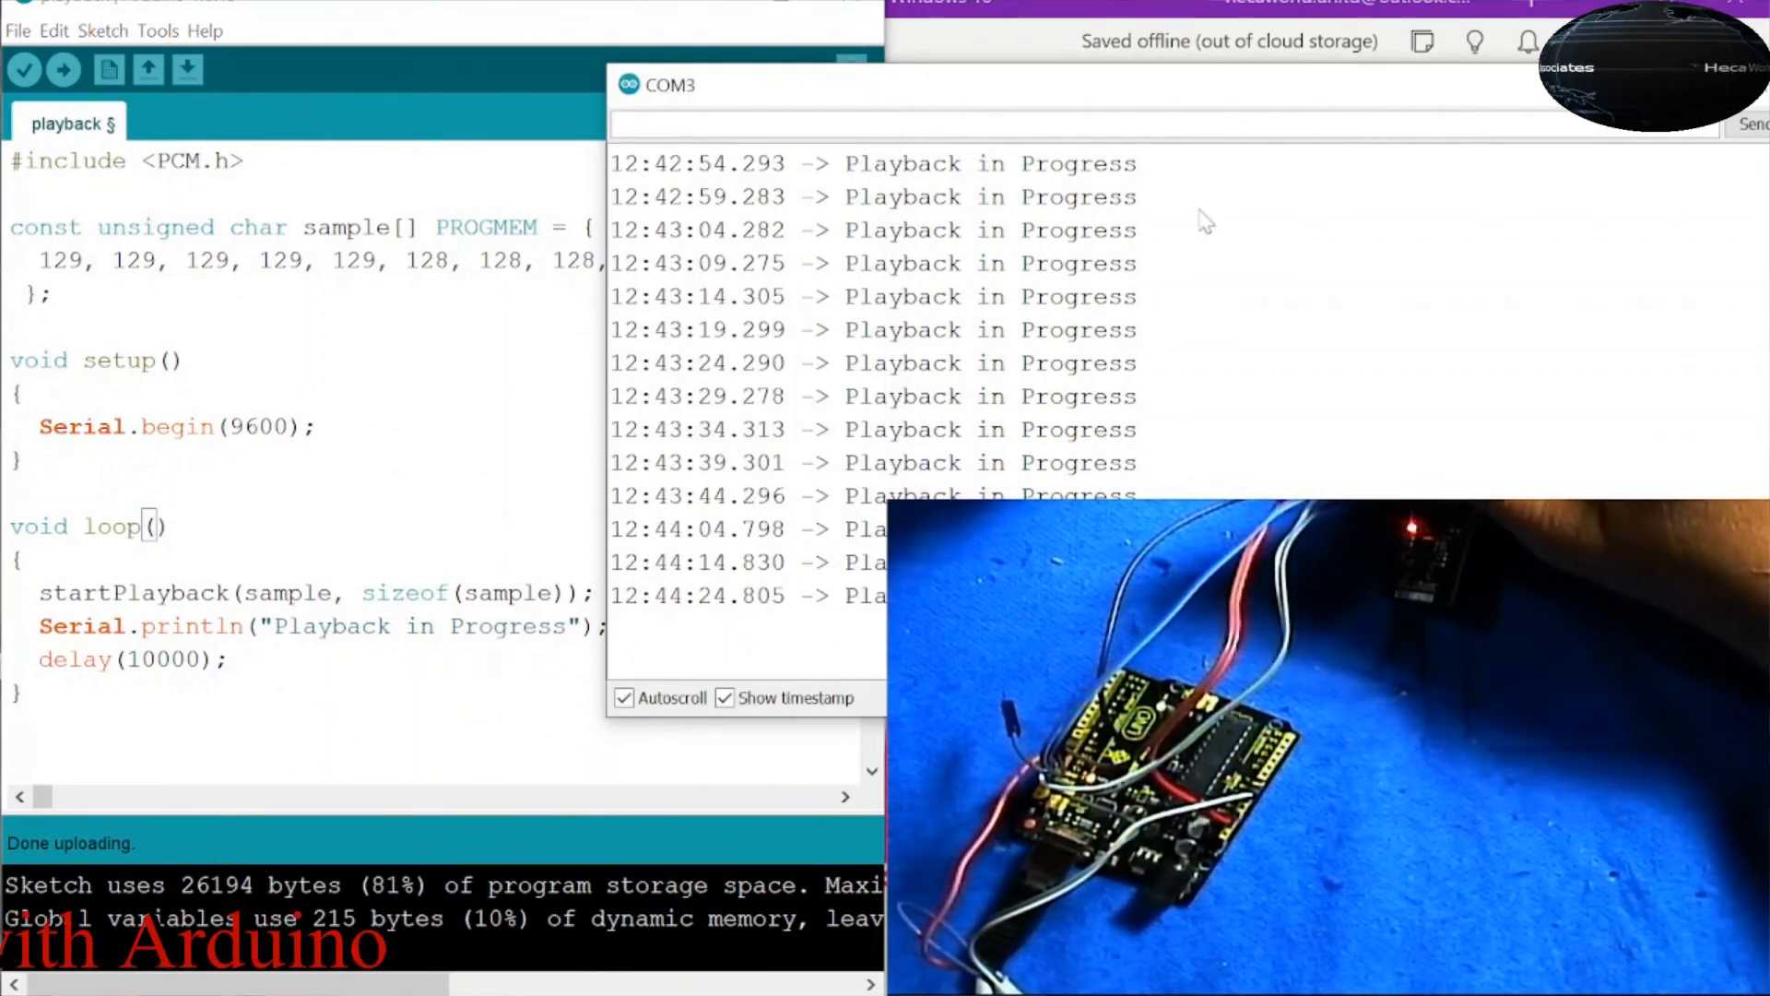